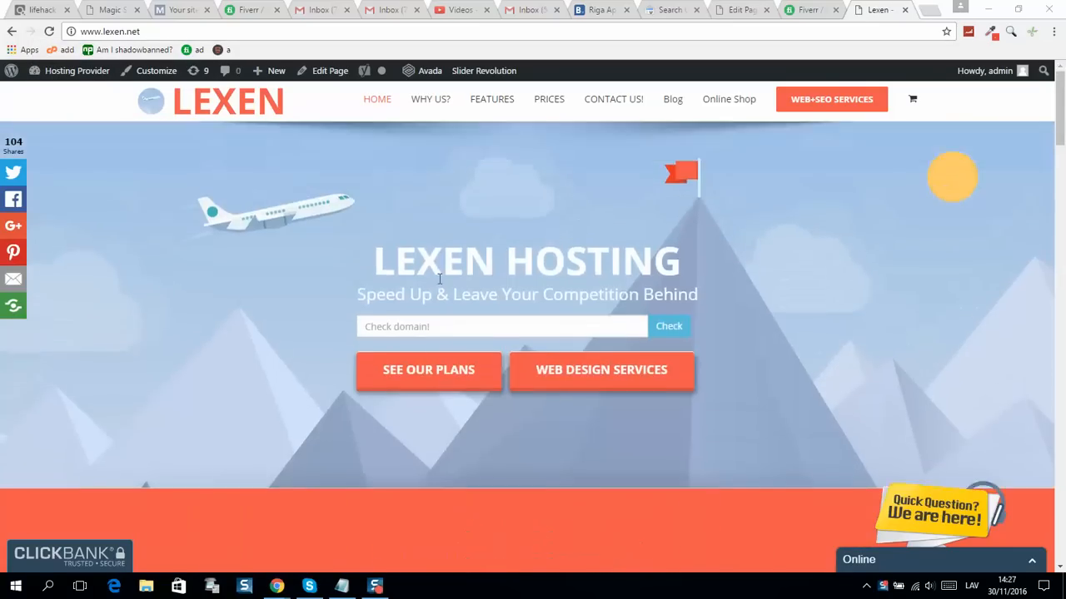
mouse_move(314, 312)
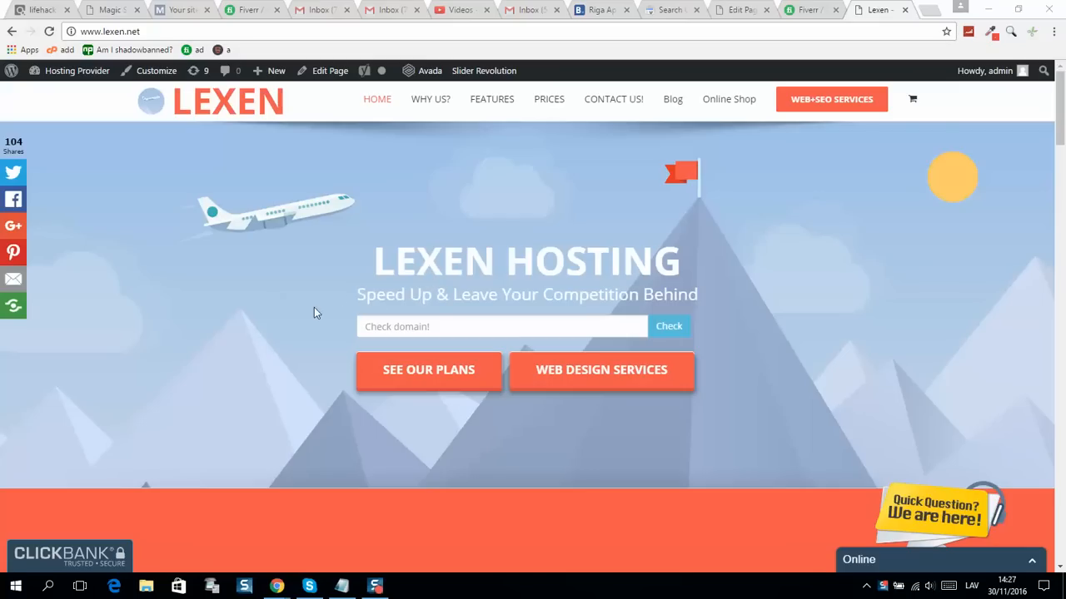
mouse_move(293, 286)
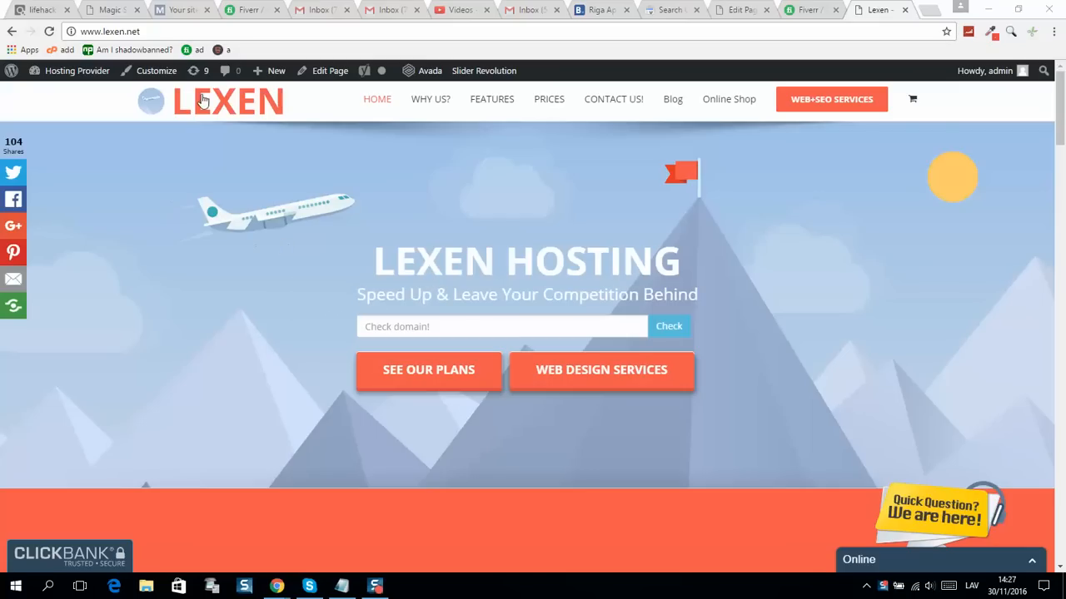
- Scroll the lexen.net homepage and open the Online Shop page listing two ClickBank products
scroll(down, 3)
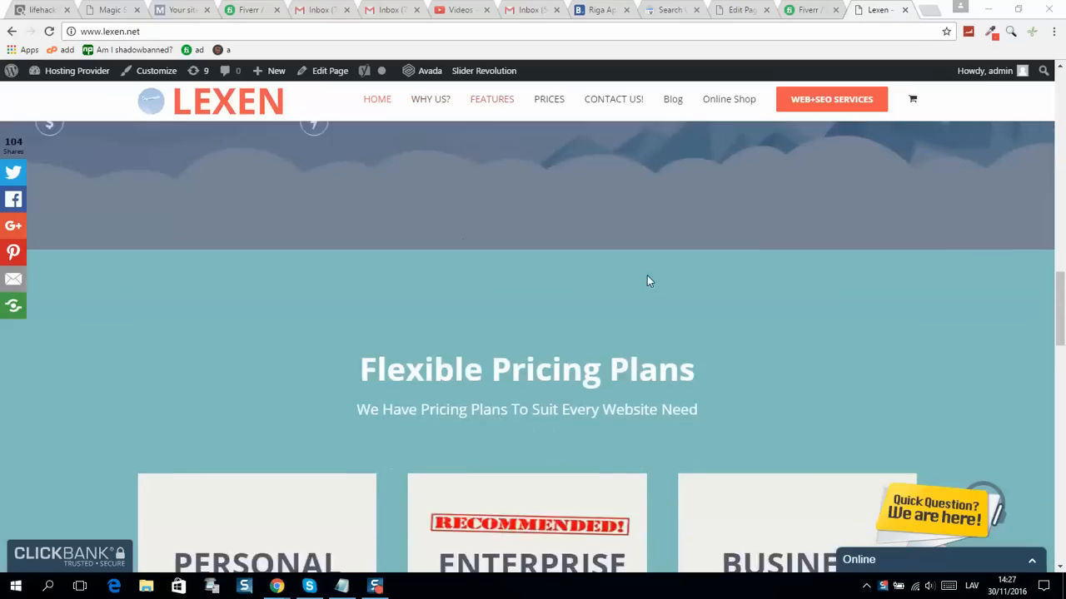
scroll(down, 3)
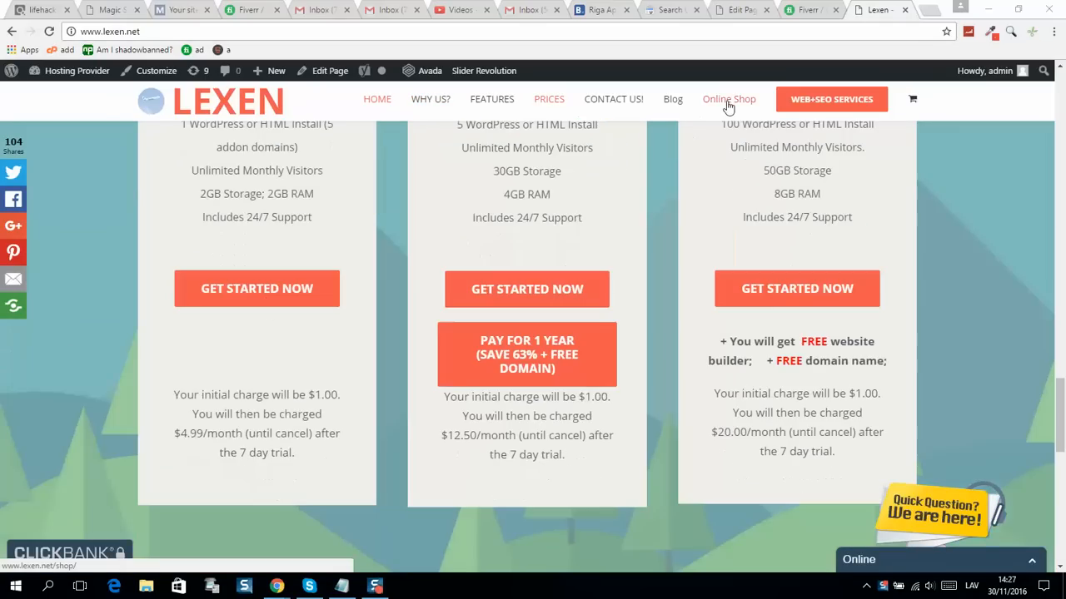
click(729, 99)
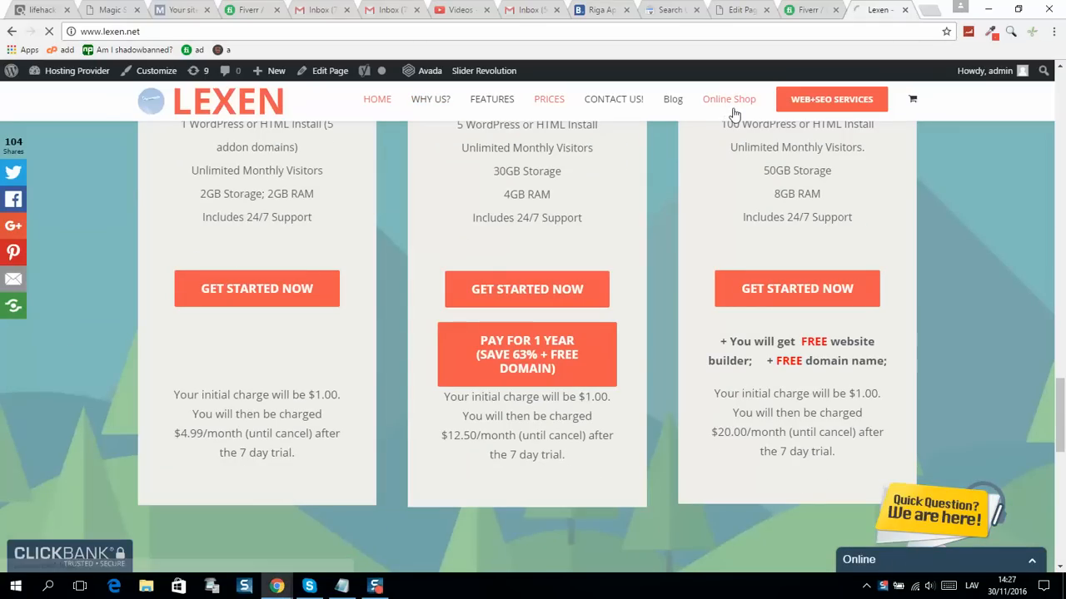
click(729, 98)
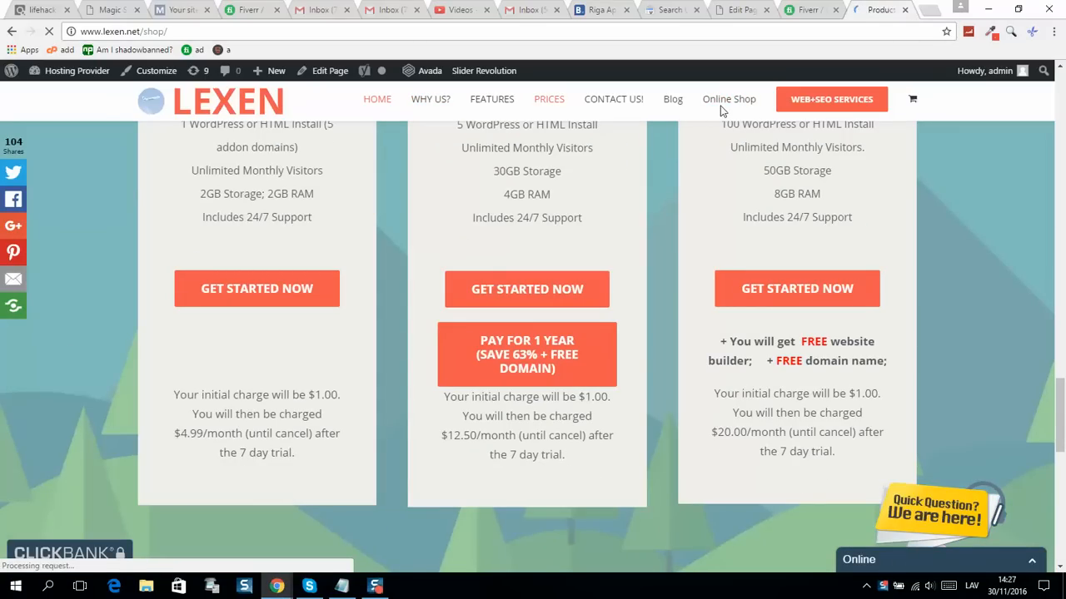
click(728, 99)
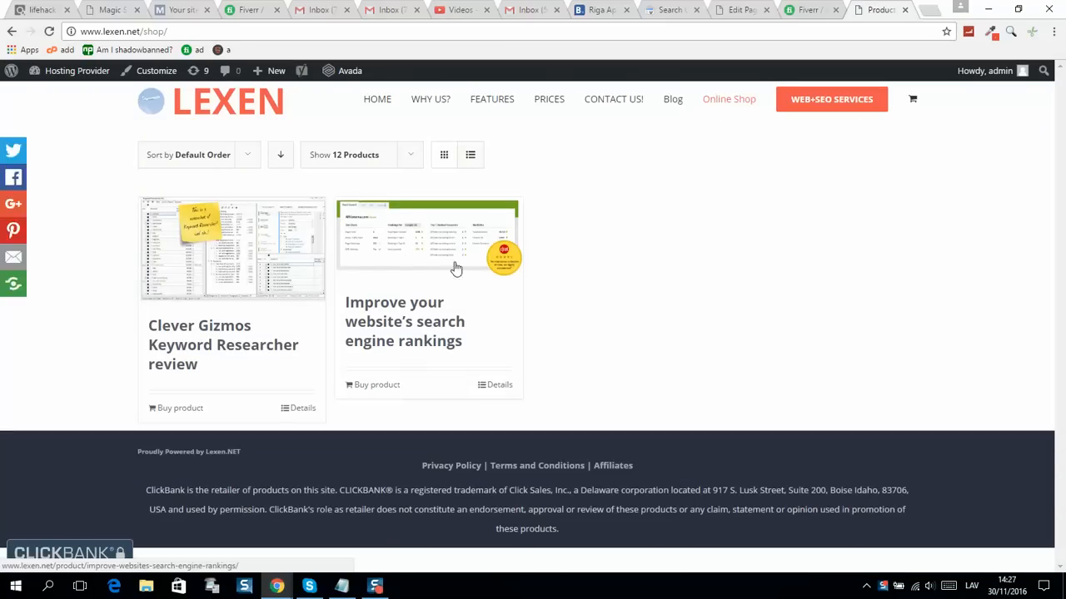
mouse_move(385, 310)
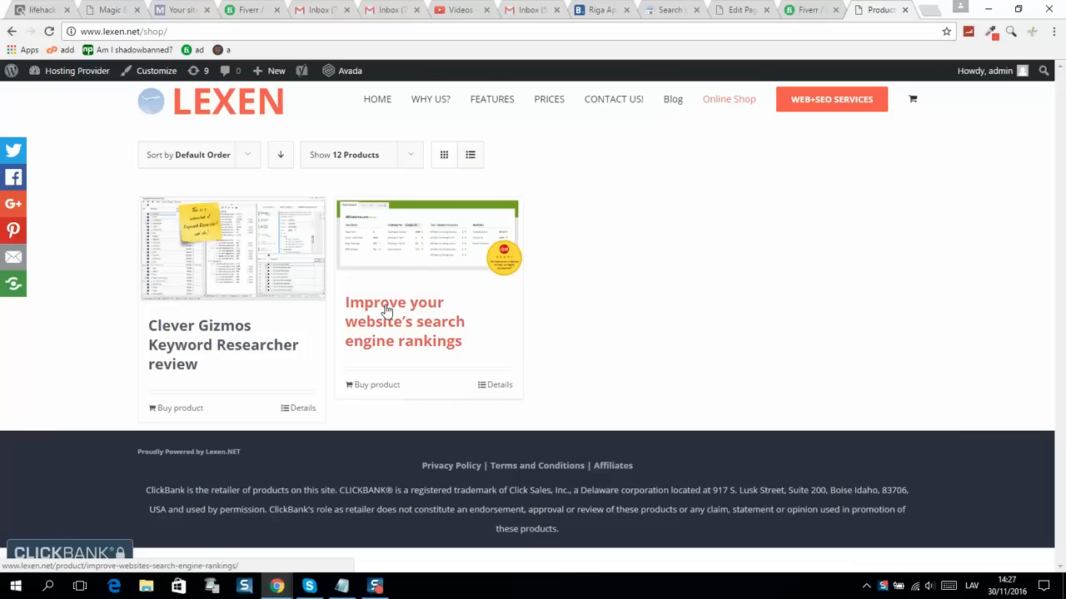
mouse_move(418, 285)
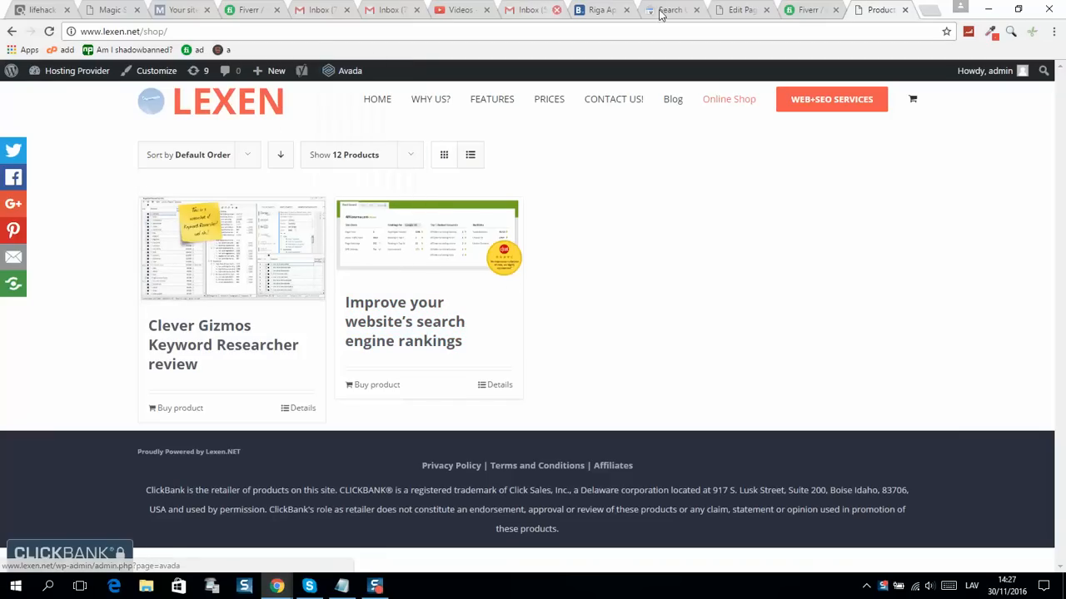
- Check the WooCommerce admin product list, then view ClickBank's SEM & SEO marketplace offers
click(739, 9)
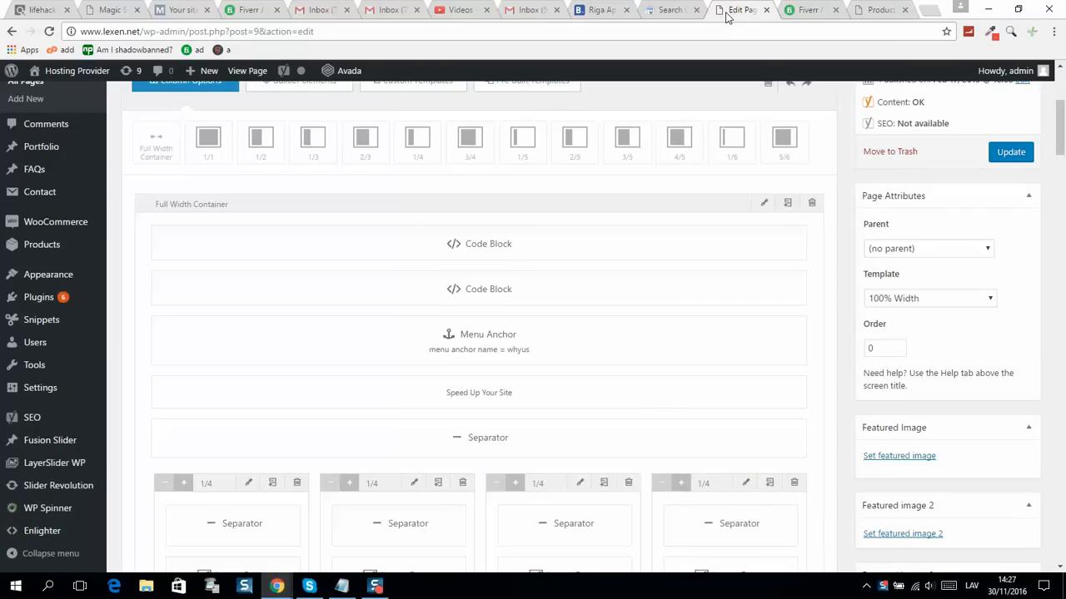
mouse_move(31, 252)
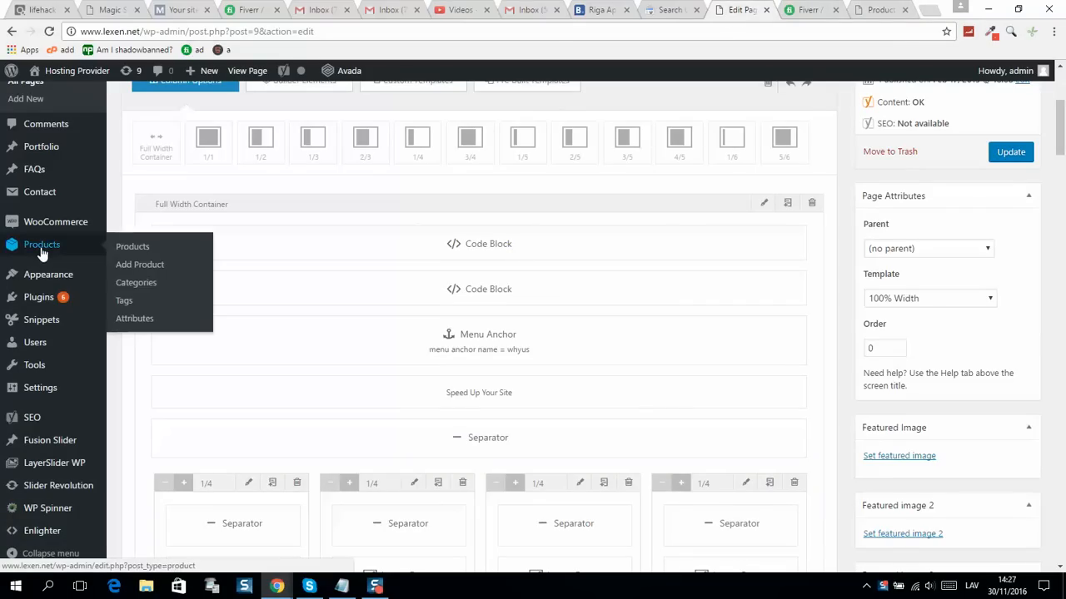
mouse_move(41, 227)
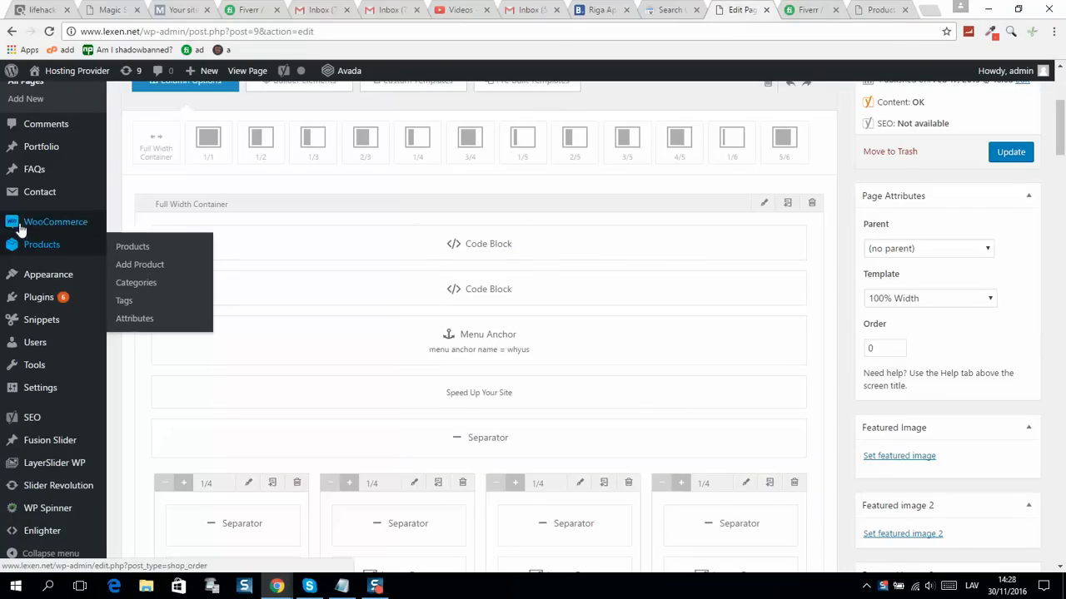
mouse_move(56, 222)
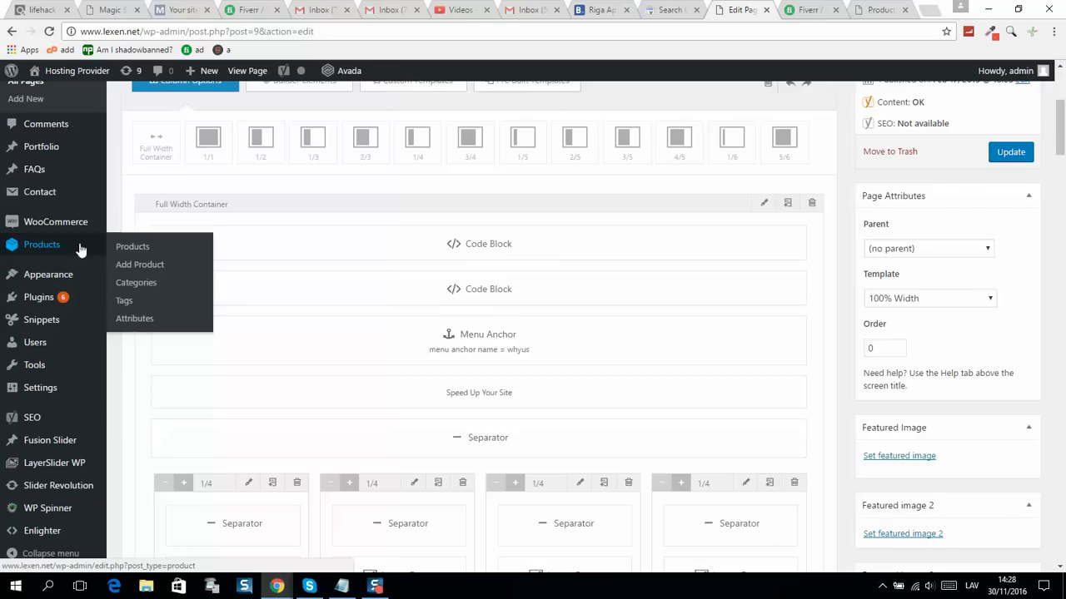
click(133, 246)
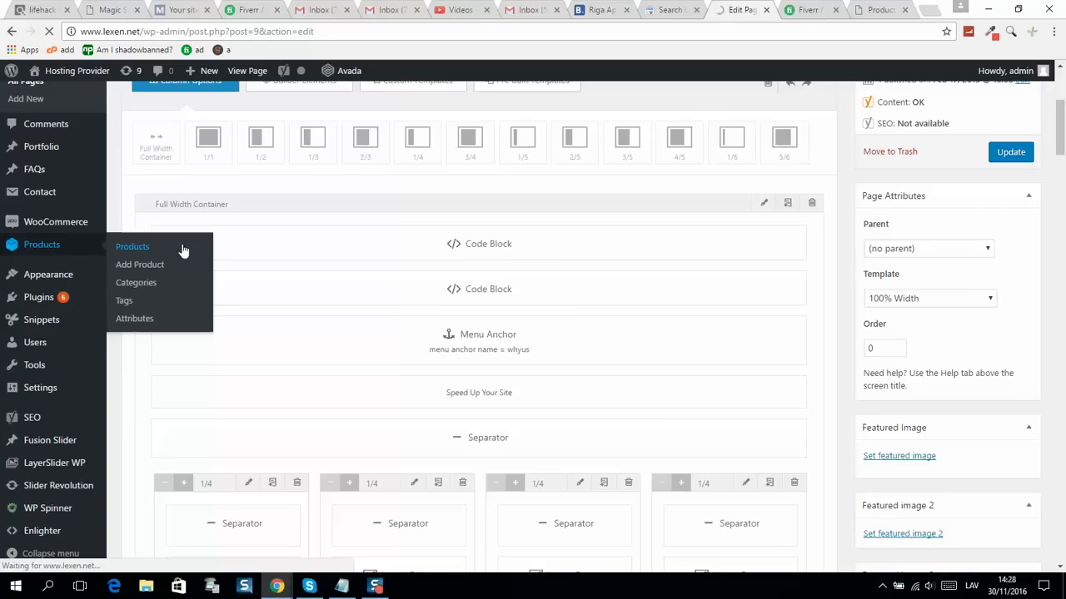
click(132, 246)
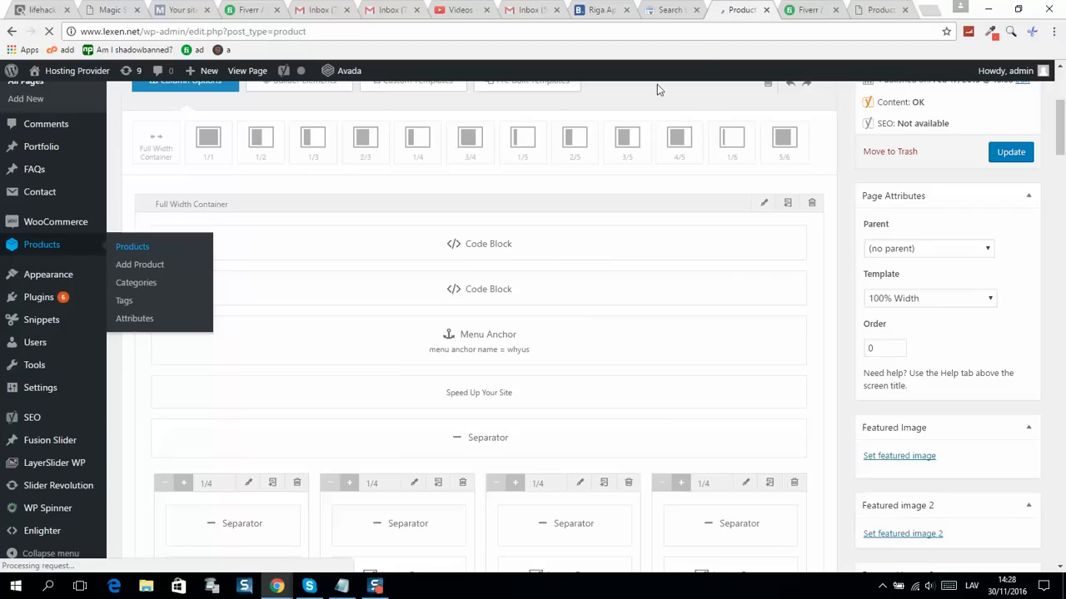
click(133, 246)
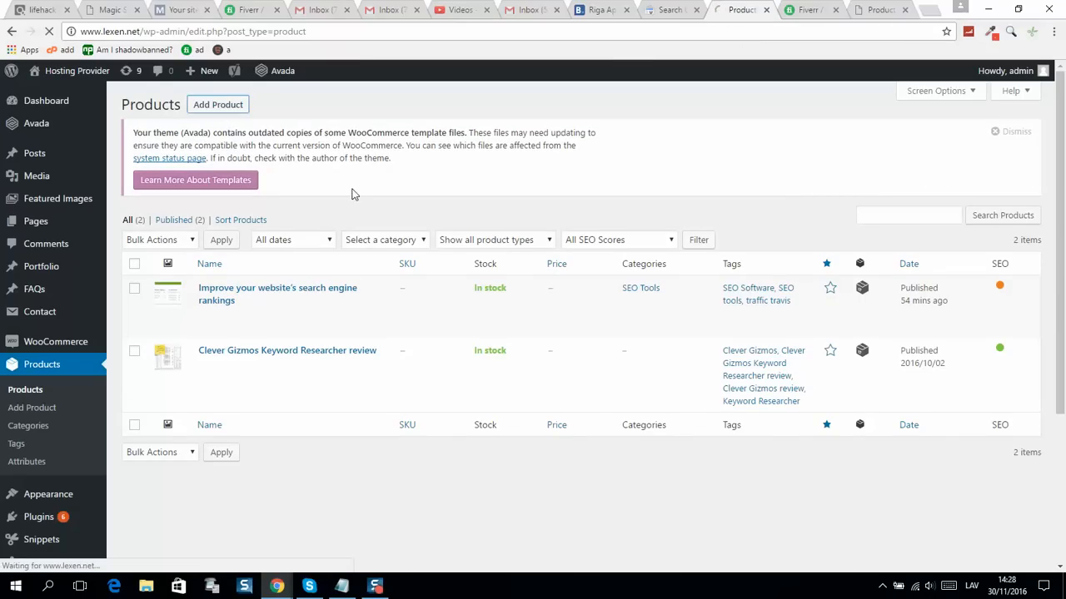
click(218, 104)
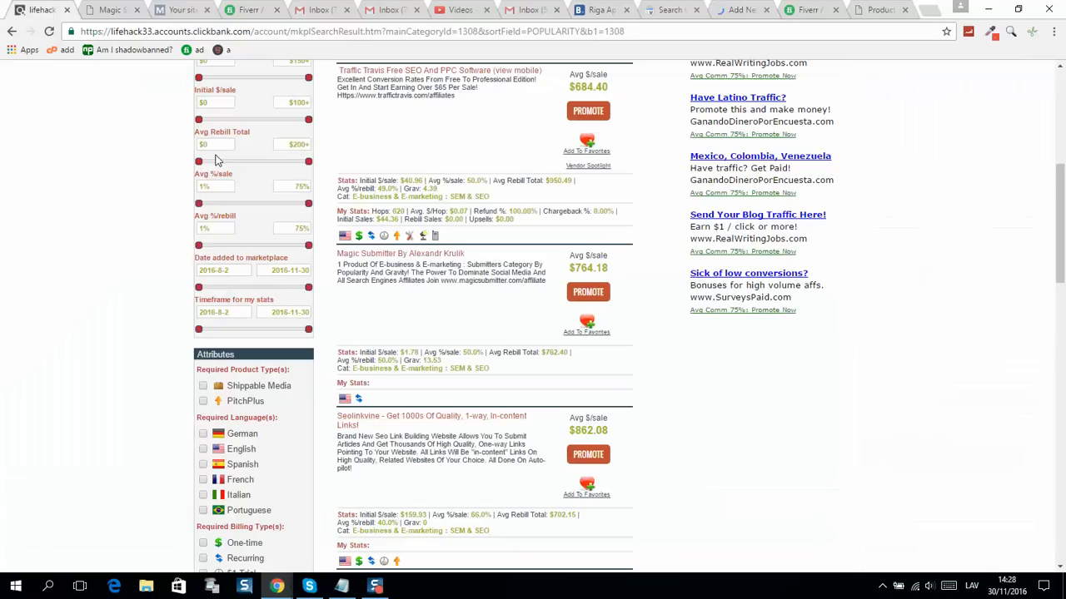
mouse_move(401, 253)
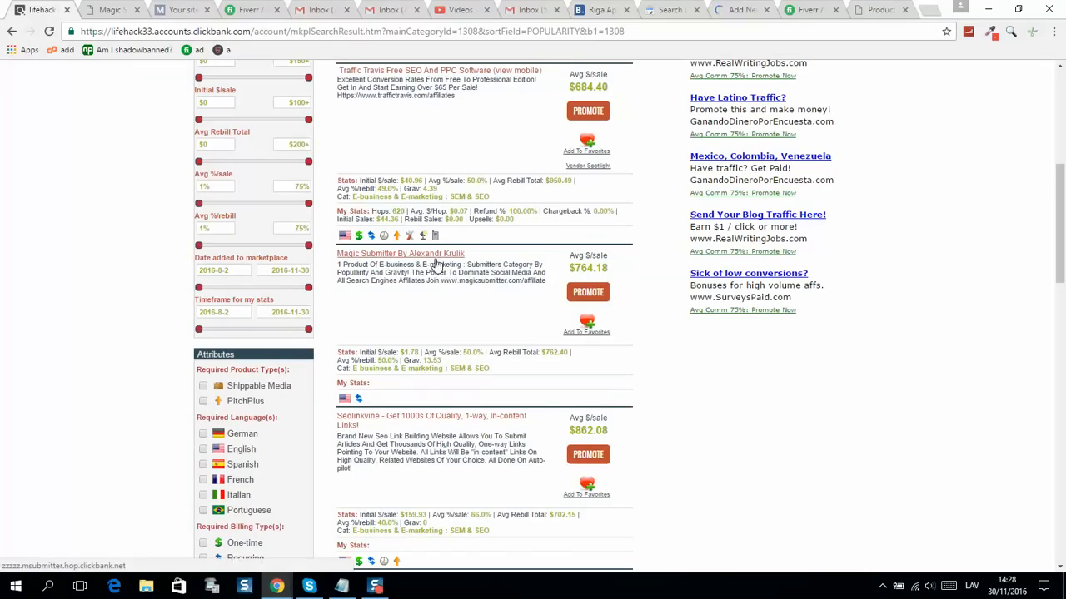
mouse_move(433, 264)
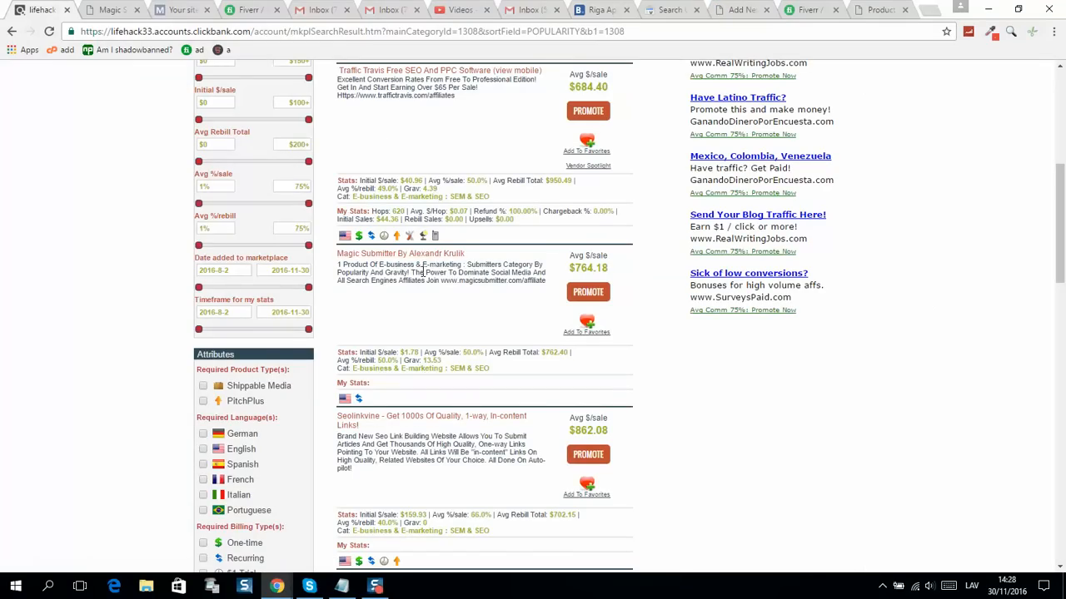
mouse_move(399, 253)
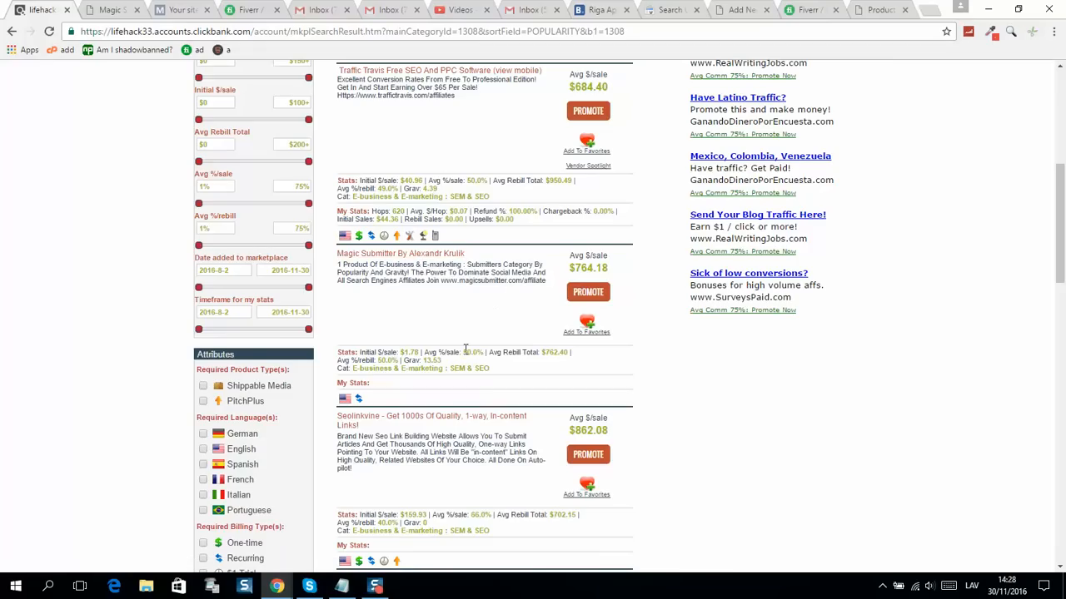
mouse_move(533, 354)
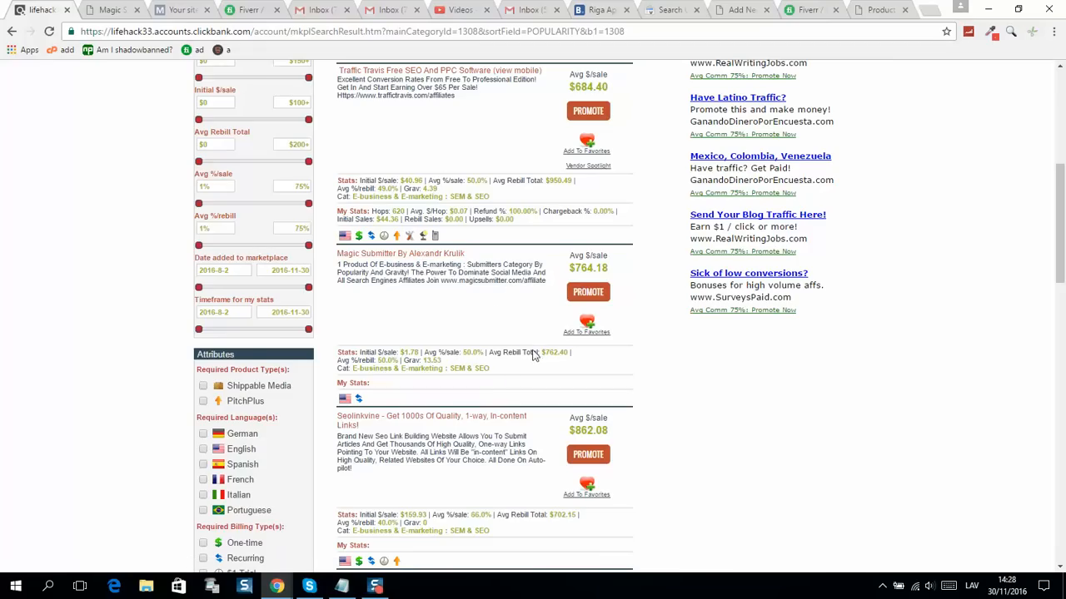
- Review the Magic Submitter marketplace listing and start promoting it as an affiliate
double_click(518, 352)
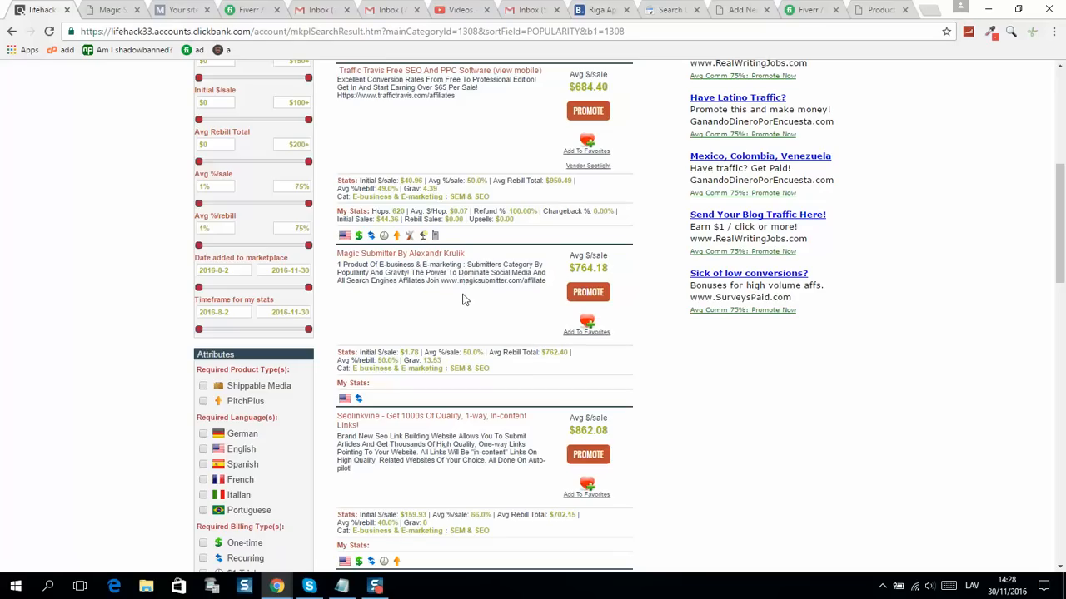
mouse_move(477, 293)
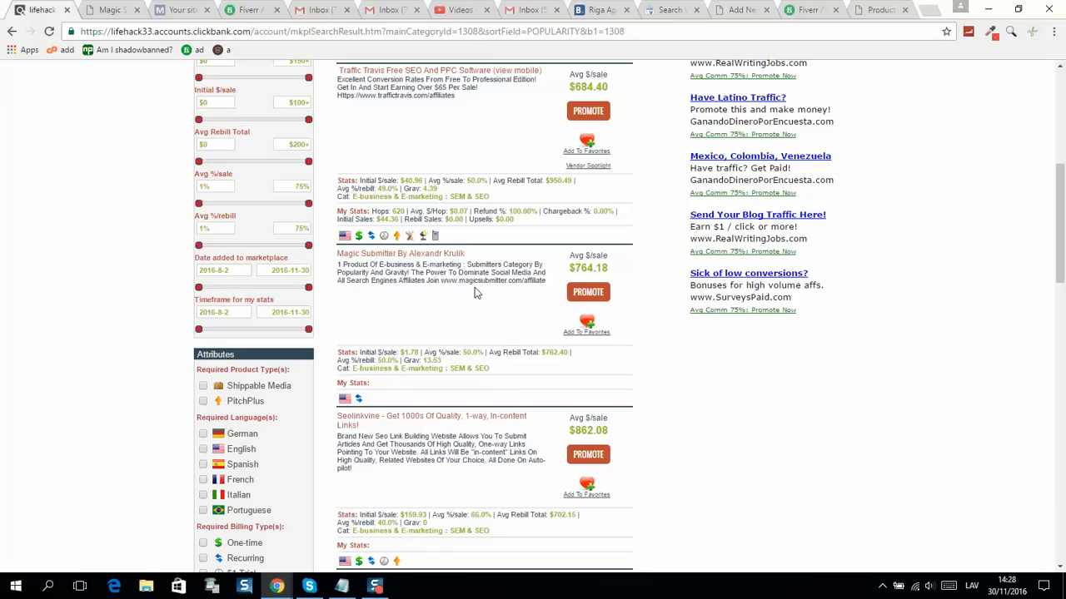
mouse_move(525, 296)
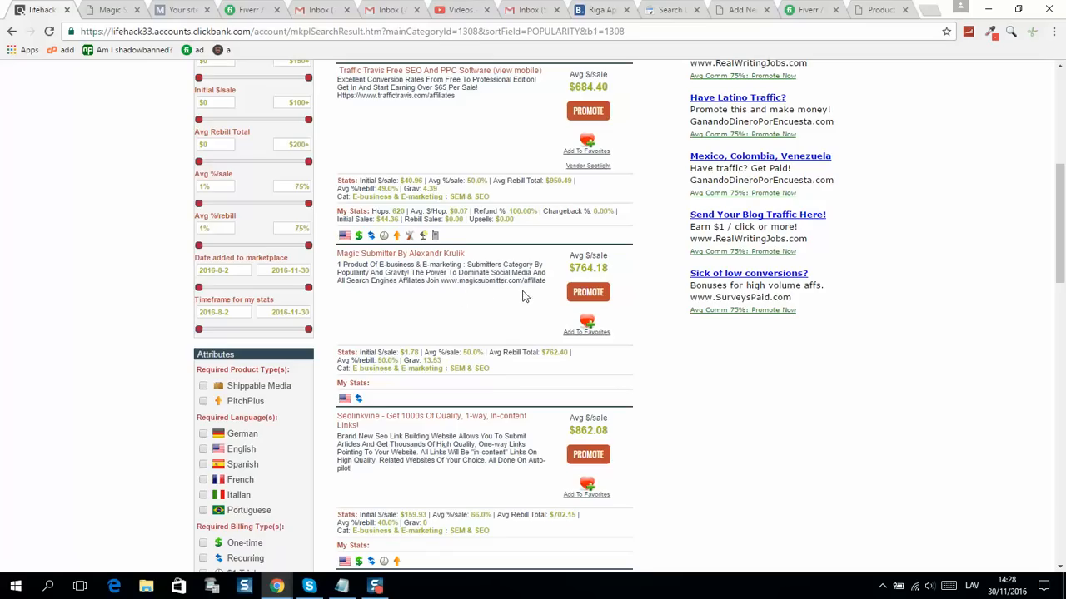
mouse_move(605, 312)
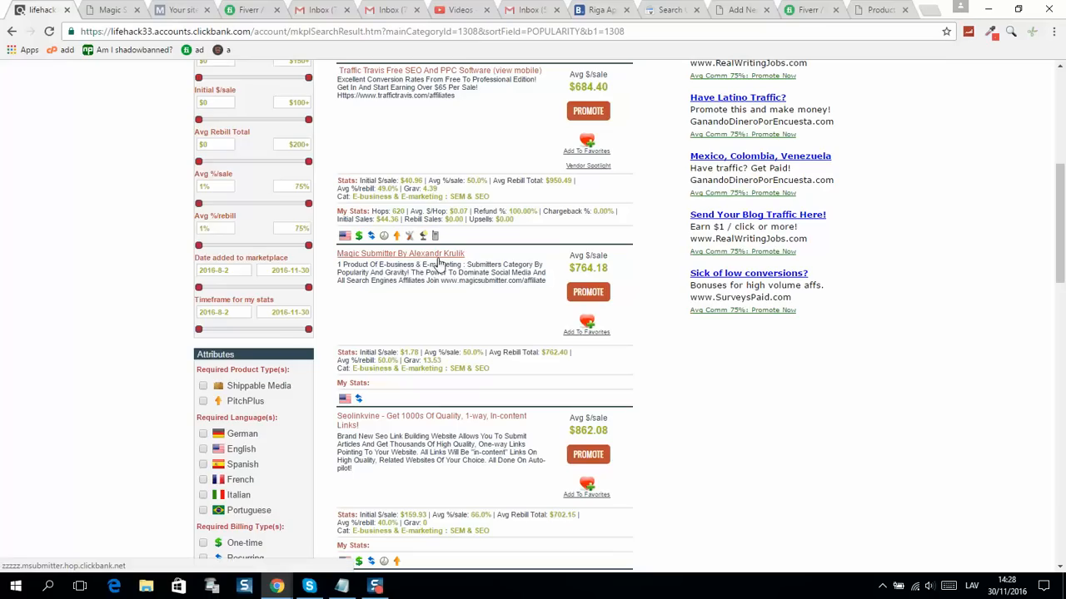
click(400, 253)
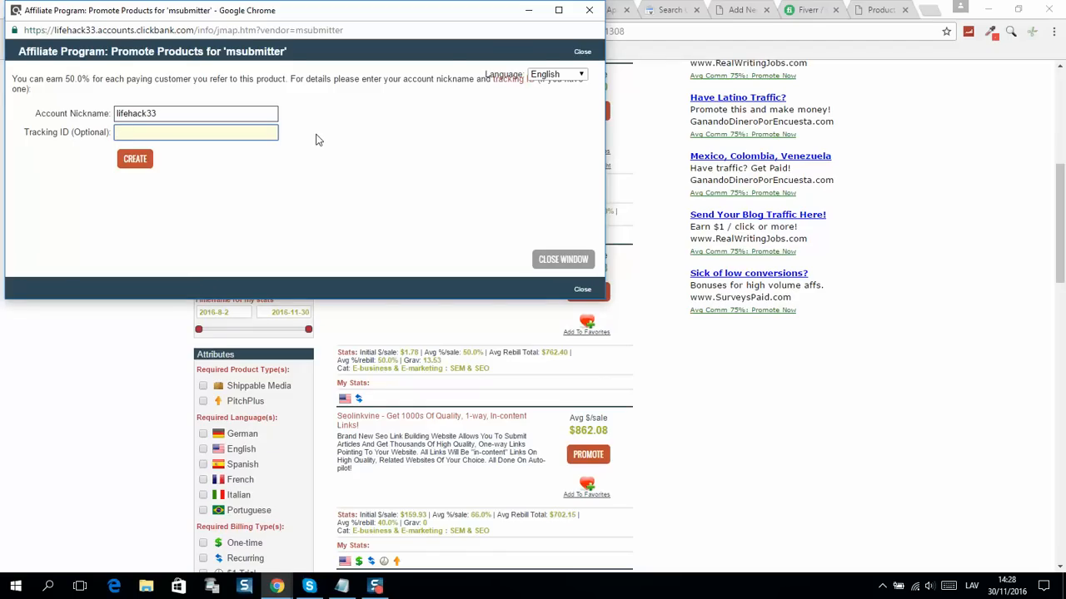
- Create a Magic Submitter HopLink with tracking ID 'Lexen.NET Shop' and copy it
text(Lexen.NET Shop)
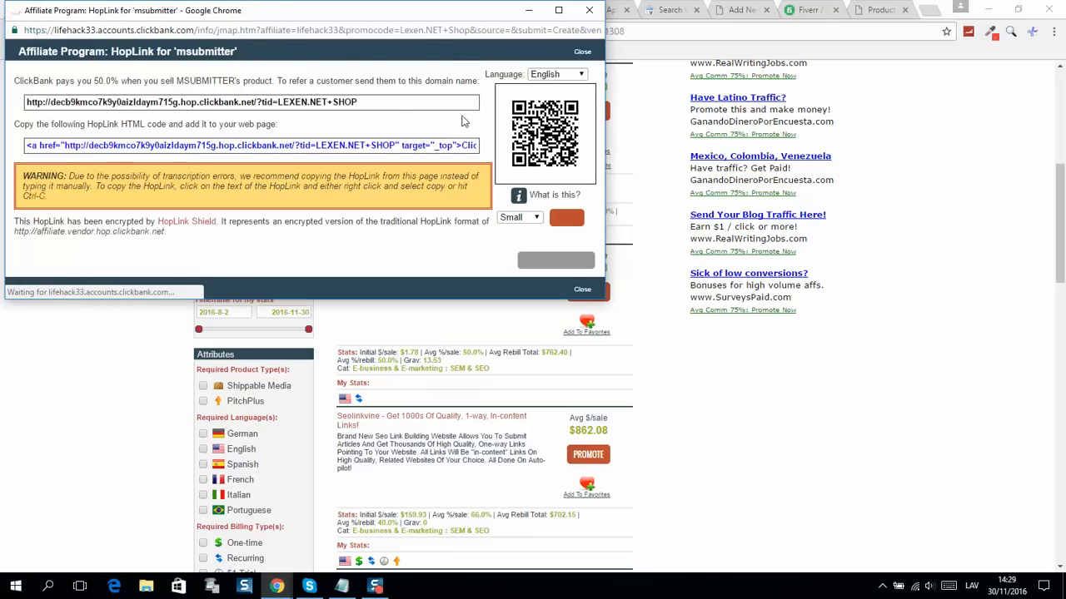
triple_click(192, 102)
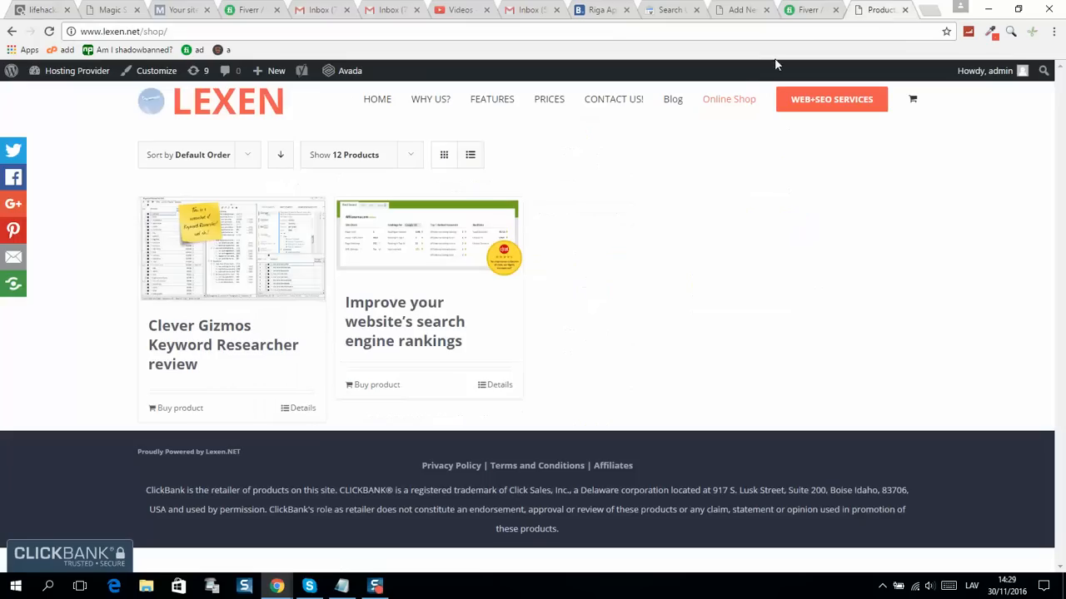
- Make the product External/Affiliate with URL daym715g.hop.clickbank.net/?tid=LEXEN.NET+SHOP
click(740, 9)
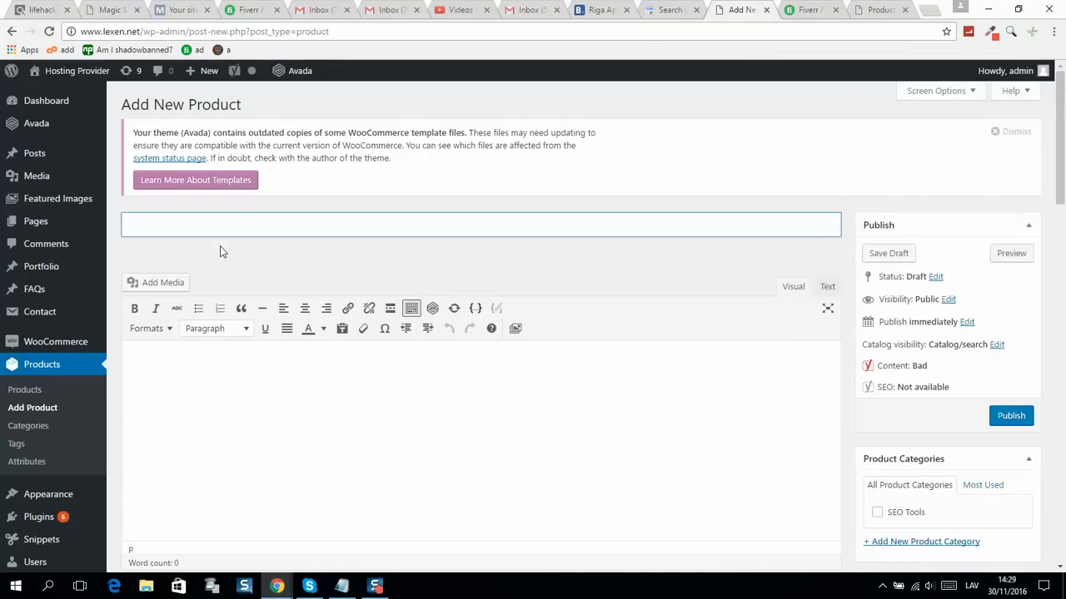
scroll(down, 3)
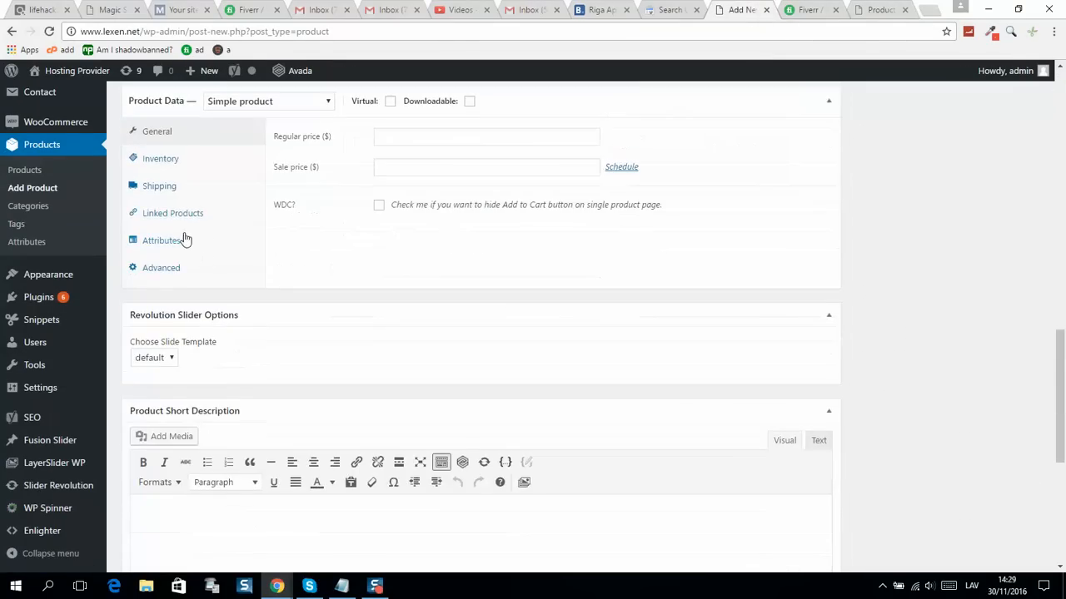
scroll(up, 3)
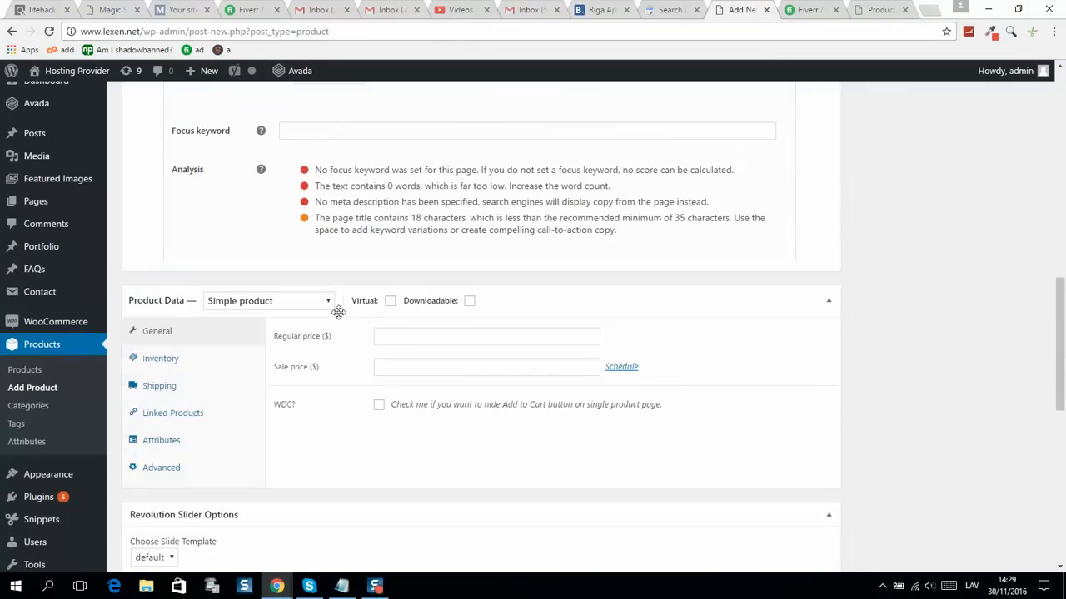
click(268, 301)
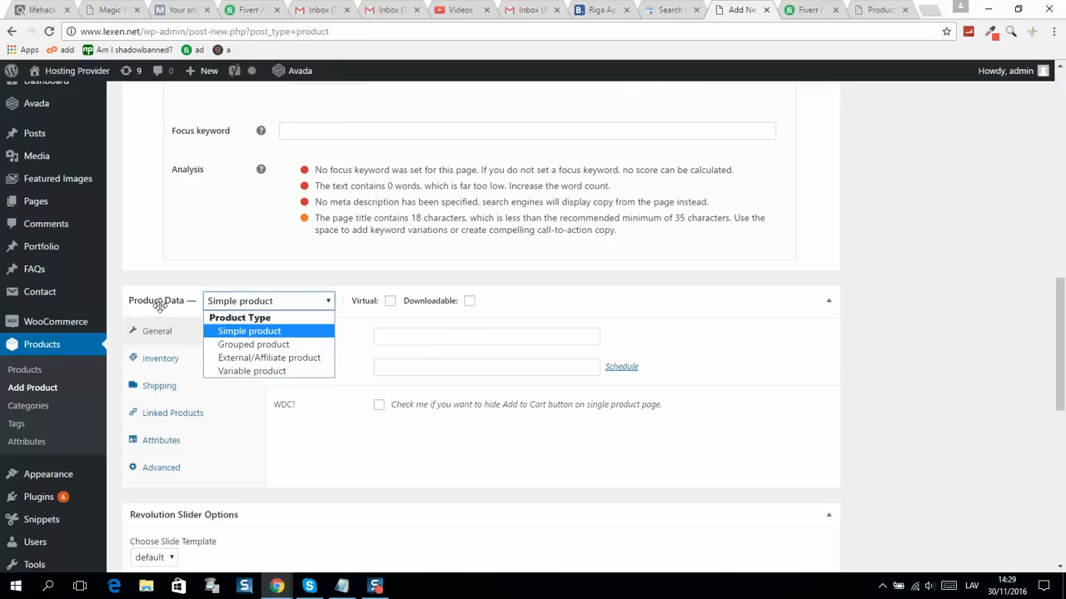
mouse_move(269, 357)
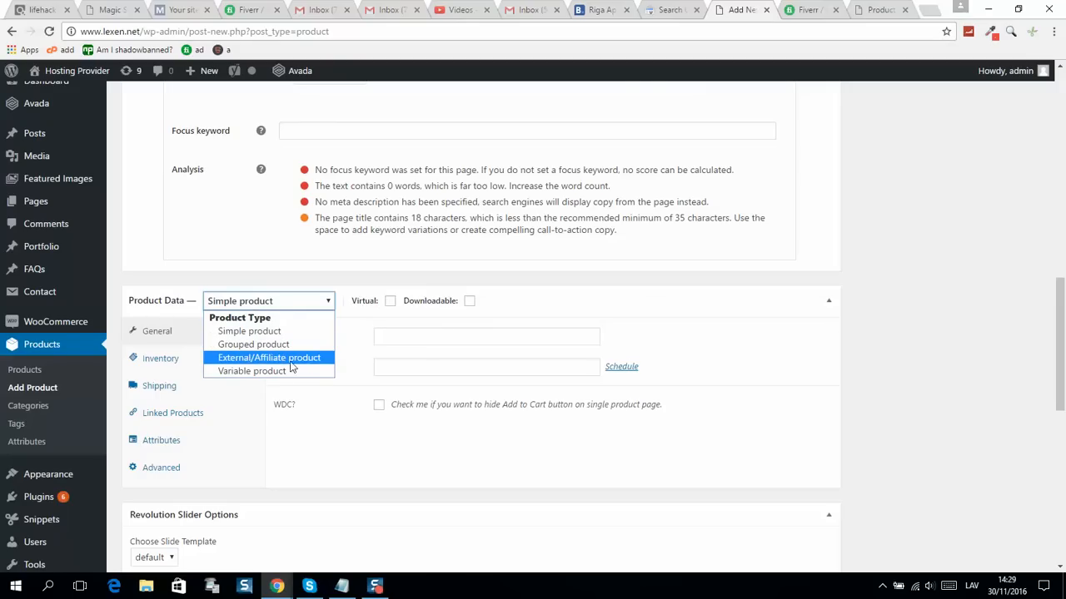
click(269, 358)
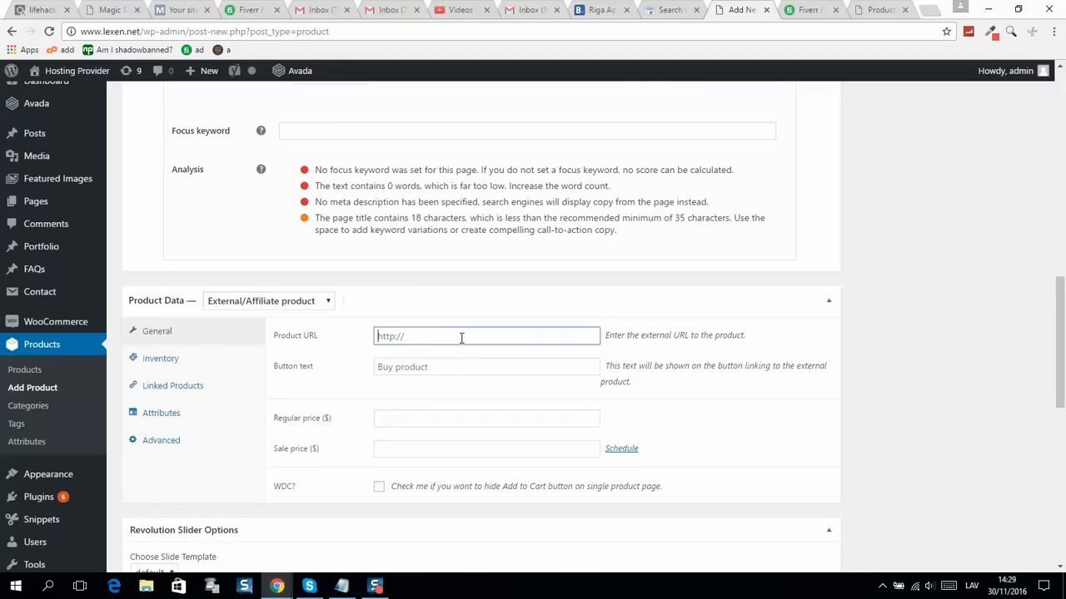
text(daym715g.hop.clickbank.net/?tid=LEXEN.NET+SHOP)
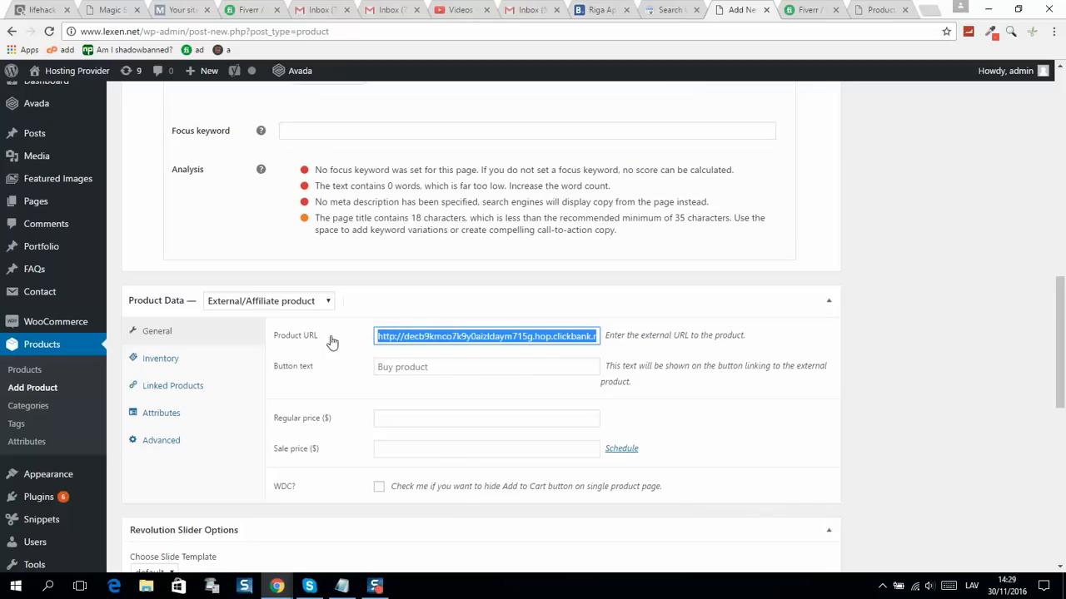
mouse_move(395, 375)
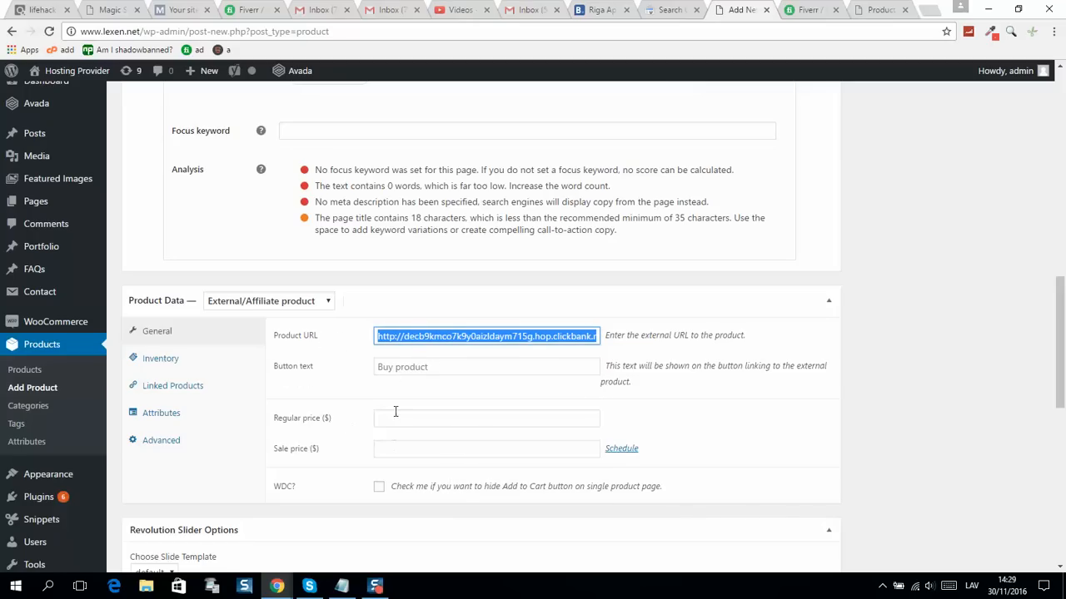
mouse_move(443, 426)
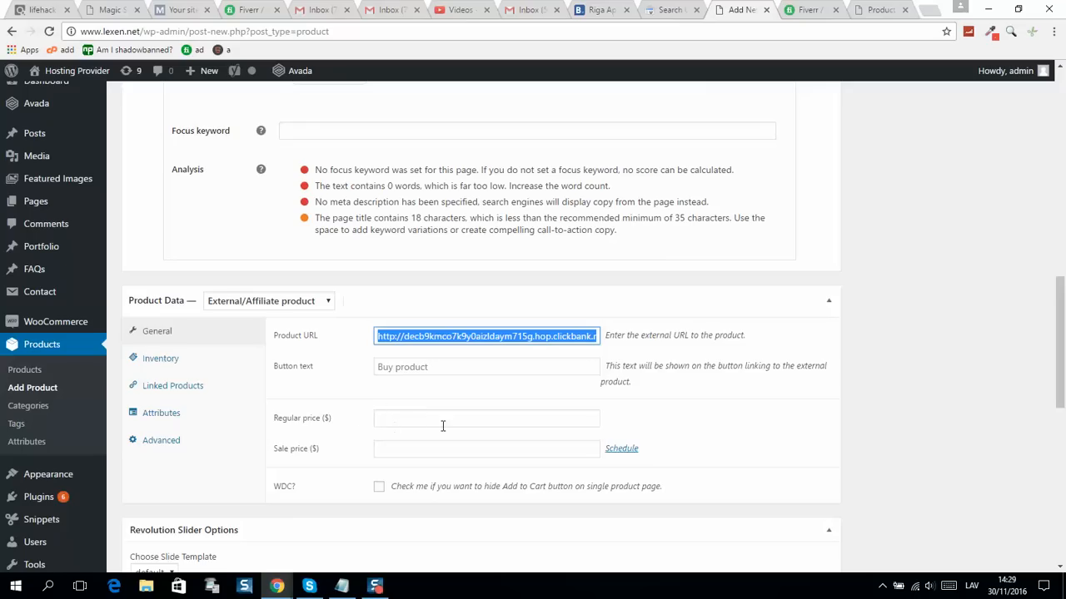
mouse_move(460, 396)
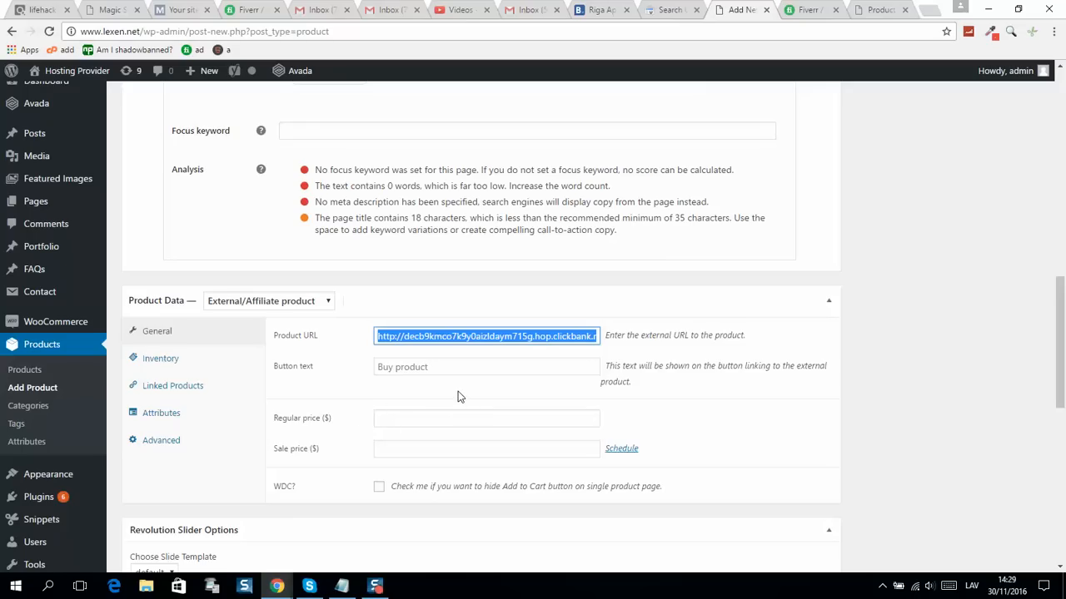
mouse_move(354, 362)
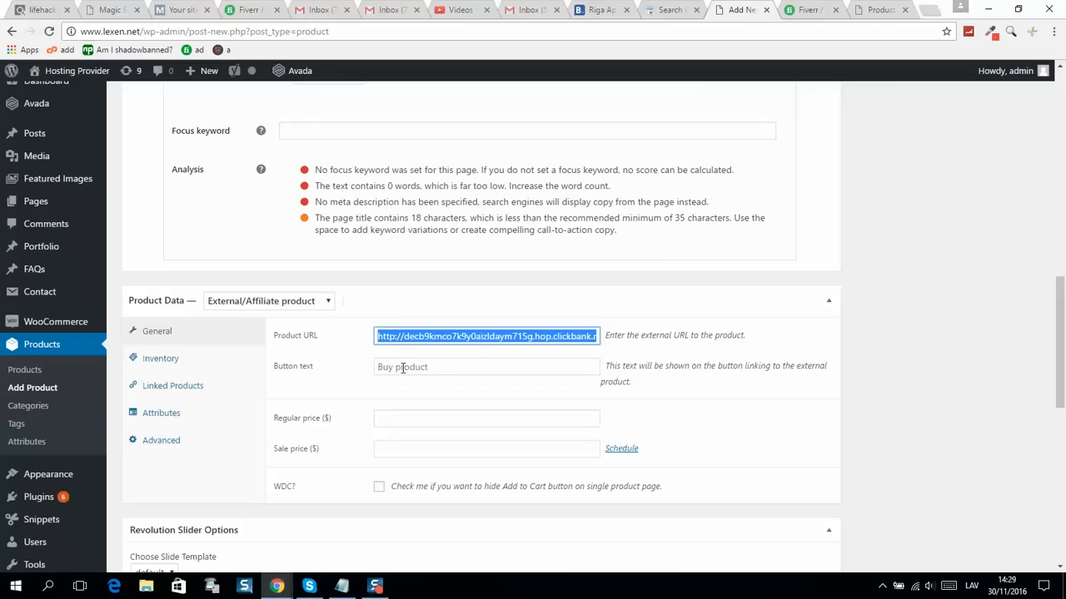
mouse_move(459, 366)
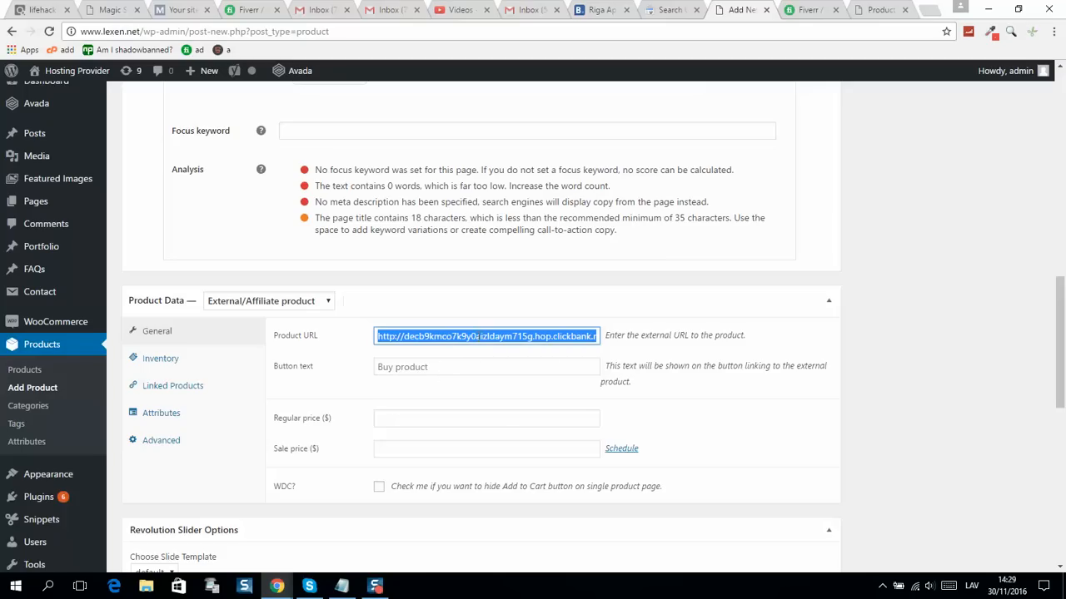
scroll(up, 3)
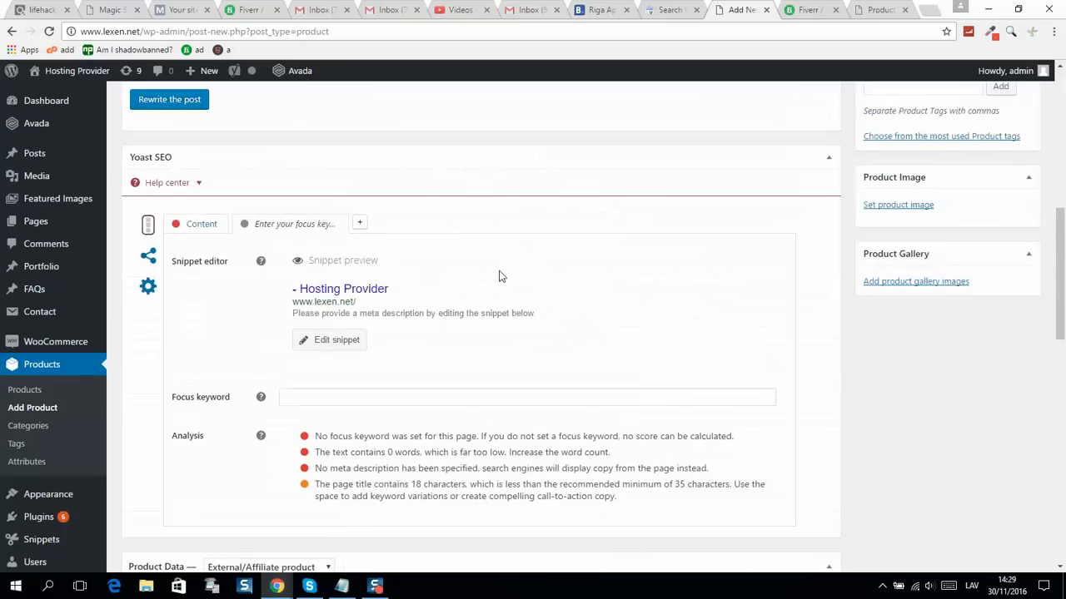
scroll(up, 3)
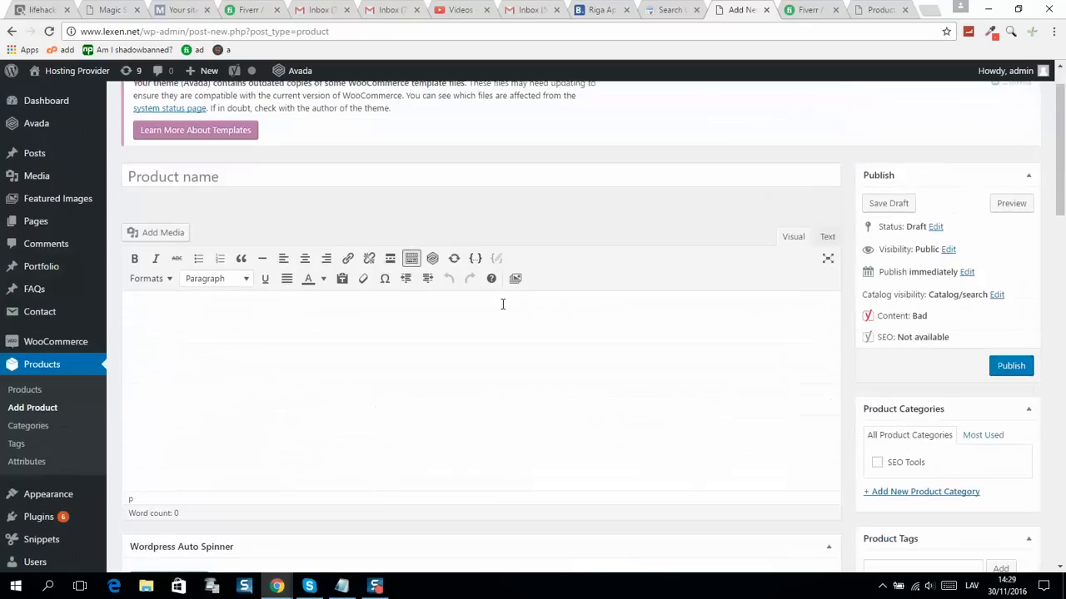
scroll(up, 3)
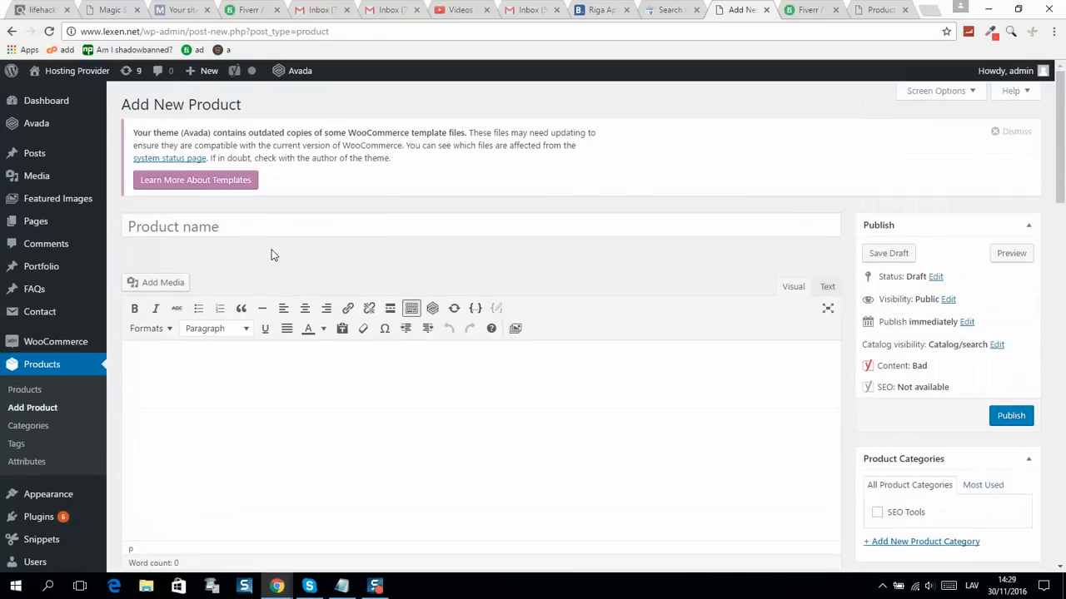
click(109, 10)
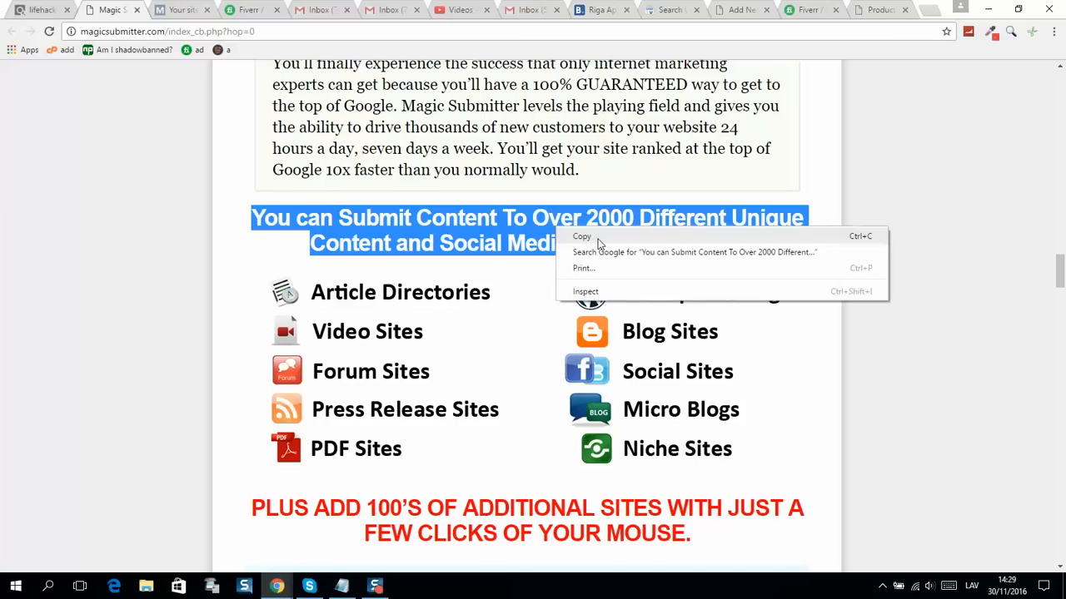
- Paste the 2000-submission-sites heading from the sales page into the product description
click(878, 9)
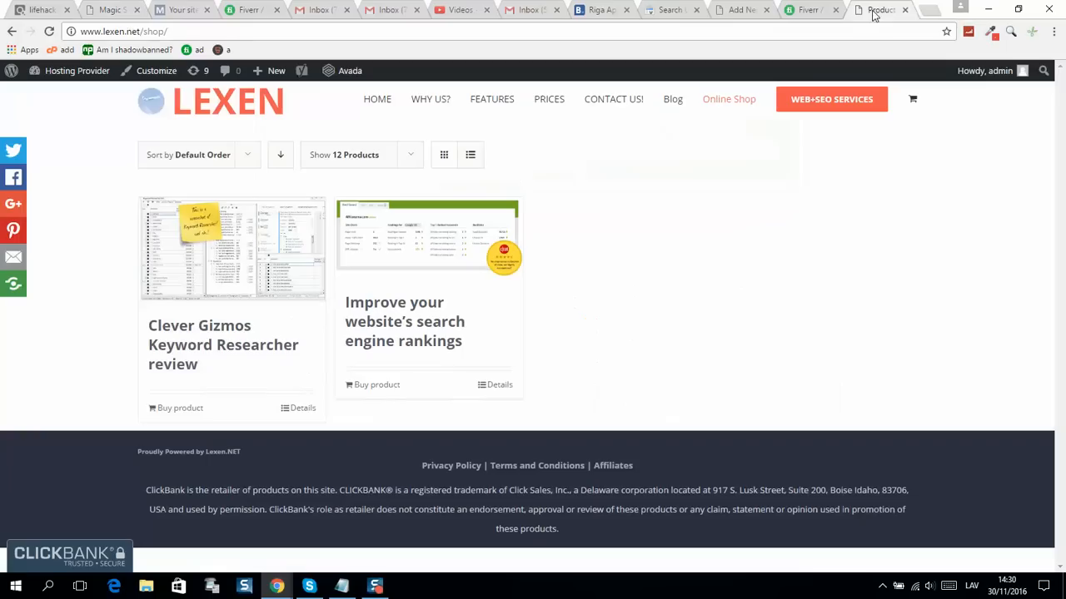
click(739, 9)
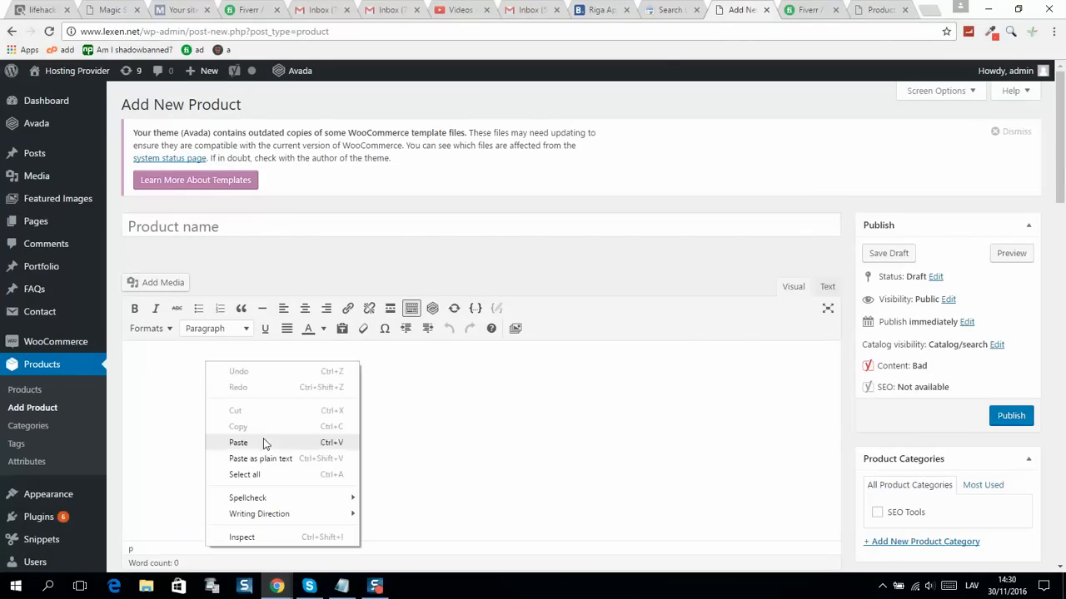
click(238, 442)
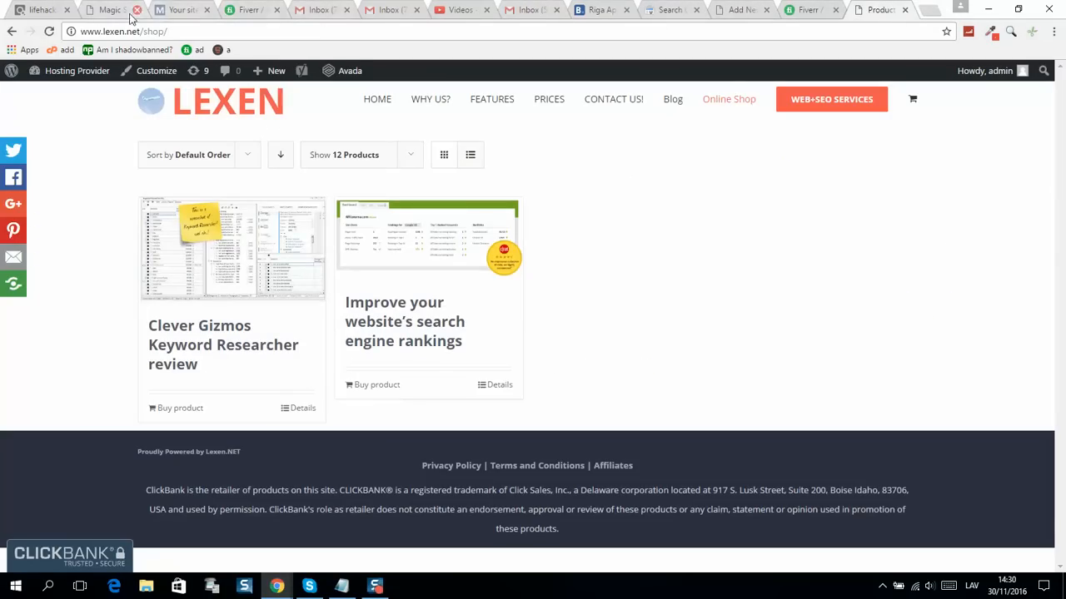
- Save the site-icons image from the sales page as 'site list'
click(108, 9)
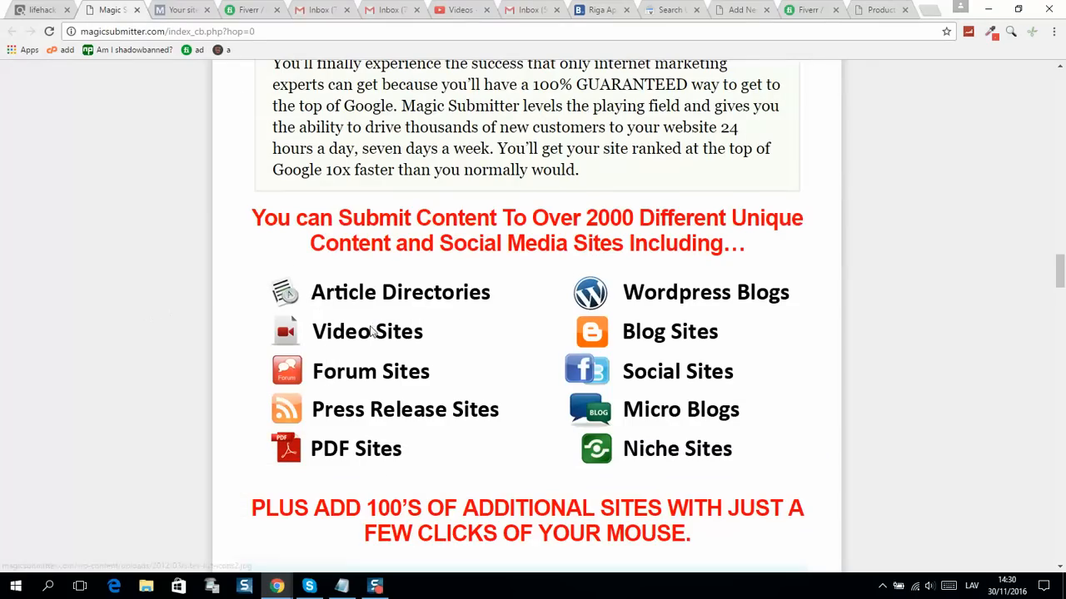
mouse_move(456, 313)
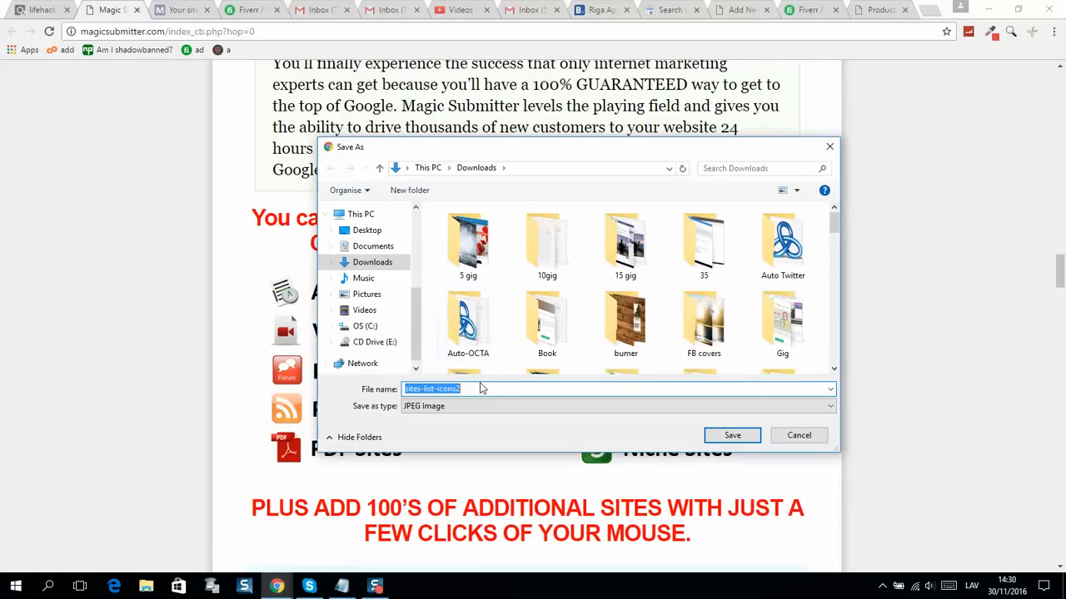
text(site)
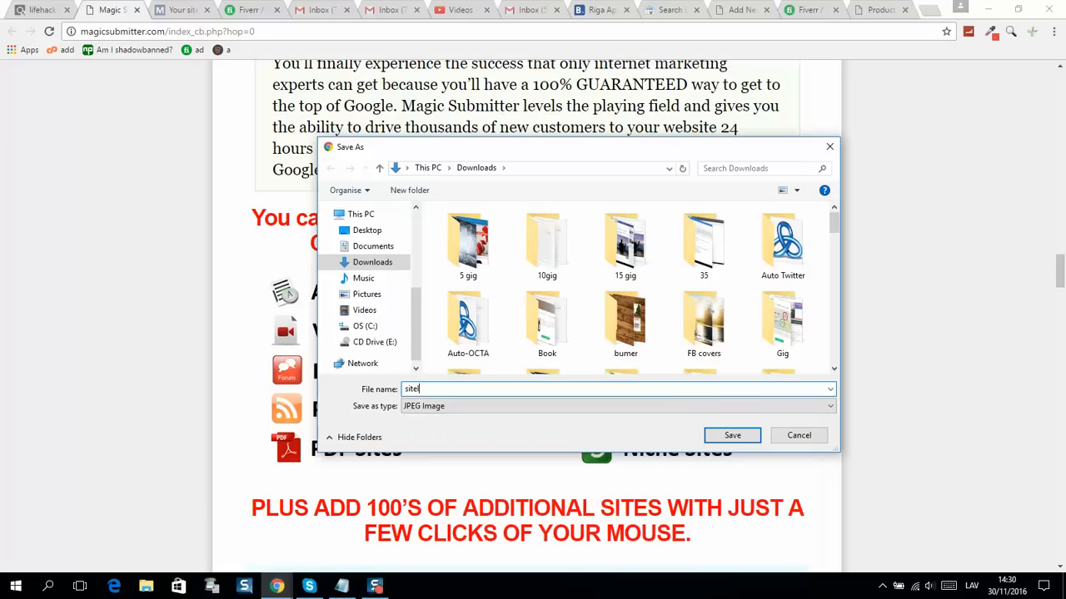
text(list)
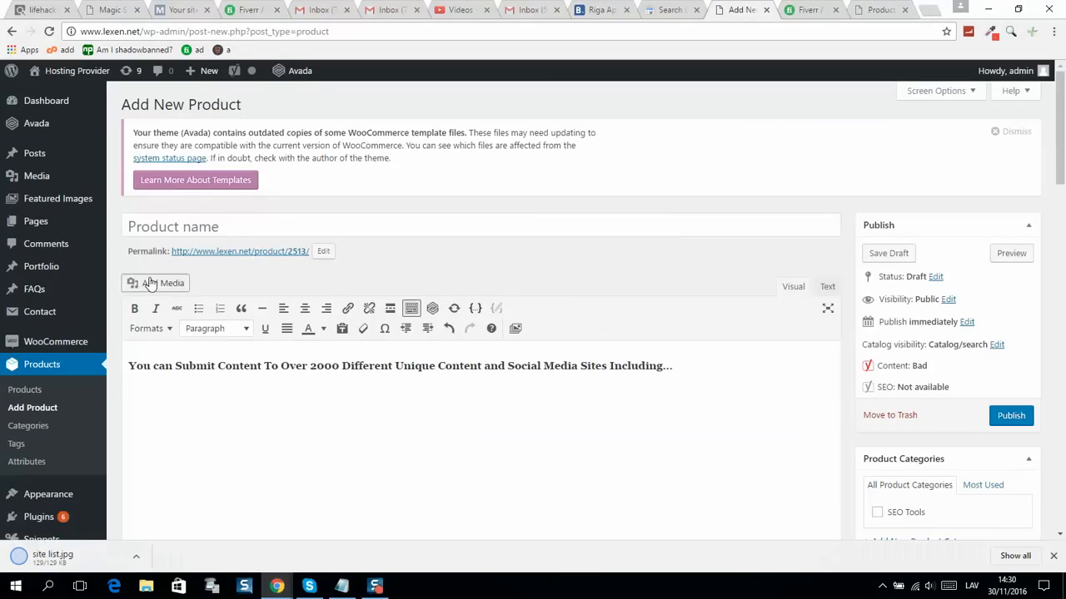
- Upload the downloaded site list image and insert it into the description with alt text 'SEO'
click(155, 283)
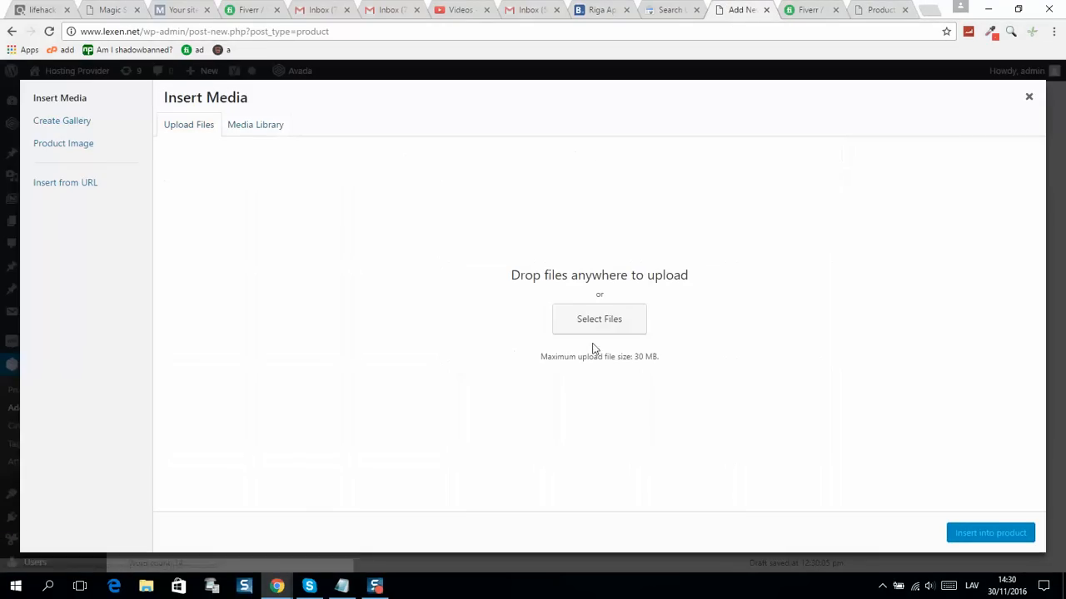
click(599, 319)
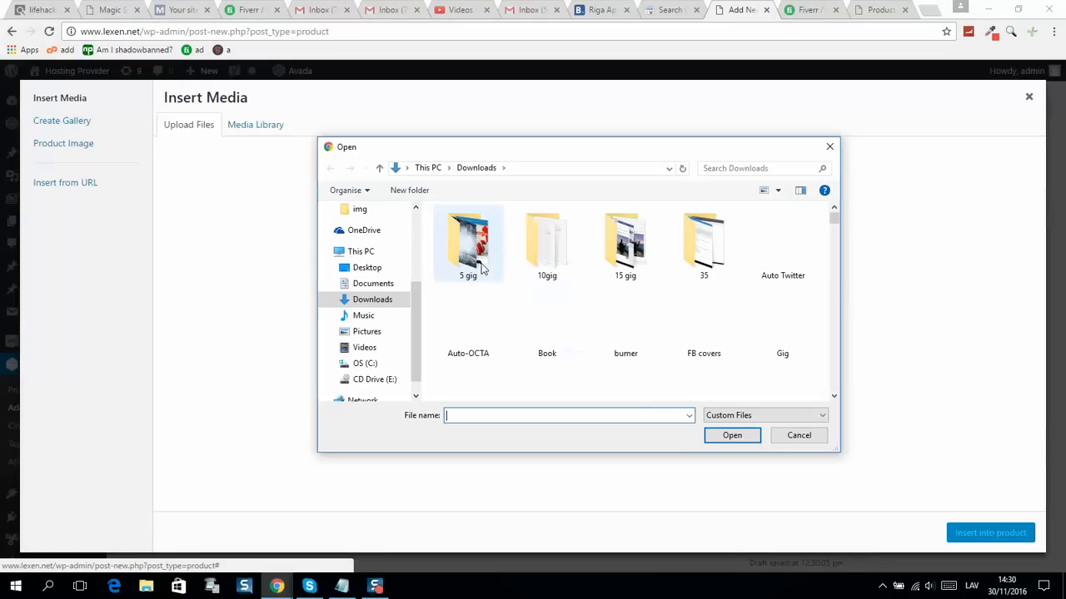
scroll(down, 3)
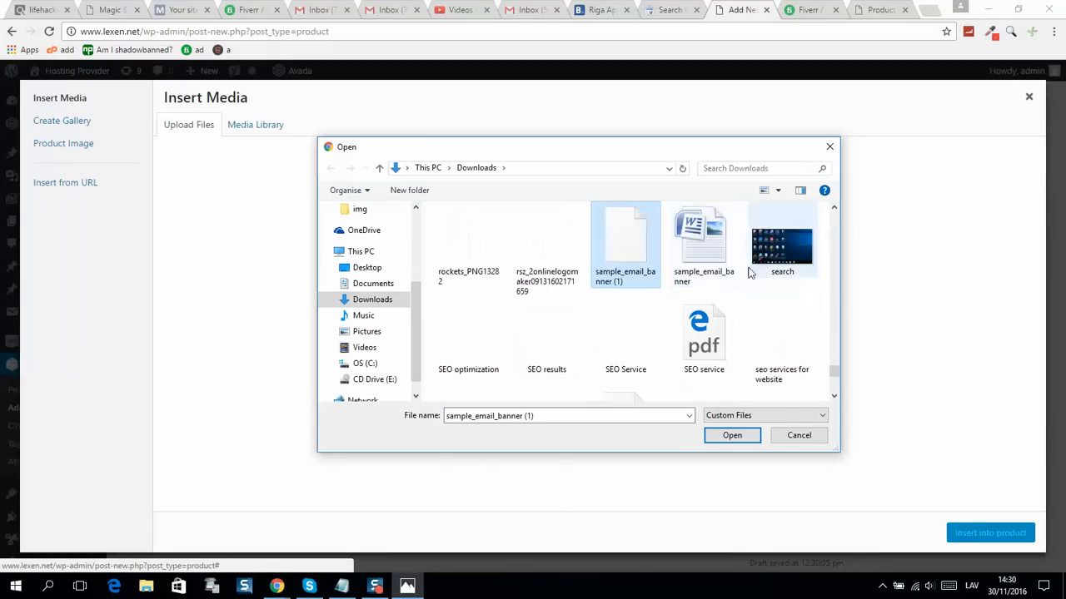
click(704, 241)
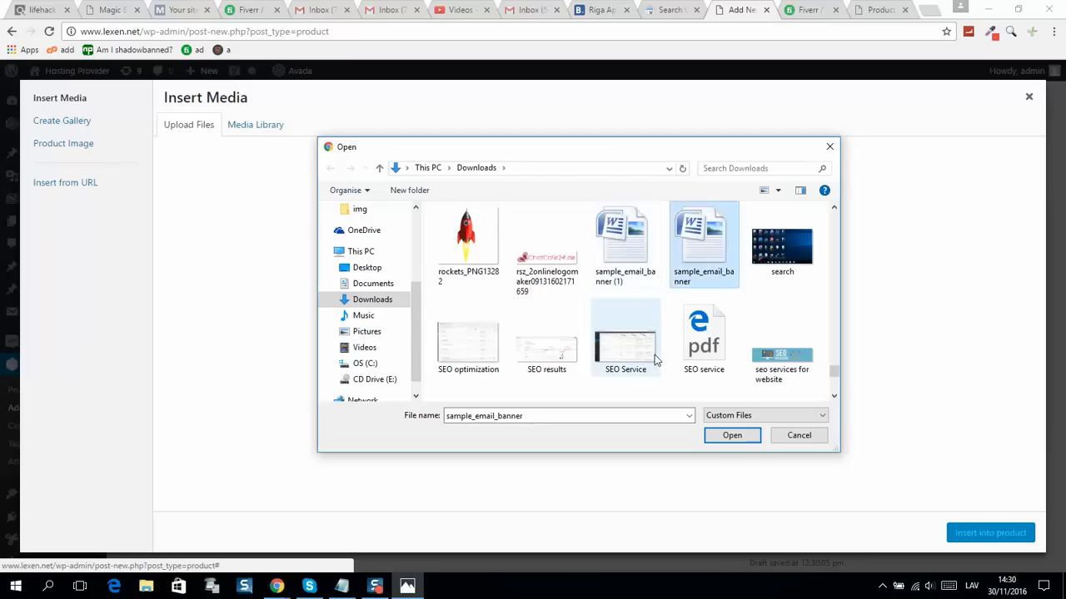
click(781, 341)
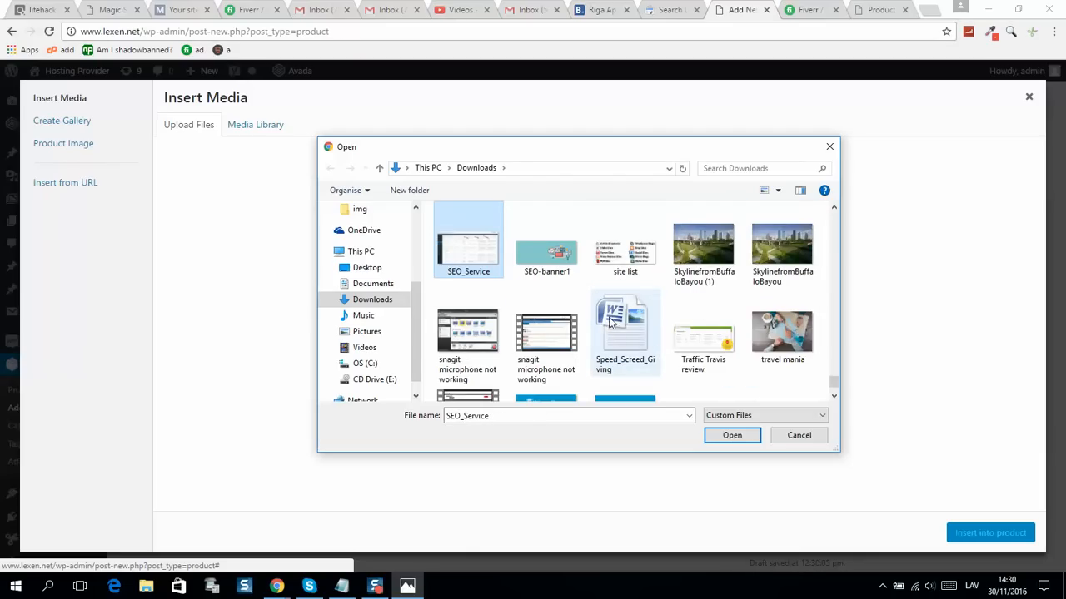
click(731, 434)
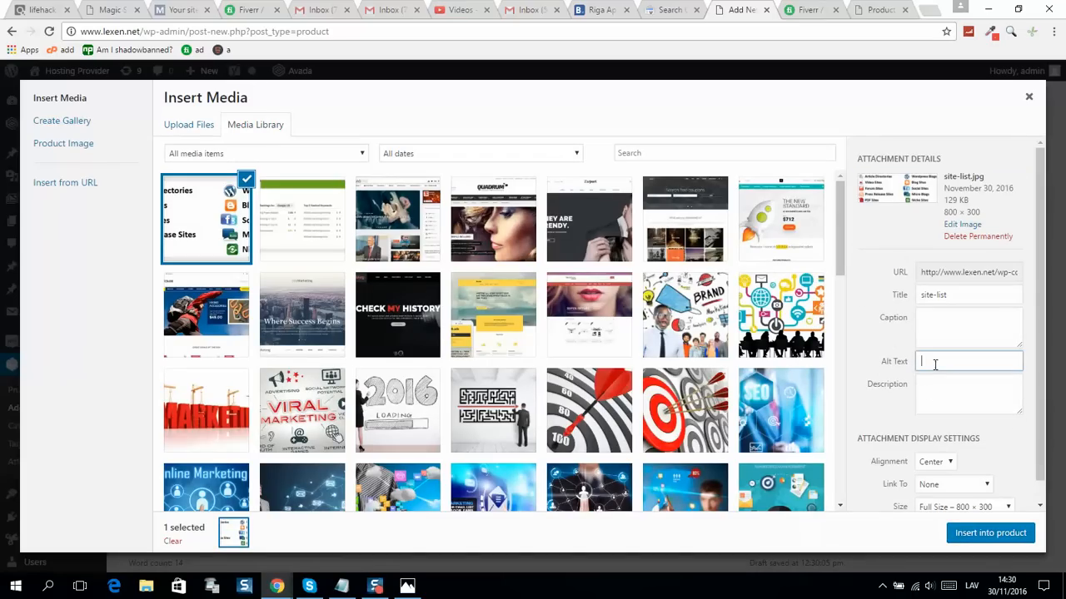
text(SEO)
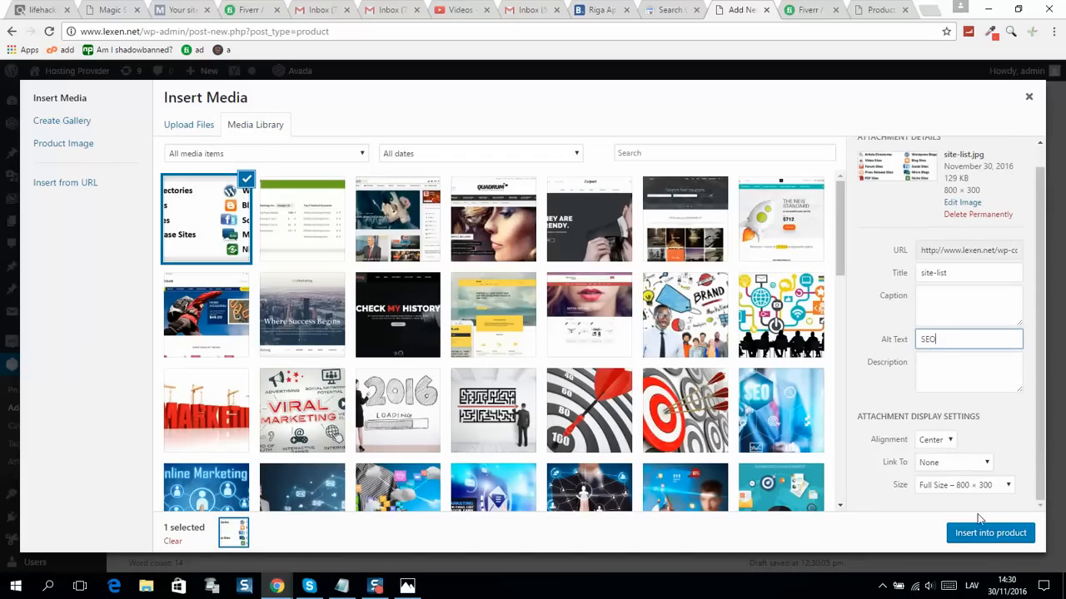
click(990, 533)
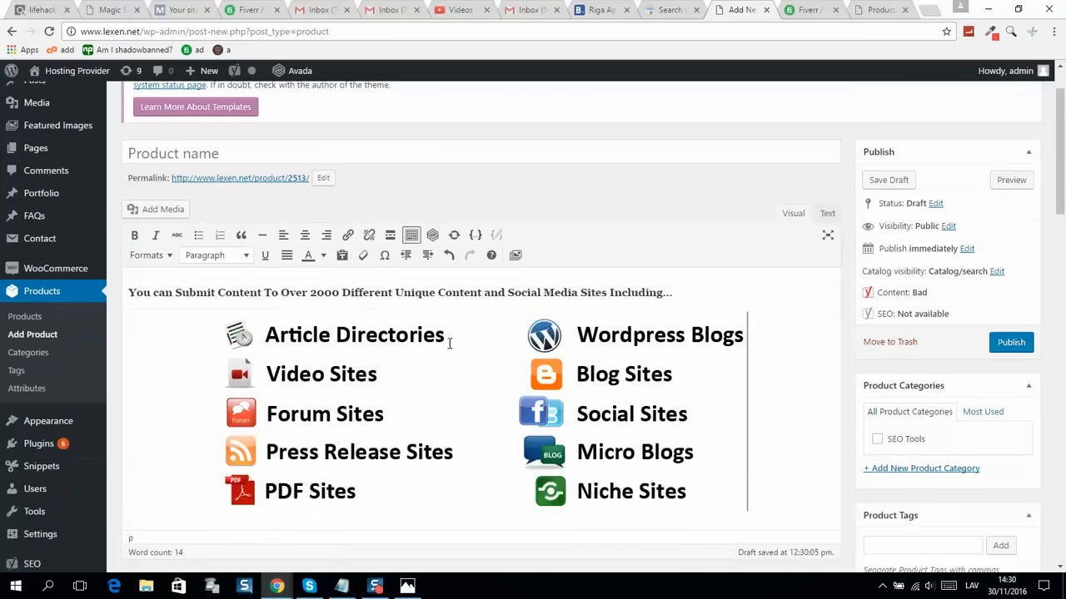
- Copy the backlink software paragraph from the sales page into the description
scroll(down, 3)
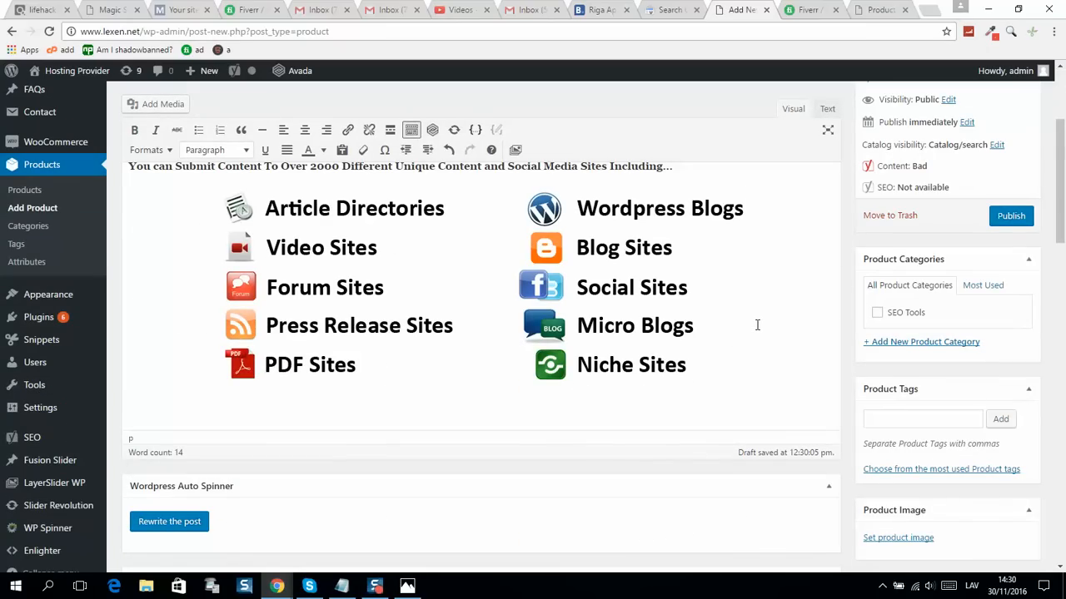
click(108, 9)
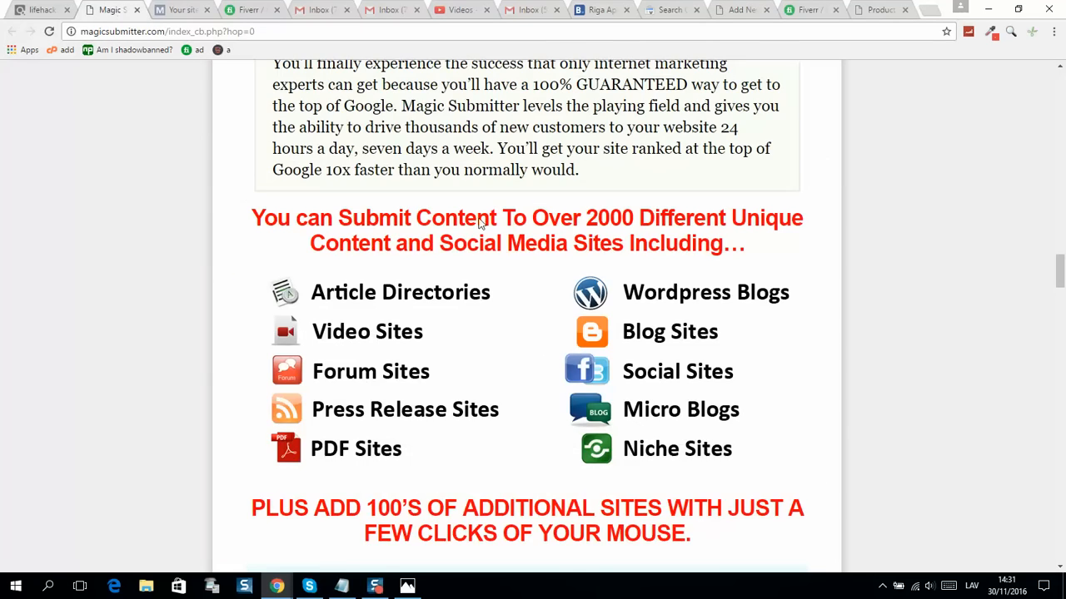
scroll(up, 3)
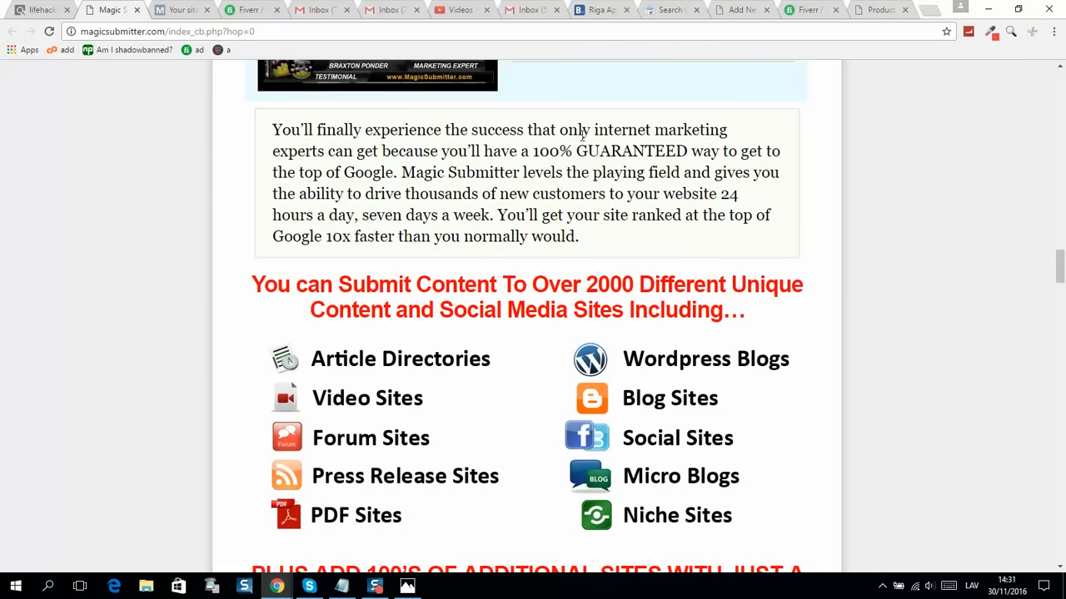
scroll(down, 3)
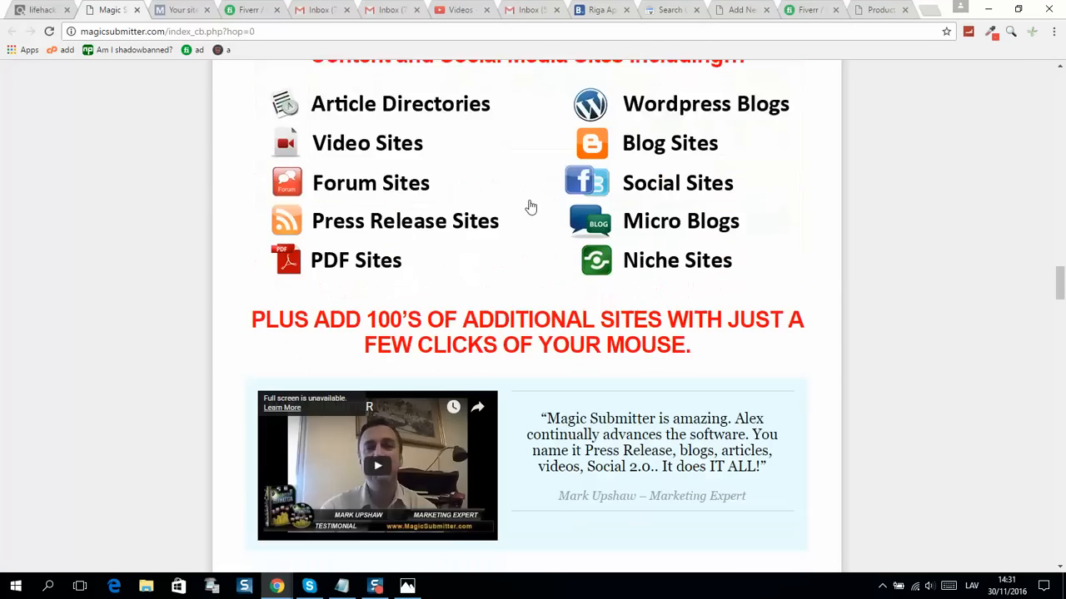
scroll(down, 3)
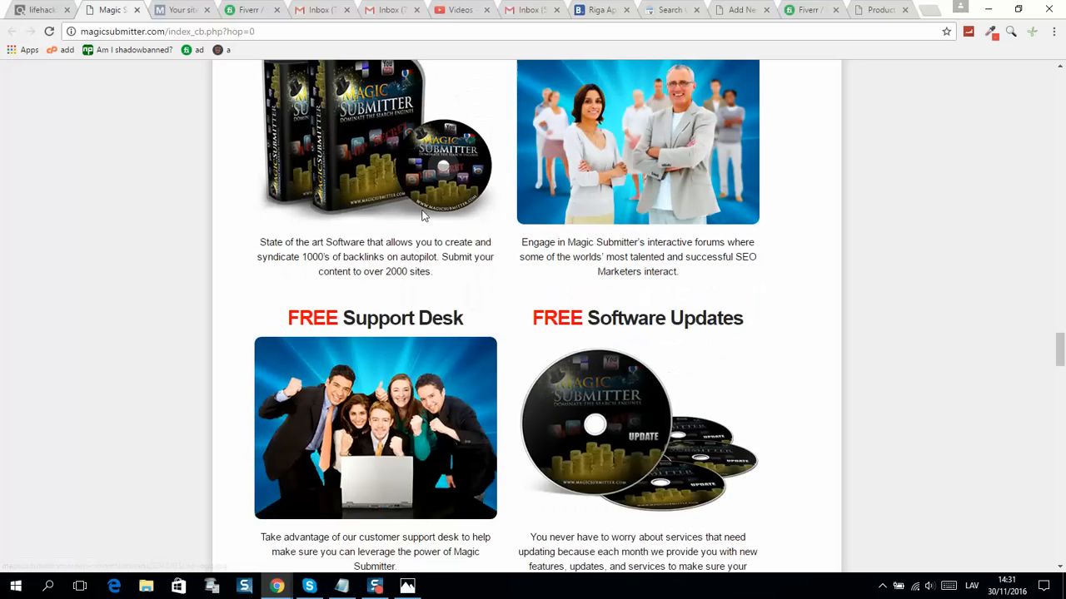
mouse_move(431, 268)
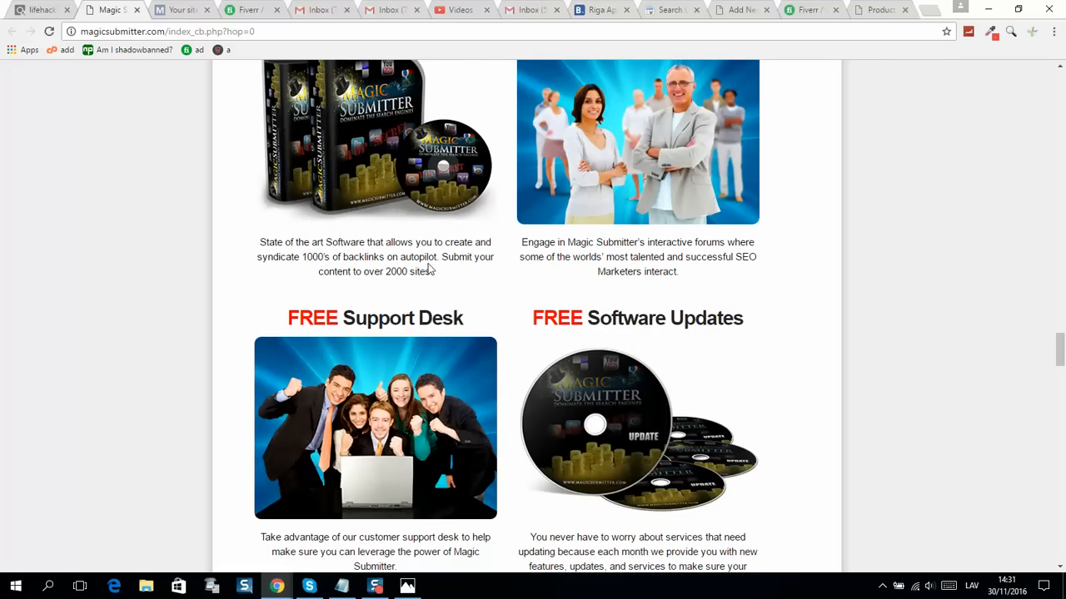
drag(258, 242, 433, 272)
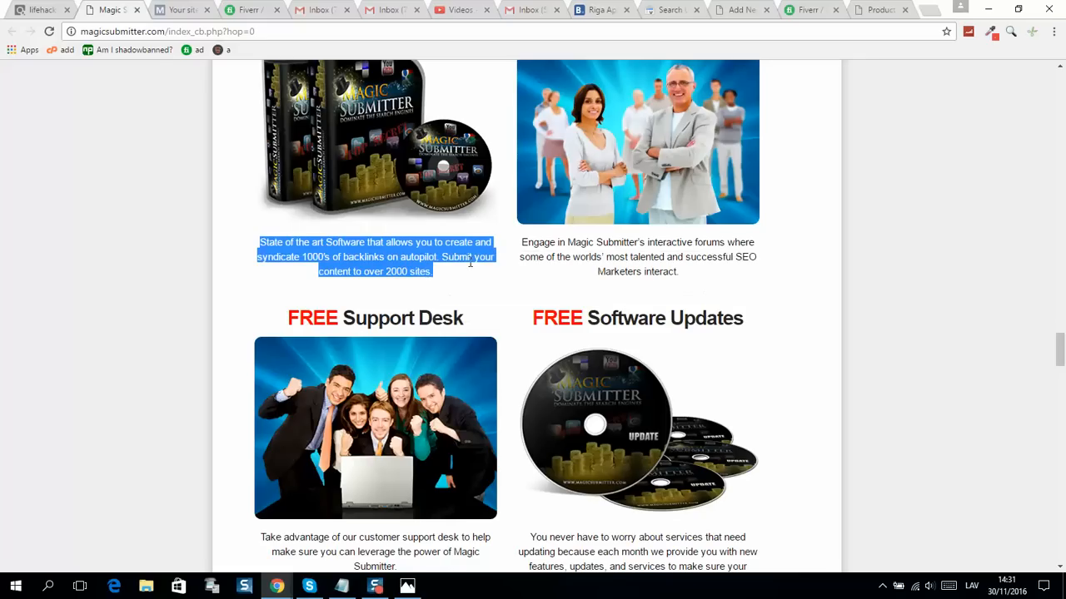
click(739, 9)
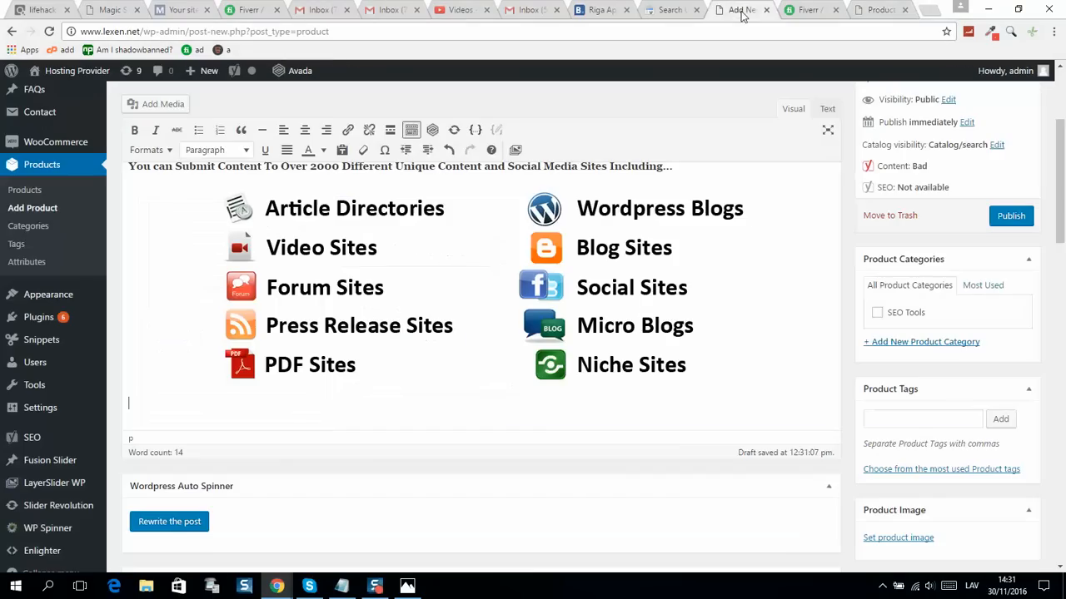
right_click(192, 404)
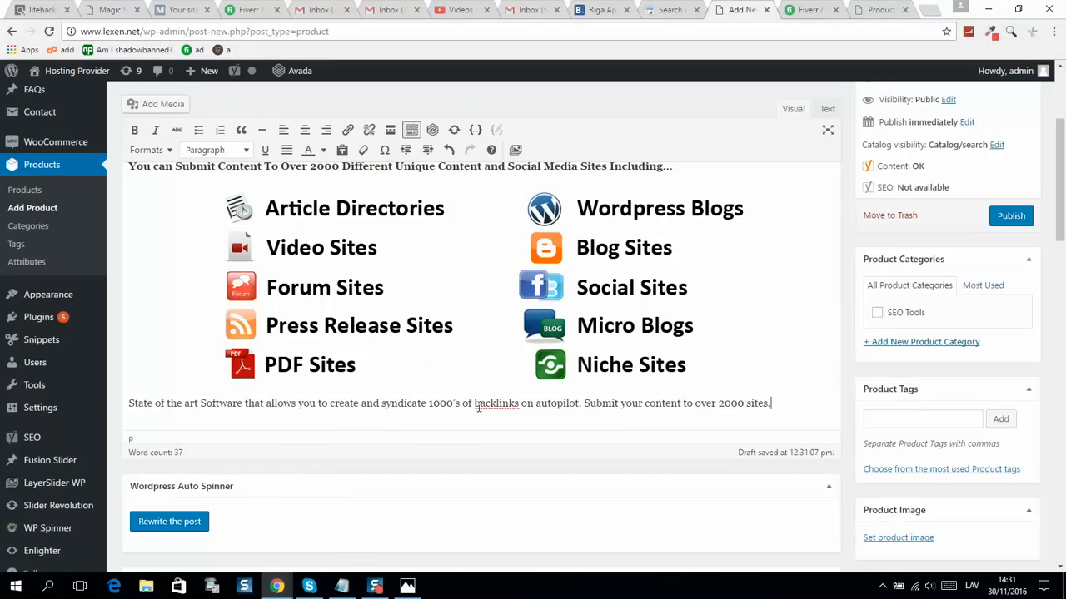
- Add the interactive forums, support desk, software updates and video training paragraphs
click(112, 9)
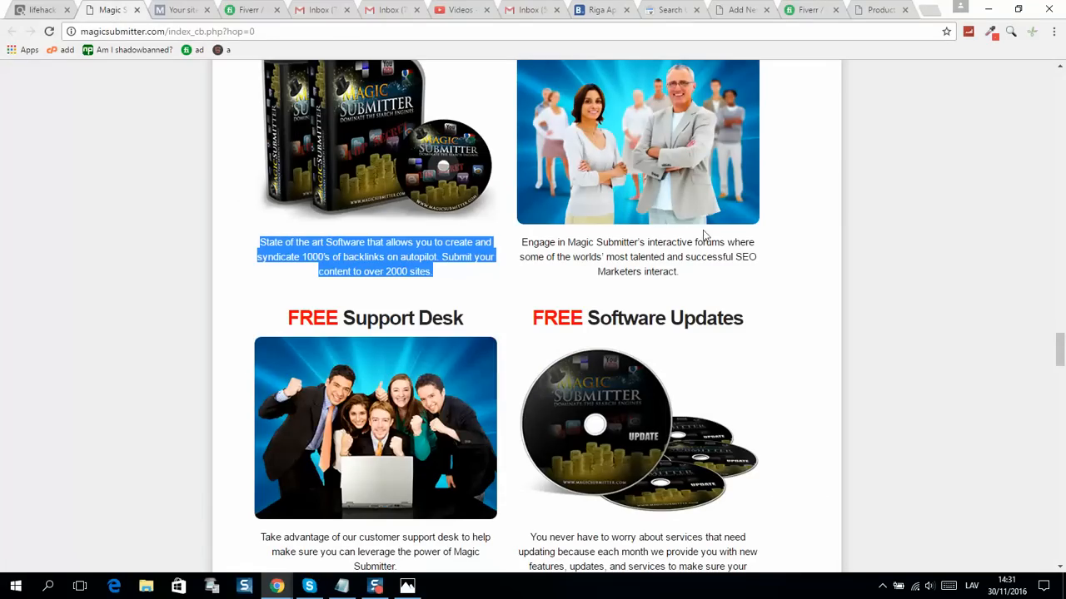
right_click(636, 250)
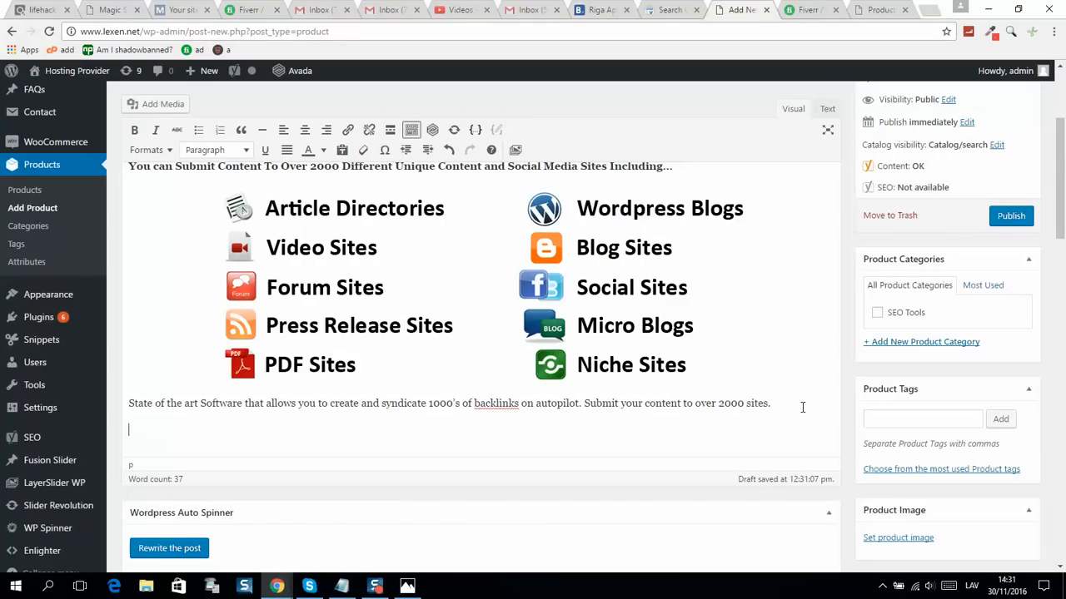
text(Engage in Magic Submitter's interactive forums where some of the worlds' most talented and successful SEO Marketers interact.)
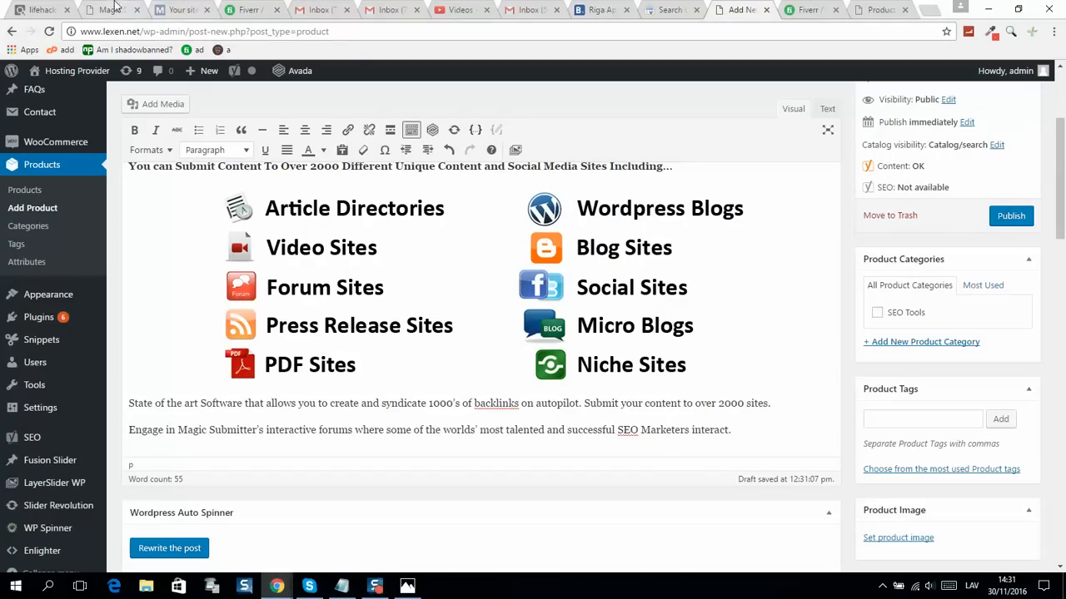
click(109, 9)
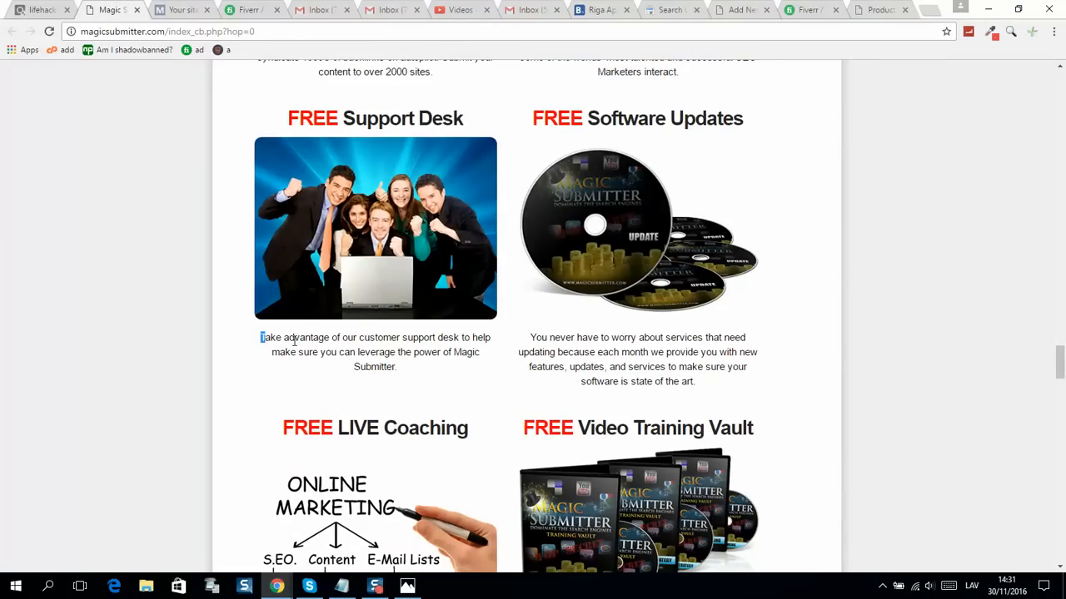
triple_click(375, 352)
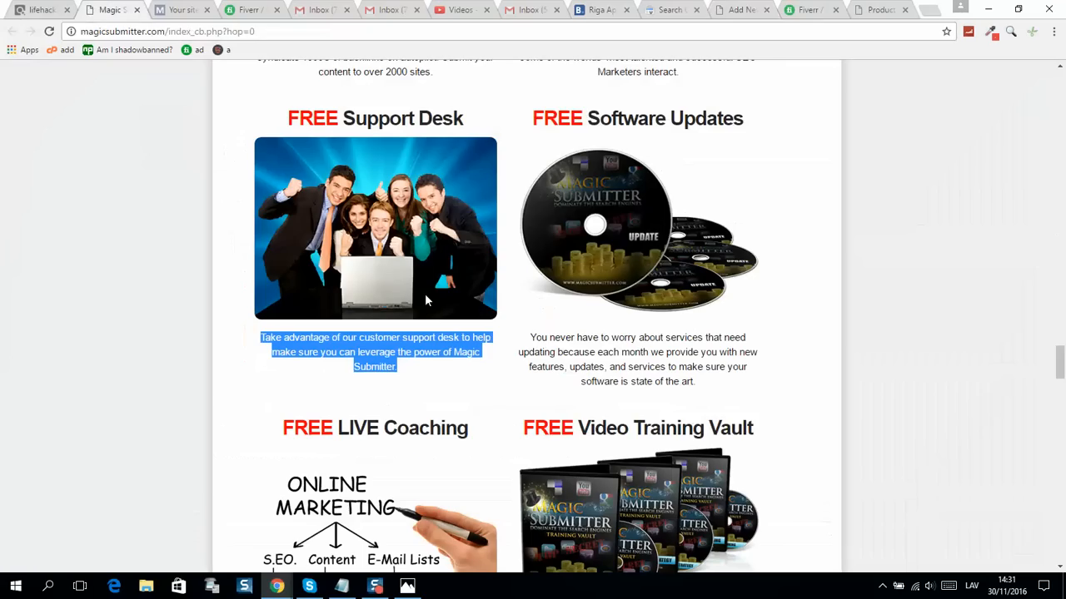
right_click(636, 358)
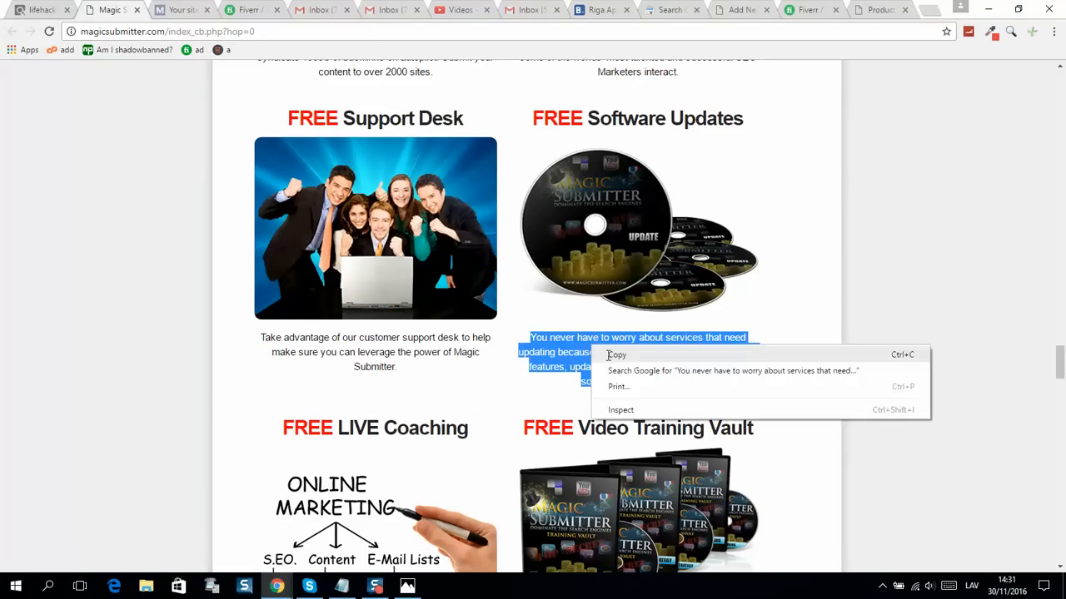
click(736, 9)
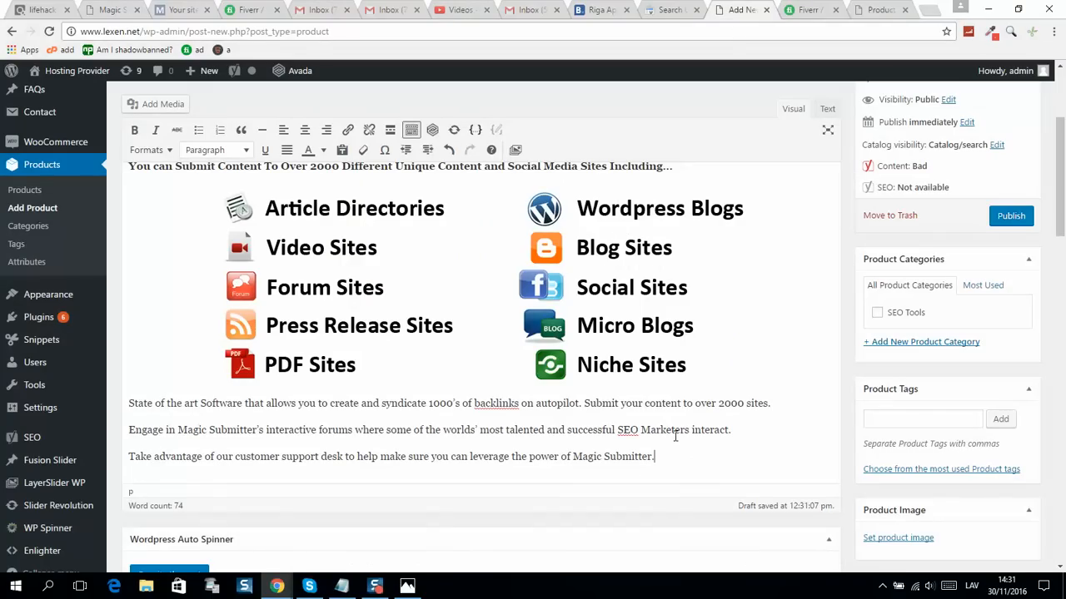
text(You never have to worry about services that need updating because each month we provide you with new features, updates, and services to make sure your software is state of the art.)
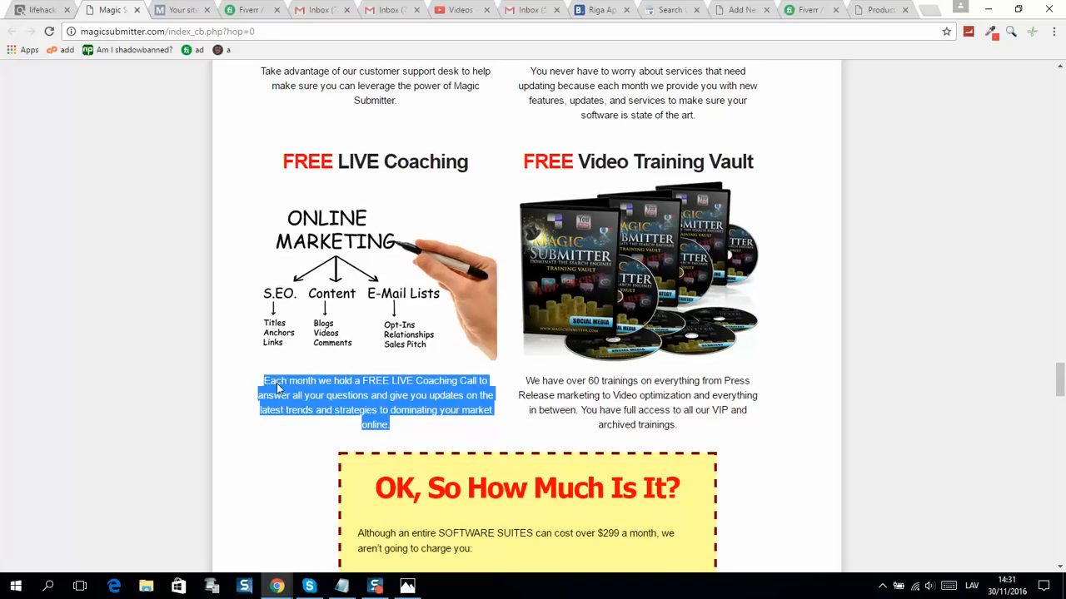
mouse_move(724, 20)
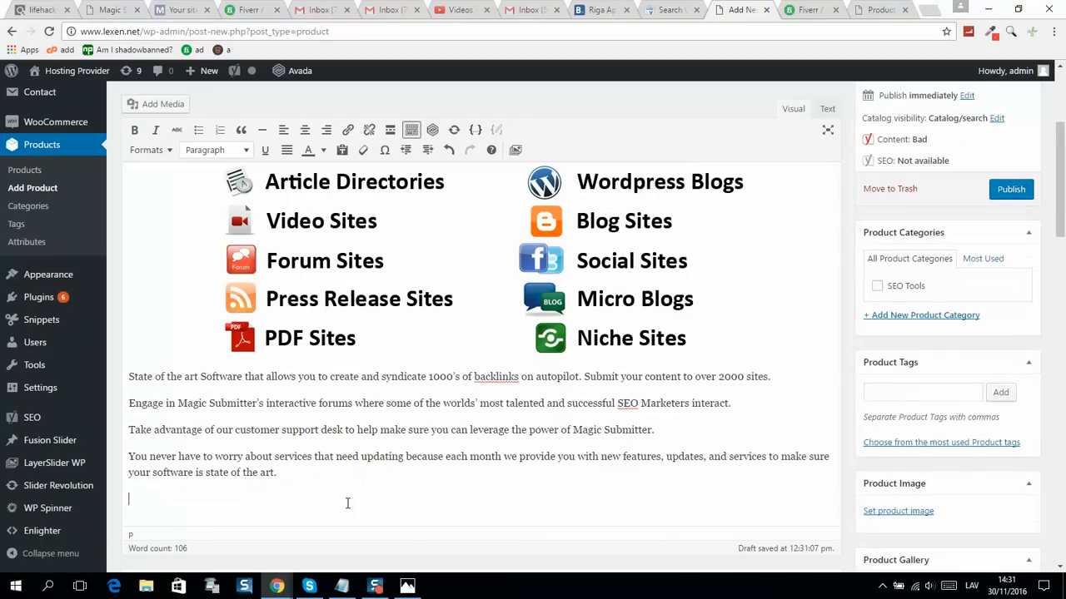
right_click(229, 499)
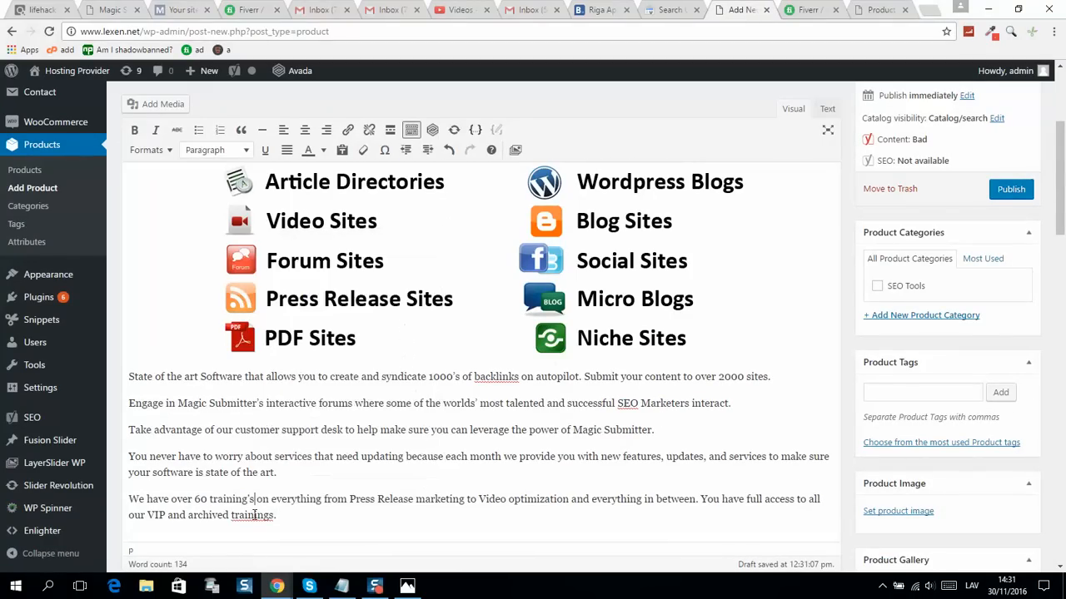
- Paste the Video Training Vault paragraph and enter 'Magic Submitter' as the product title
right_click(251, 515)
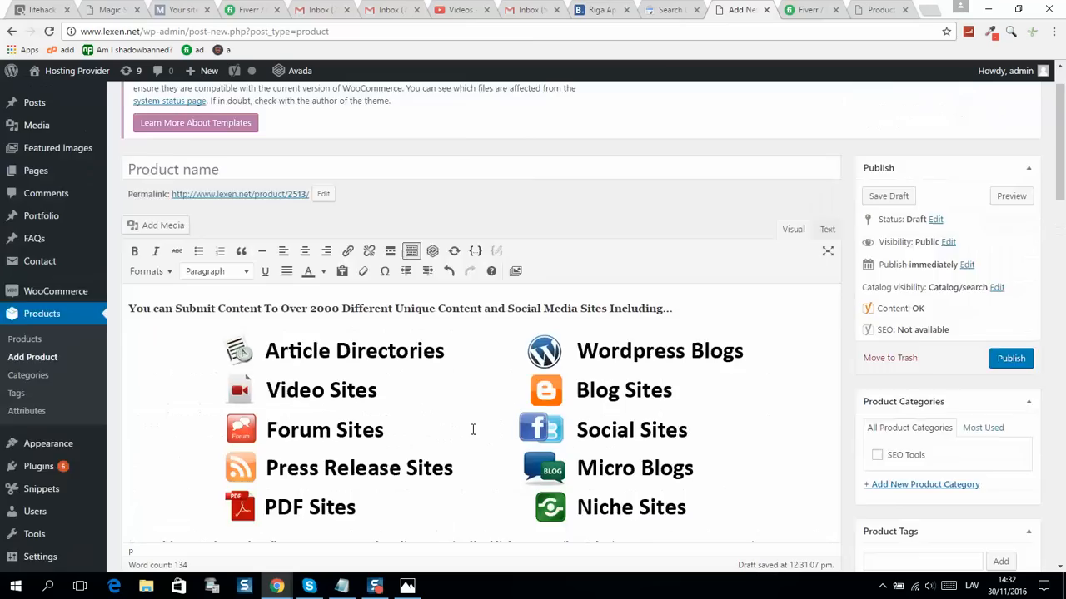
click(108, 9)
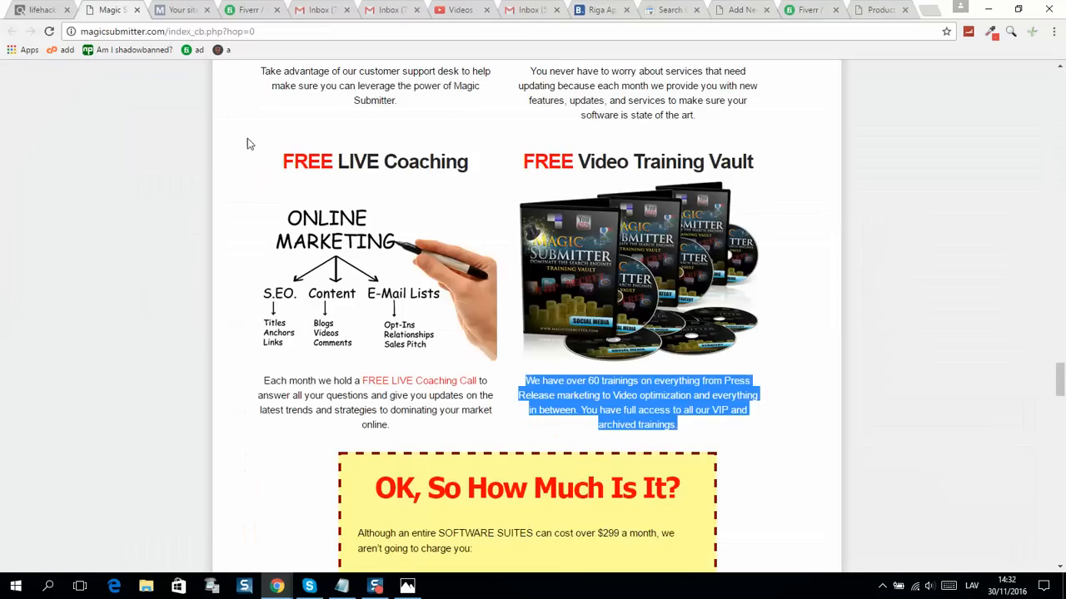
scroll(up, 3)
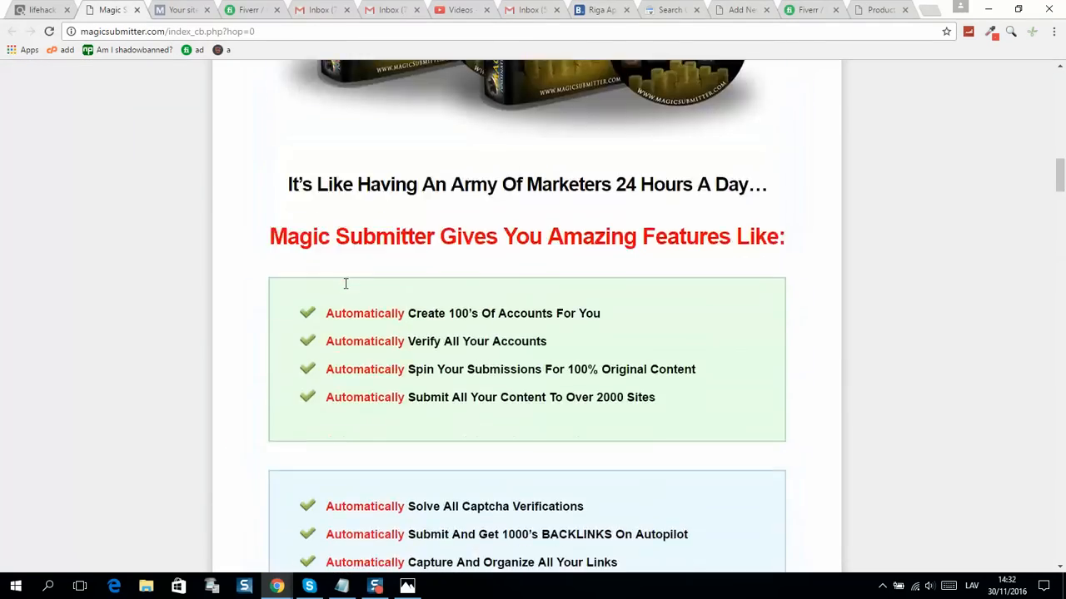
scroll(up, 3)
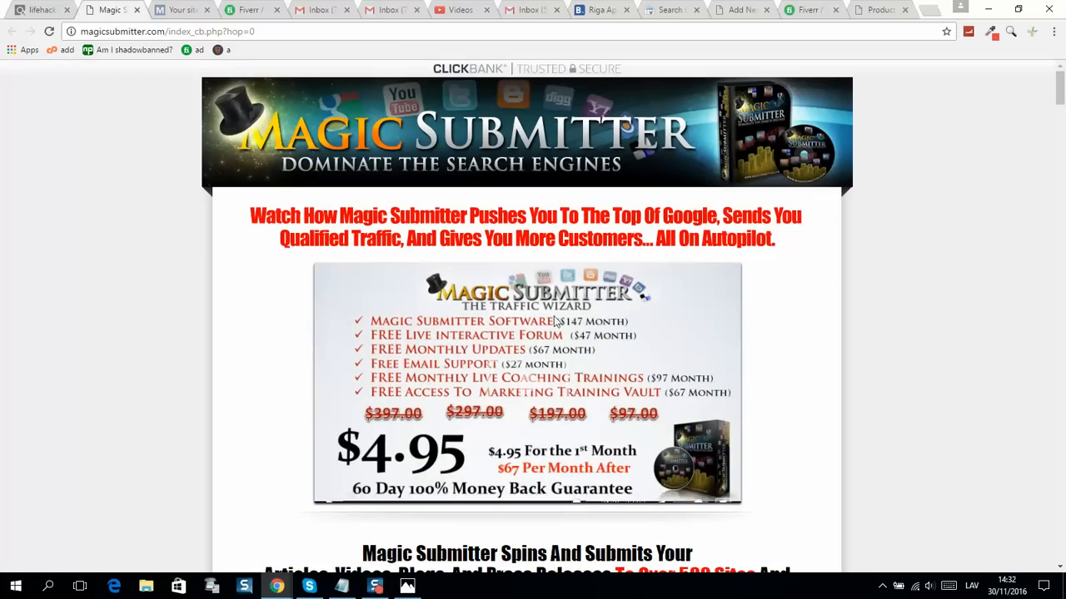
scroll(down, 3)
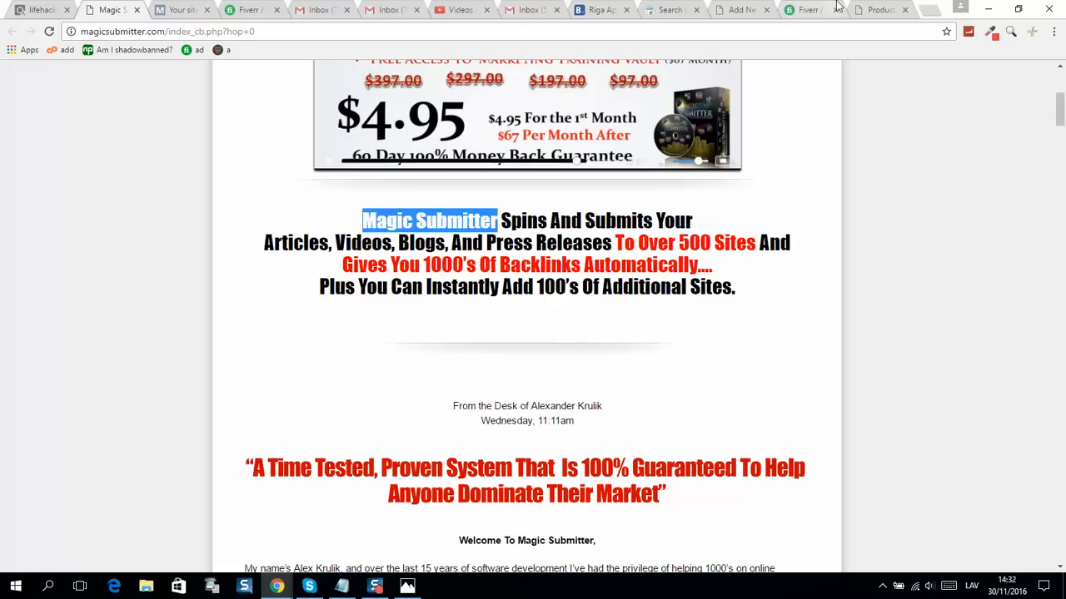
click(880, 9)
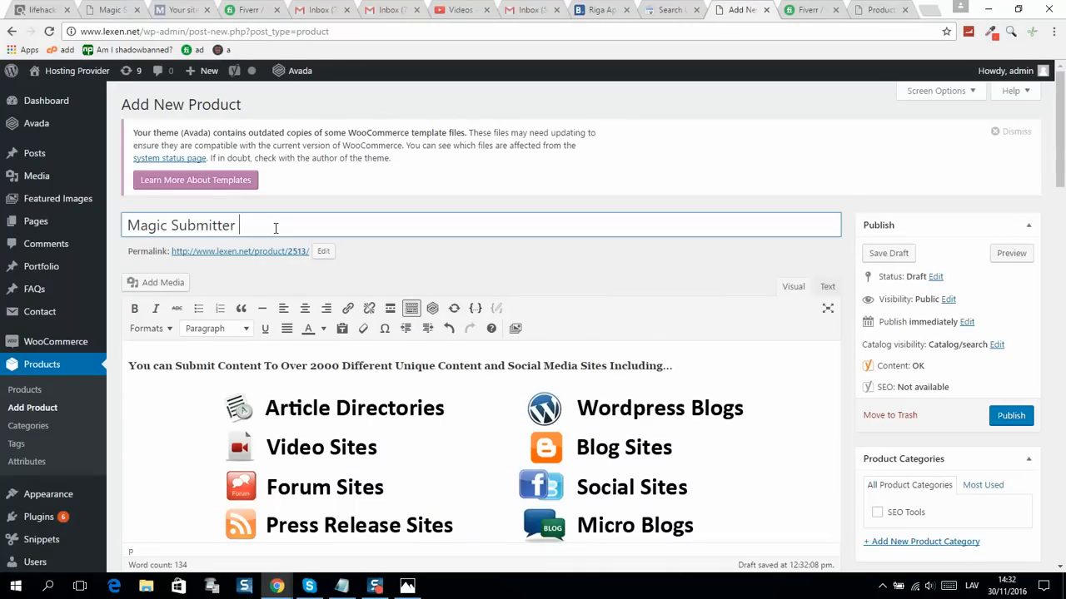
- Extend the title to 'Magic Submitter SEO tools' and set the permalink slug to 'magic-submitter'
text(SEO)
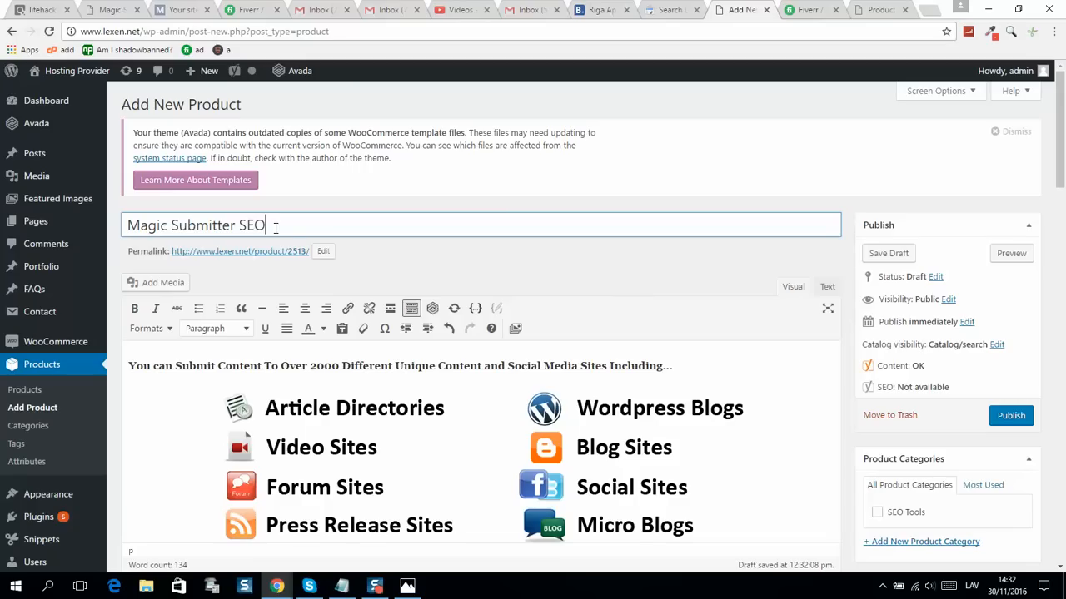
text(tools)
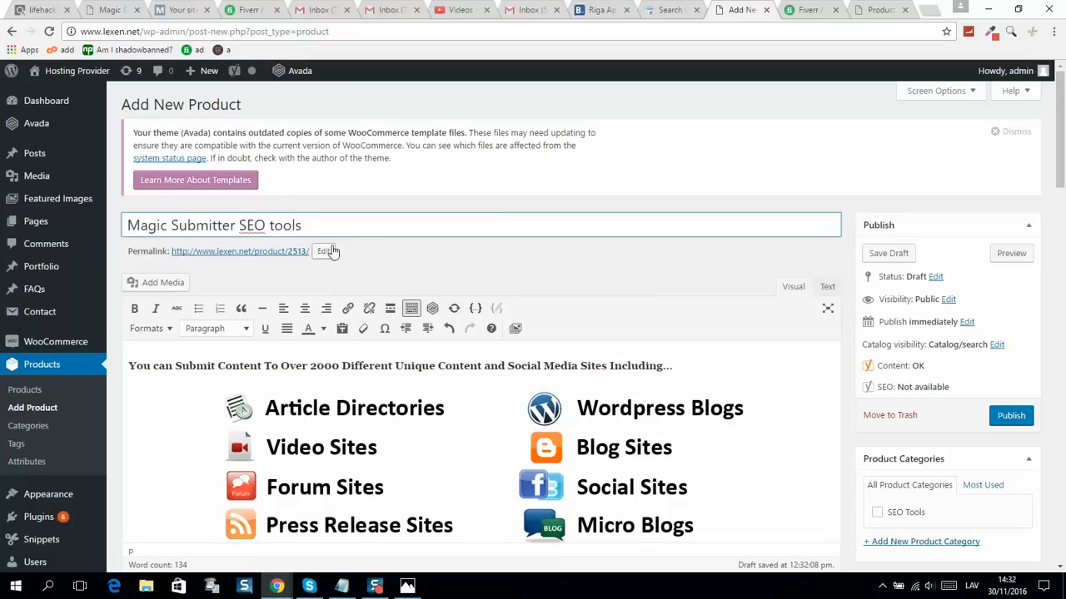
click(325, 251)
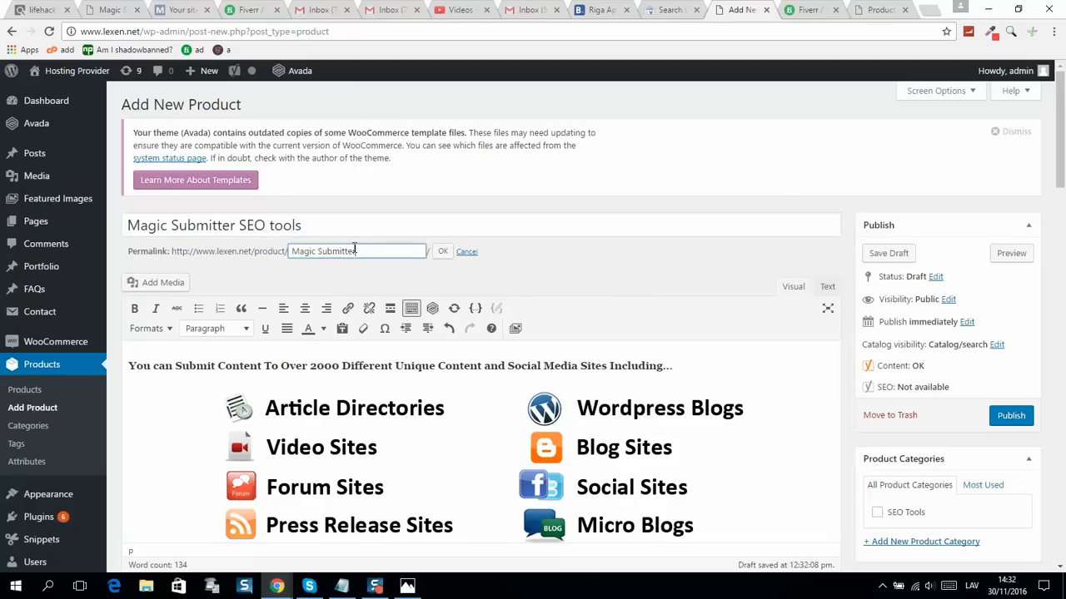
click(442, 251)
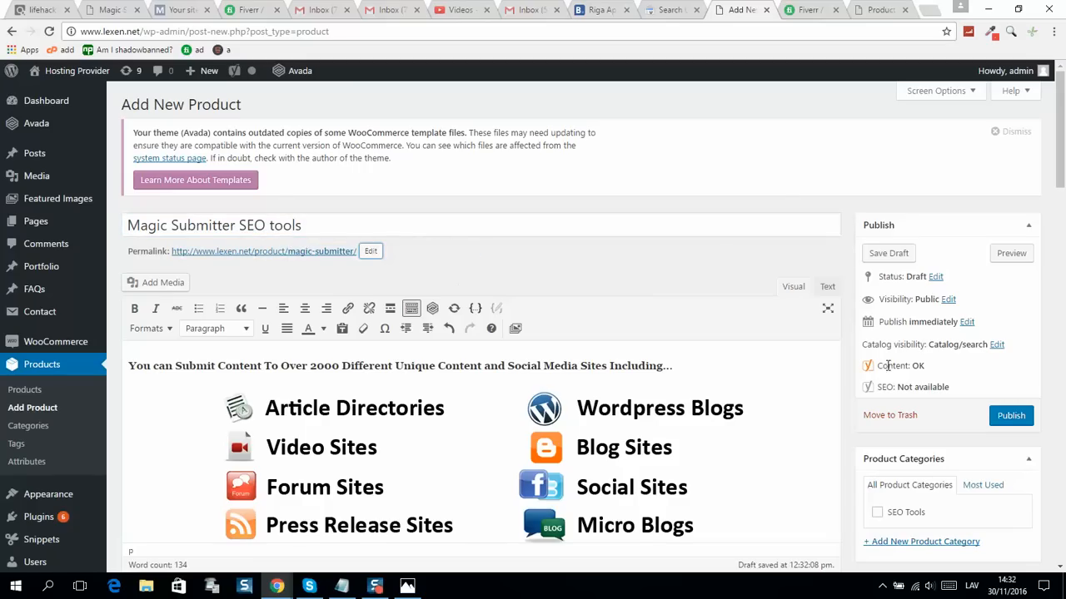
- Enter 'Magic Submitter' as the Yoast SEO focus keyword
scroll(down, 3)
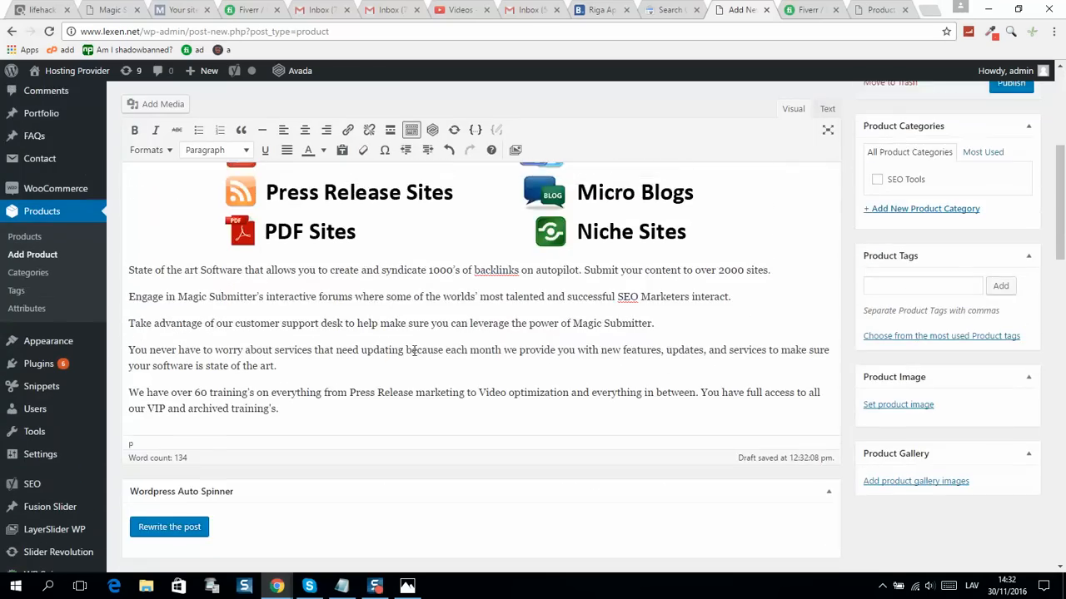
scroll(down, 3)
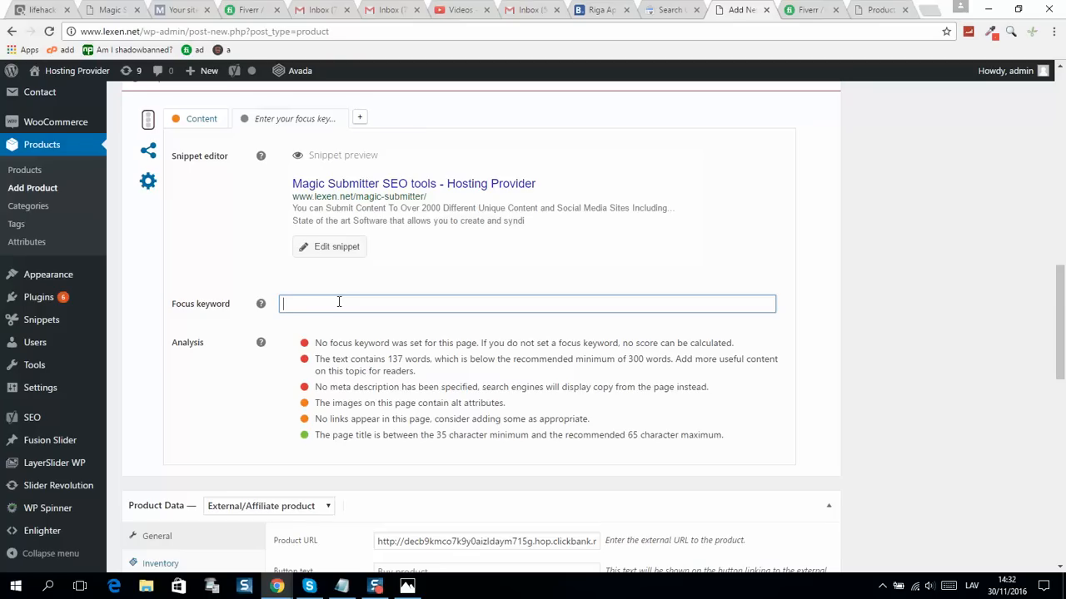
text(Magic Submitter)
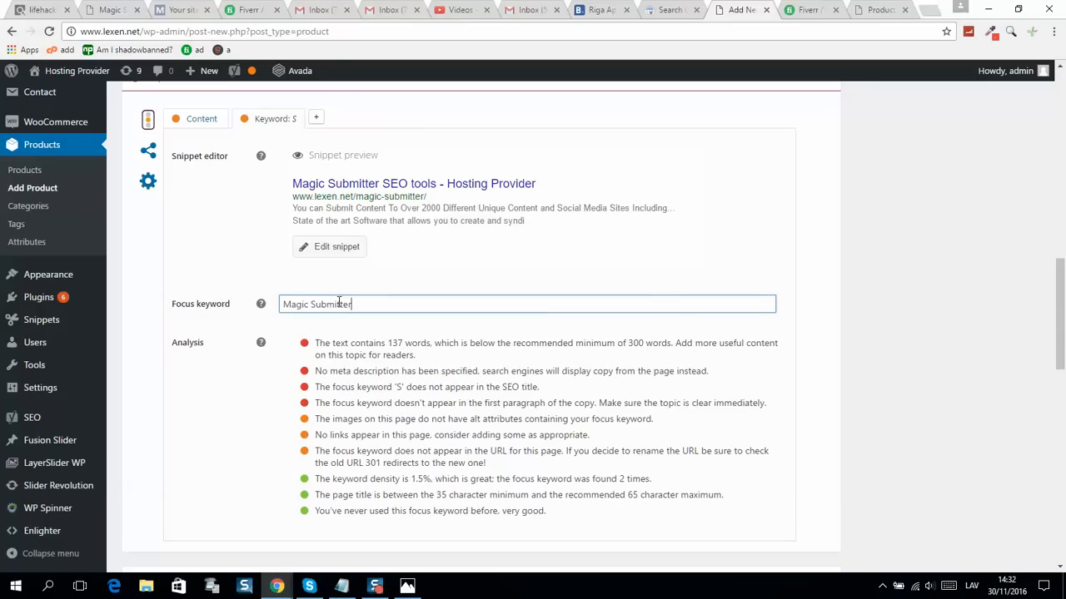
scroll(up, 3)
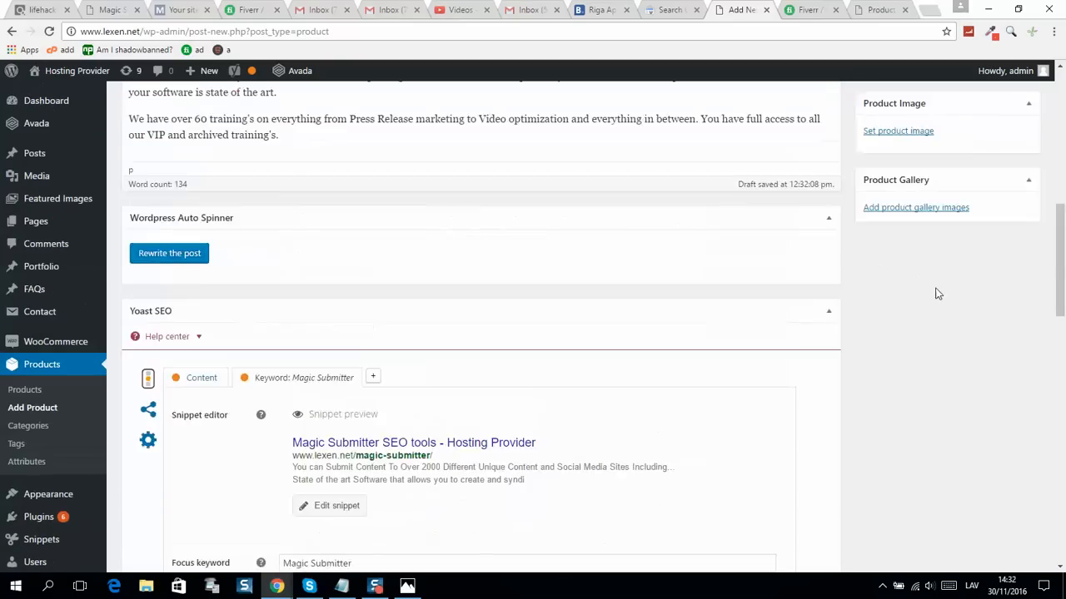
scroll(up, 3)
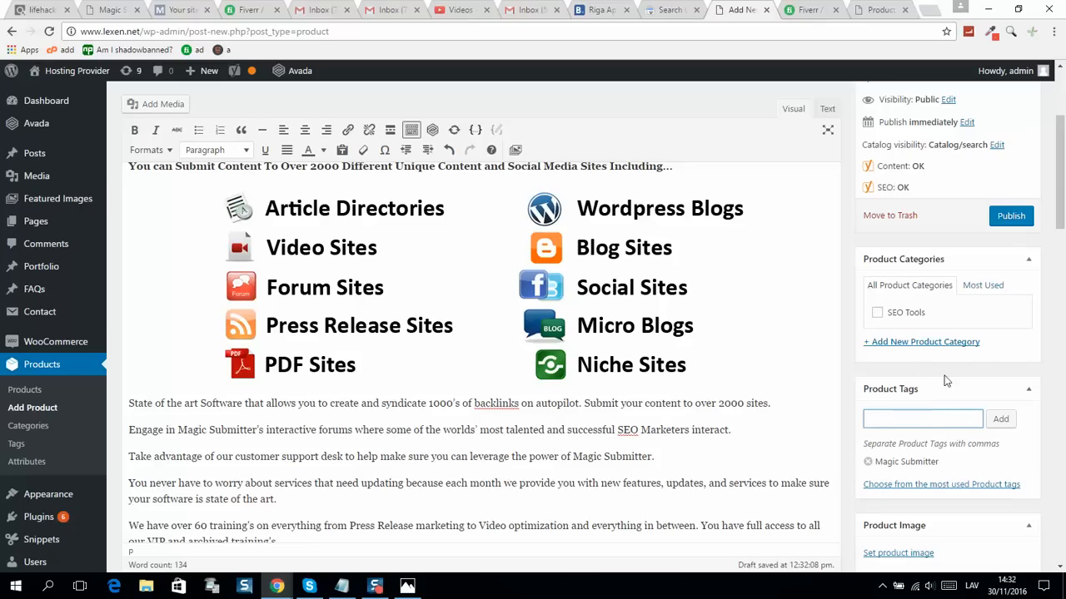
- Add tags SEO and SEO software, tick the SEO Tools category, and publish
text(SEO)
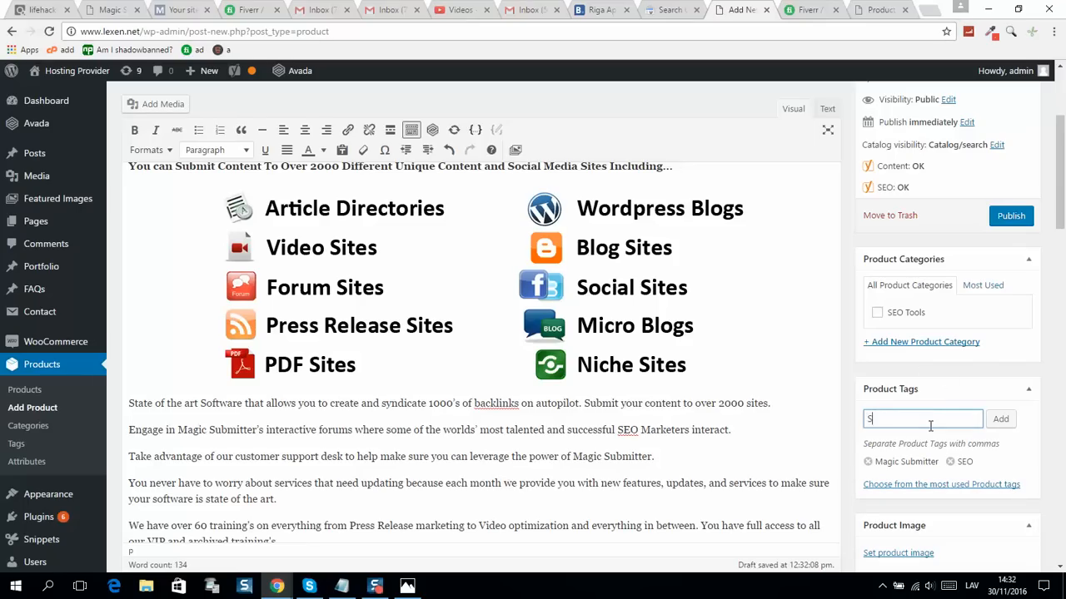
text(EO s)
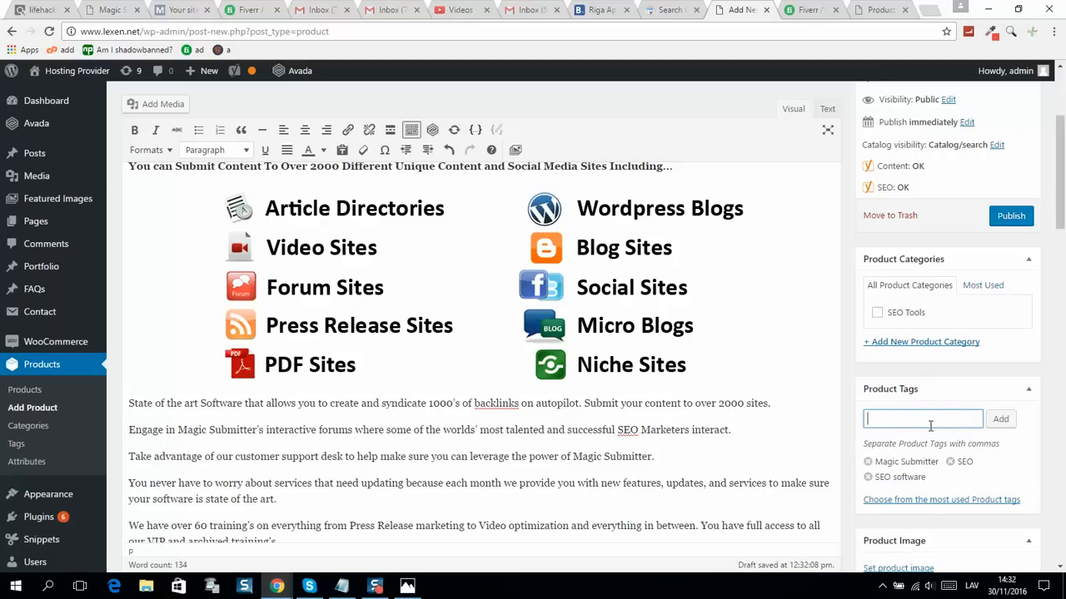
mouse_move(942, 385)
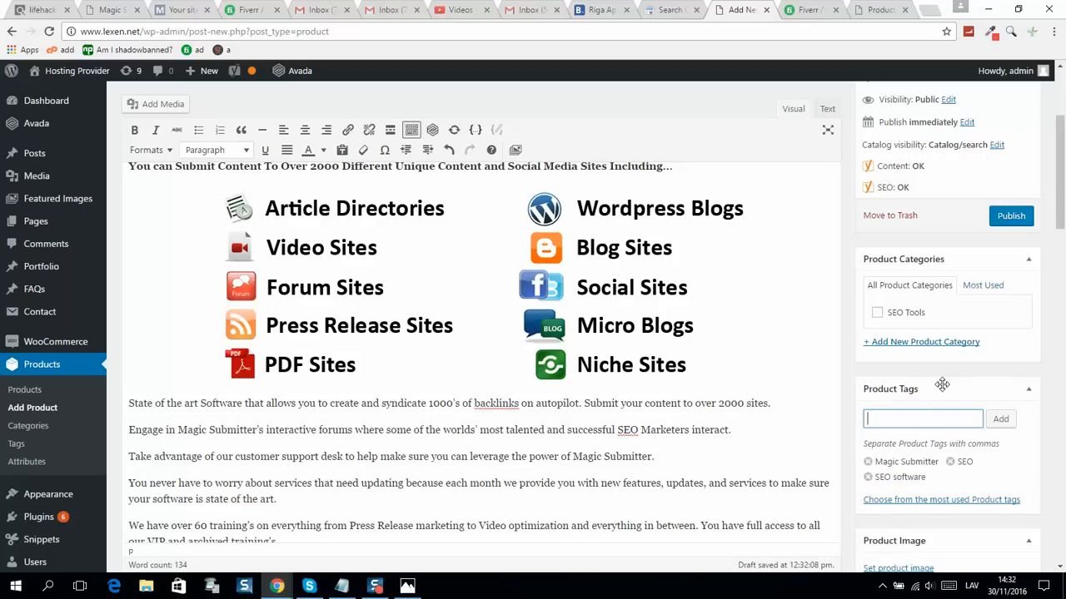
click(876, 313)
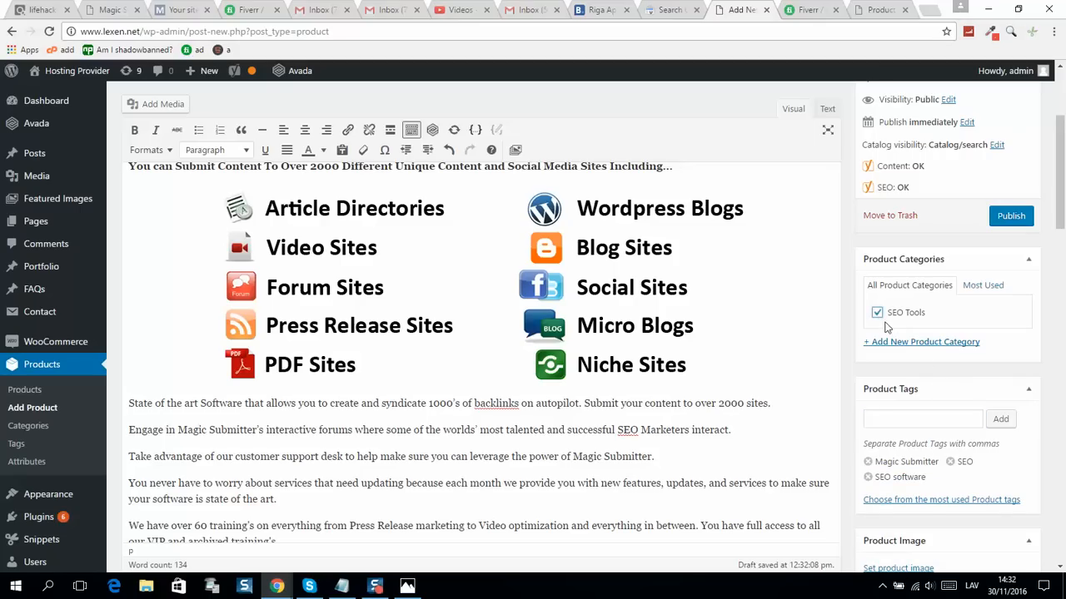
scroll(up, 3)
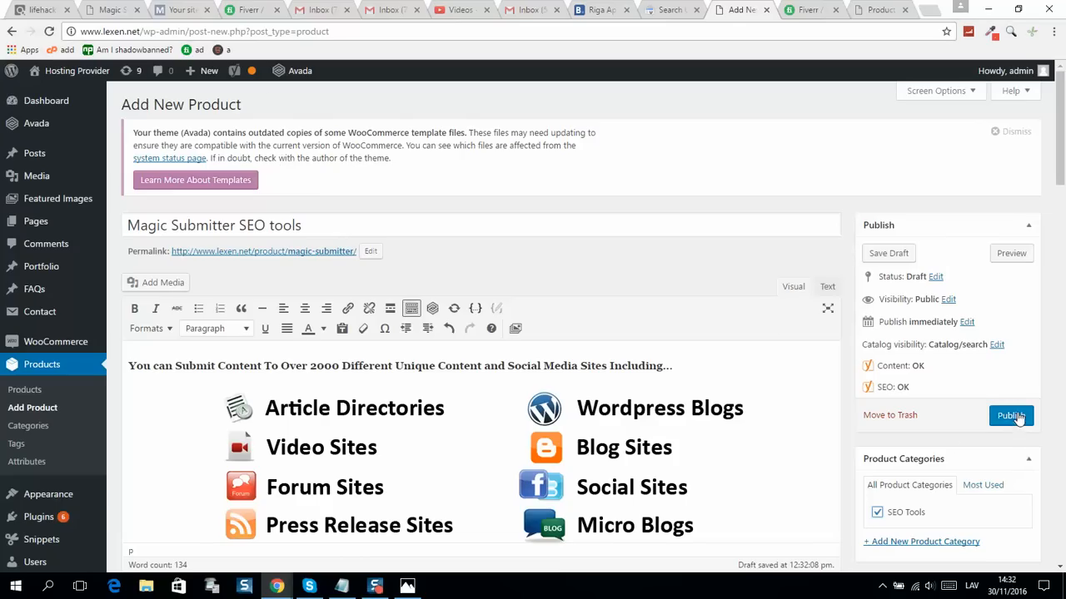
click(1011, 415)
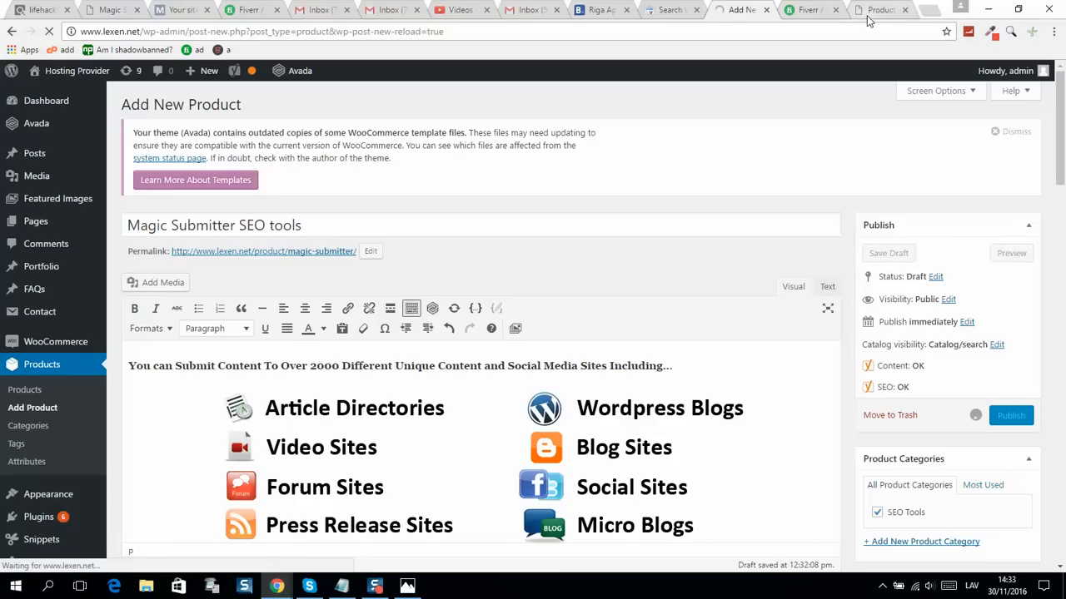
mouse_move(878, 9)
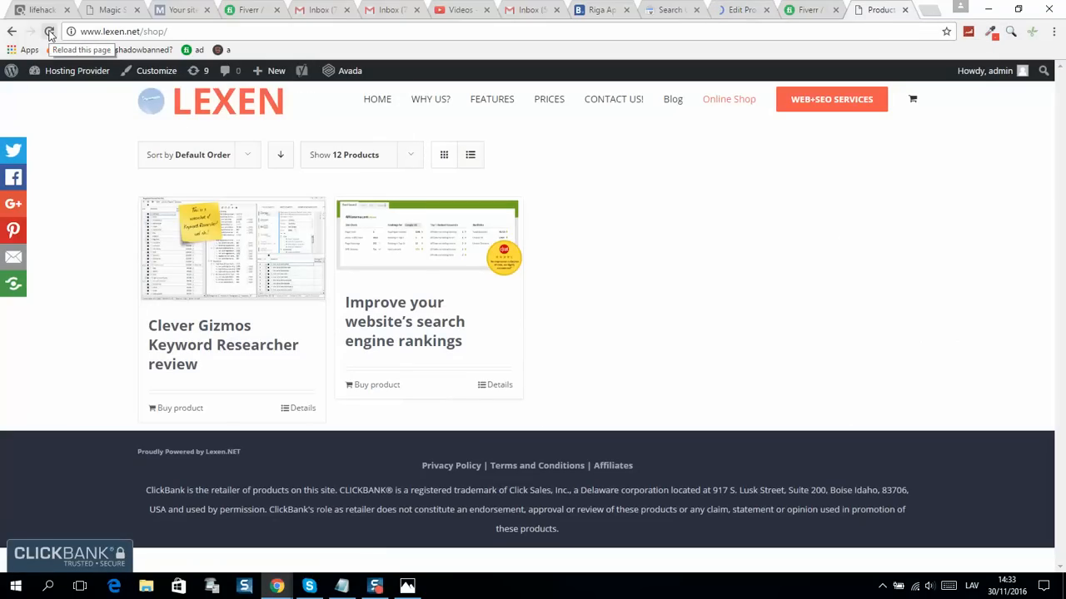
- Reload the shop page and open the new Magic Submitter SEO tools product
click(740, 9)
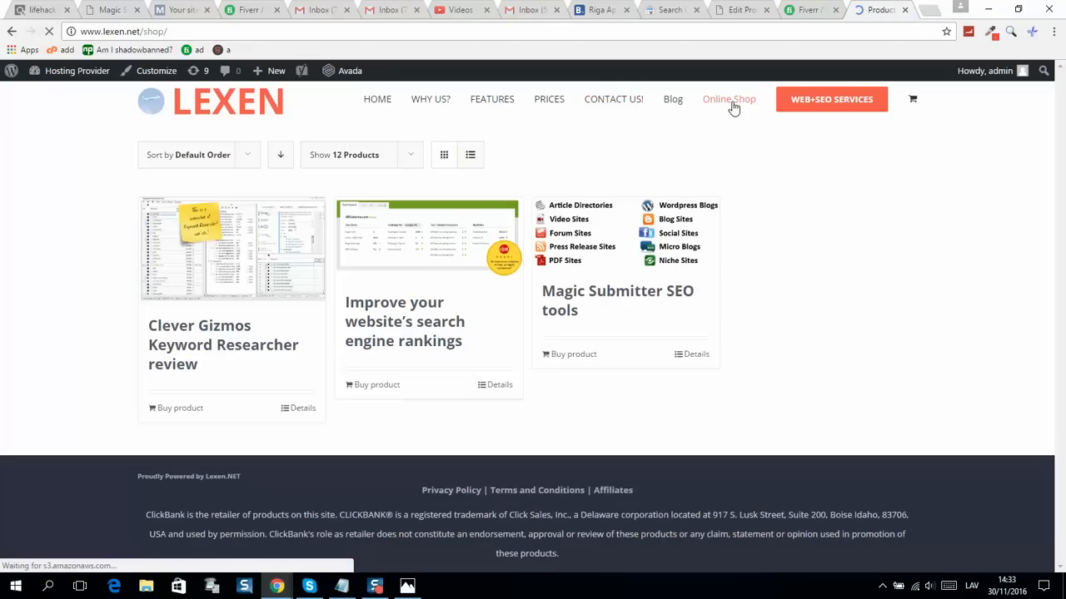
mouse_move(269, 273)
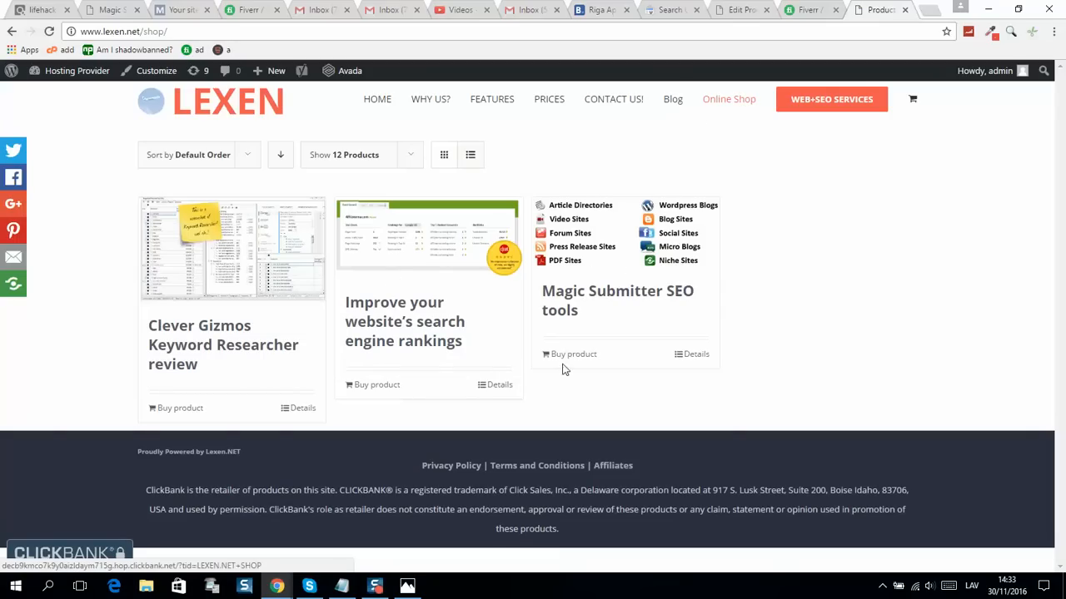
mouse_move(570, 354)
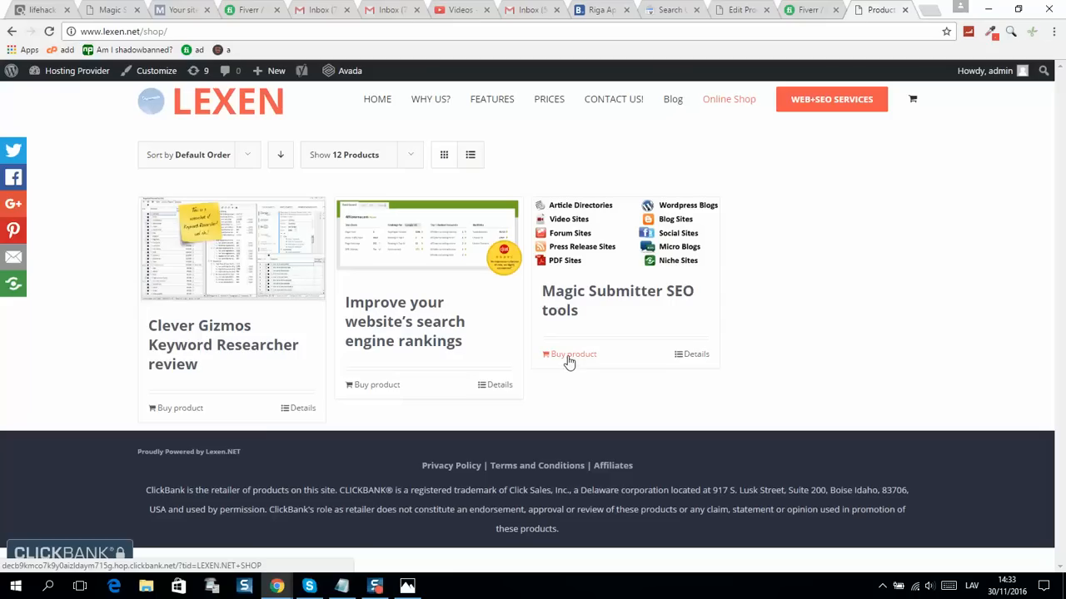
mouse_move(573, 363)
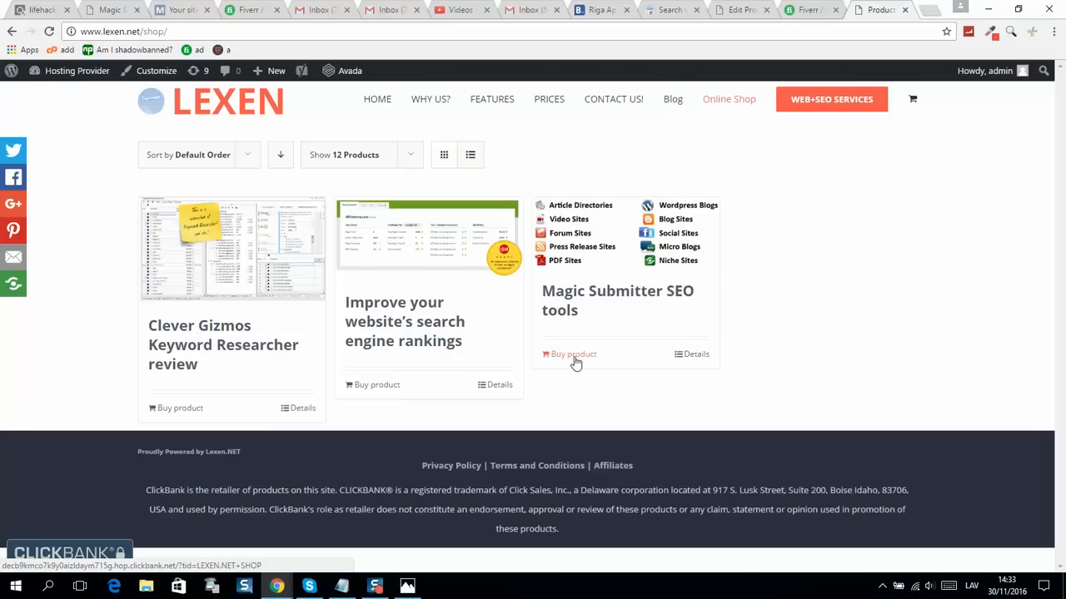
click(573, 354)
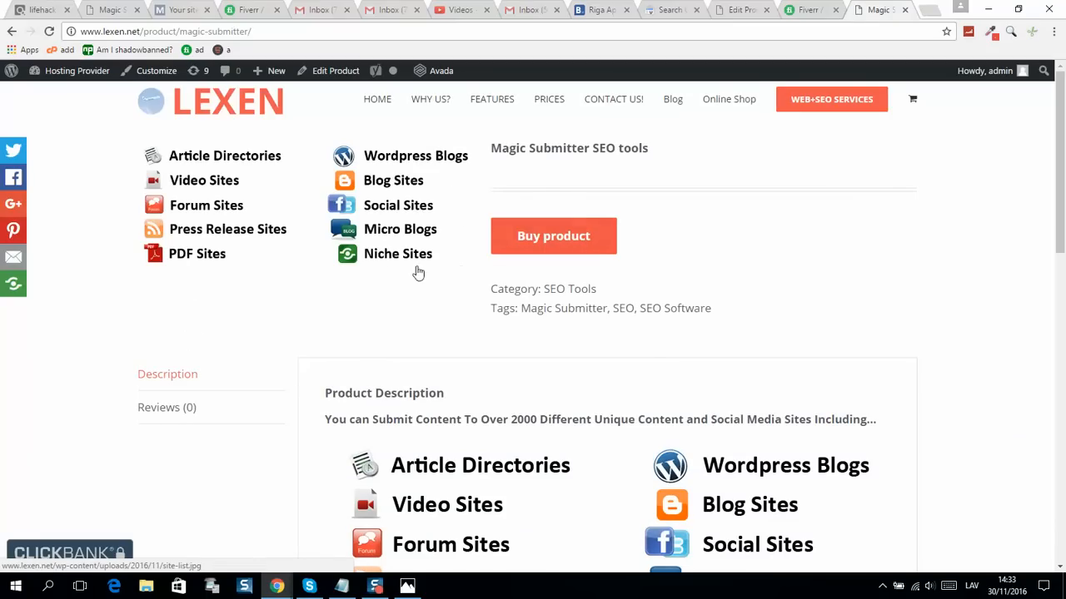
- Review the live product description and related products, then follow the Buy product link
scroll(down, 3)
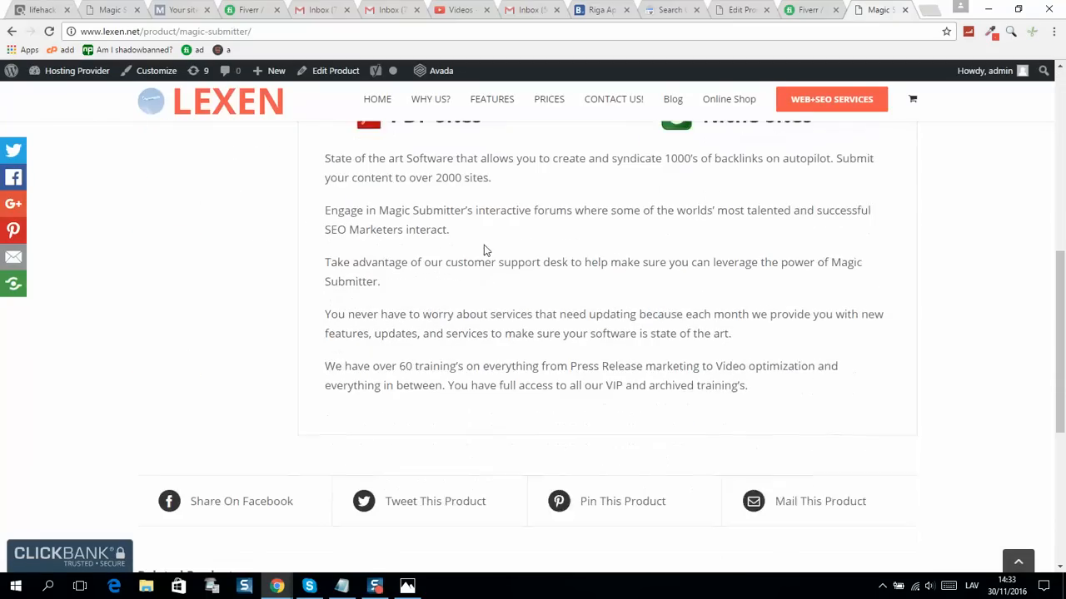
scroll(down, 3)
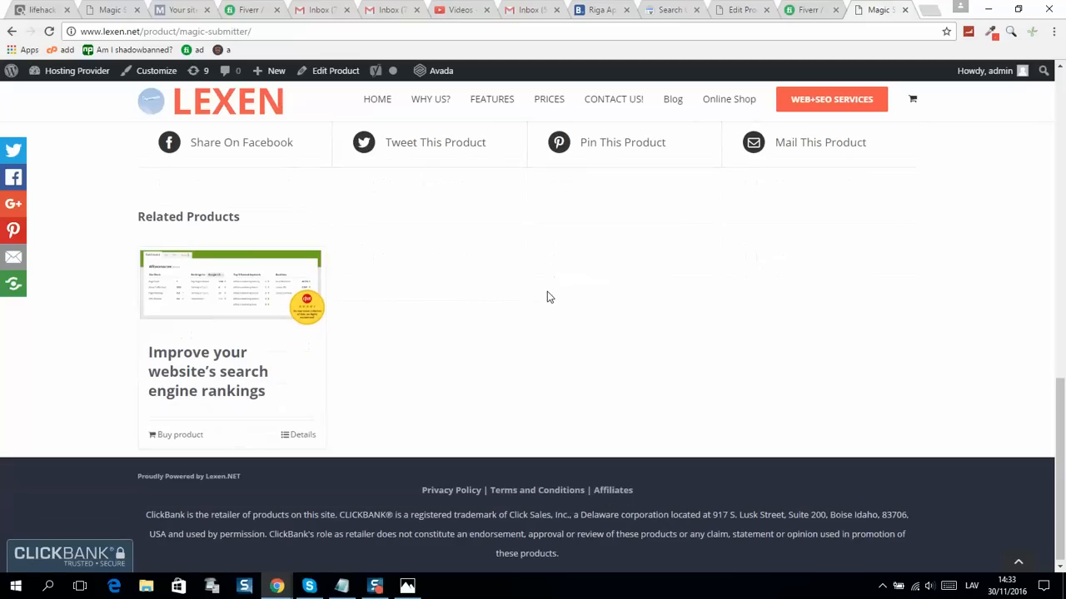
mouse_move(124, 252)
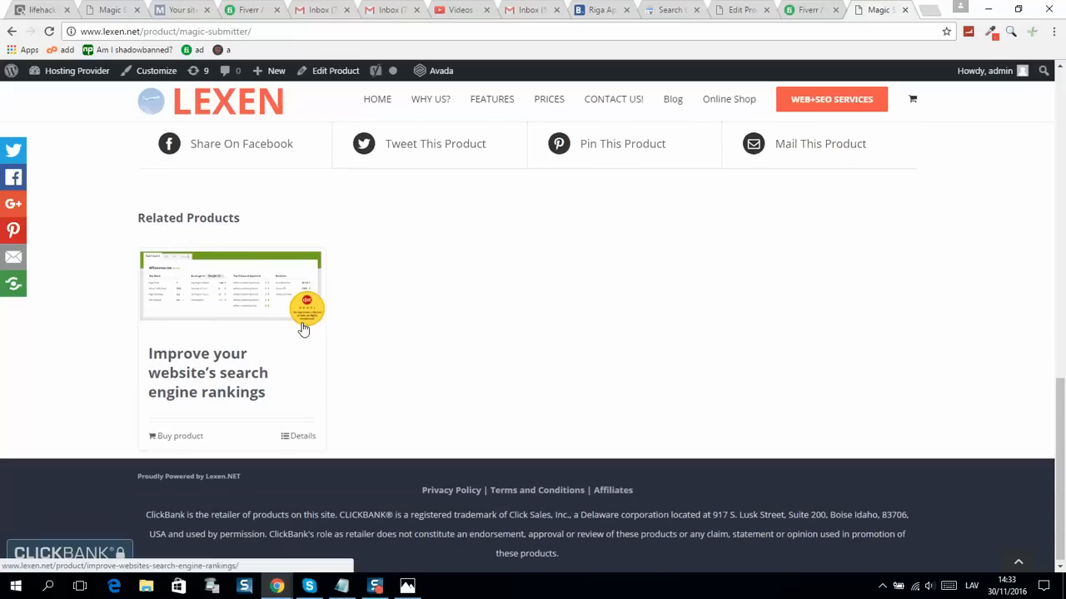
scroll(up, 3)
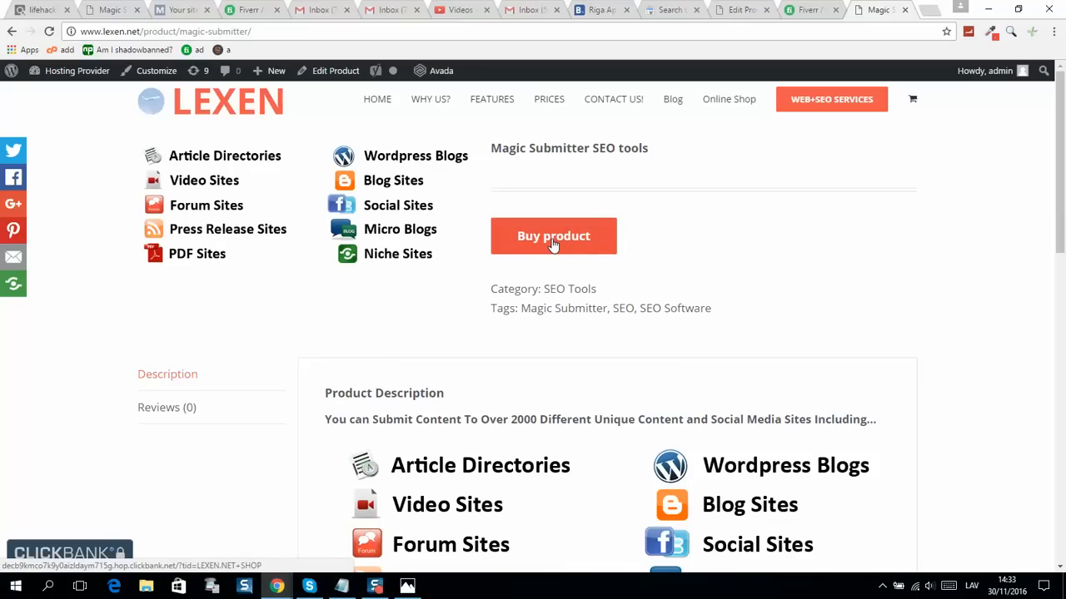
click(553, 236)
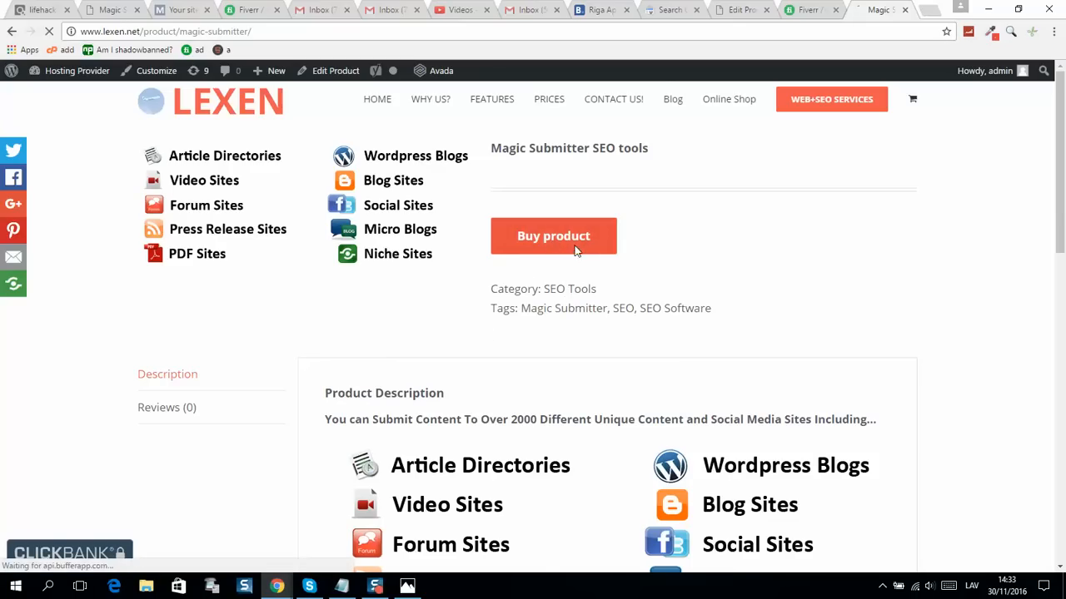
click(552, 236)
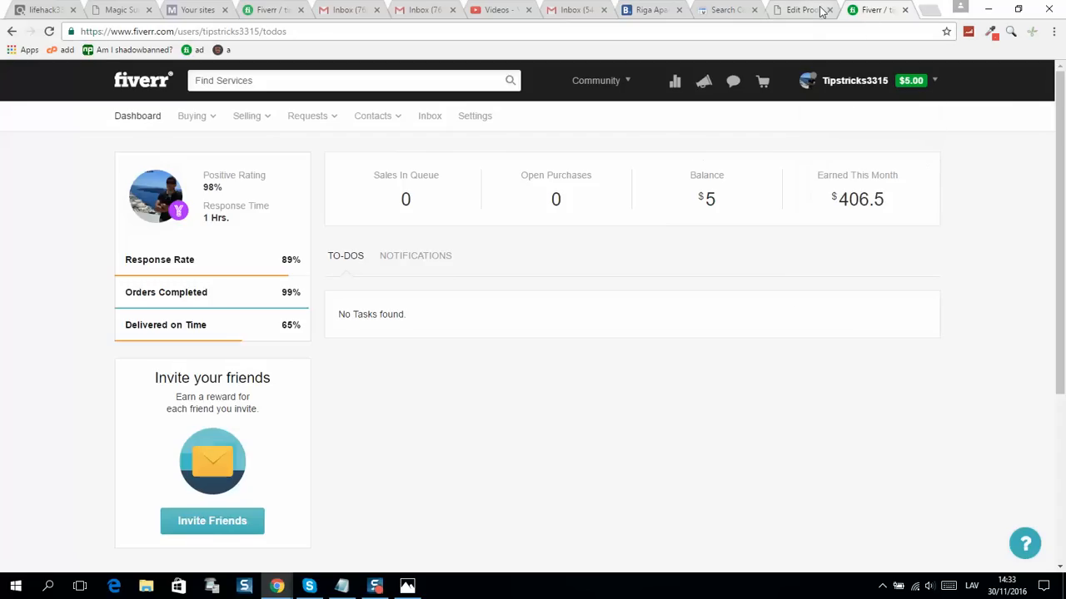
- Switch back to the Edit Product tab for Magic Submitter SEO tools
click(800, 9)
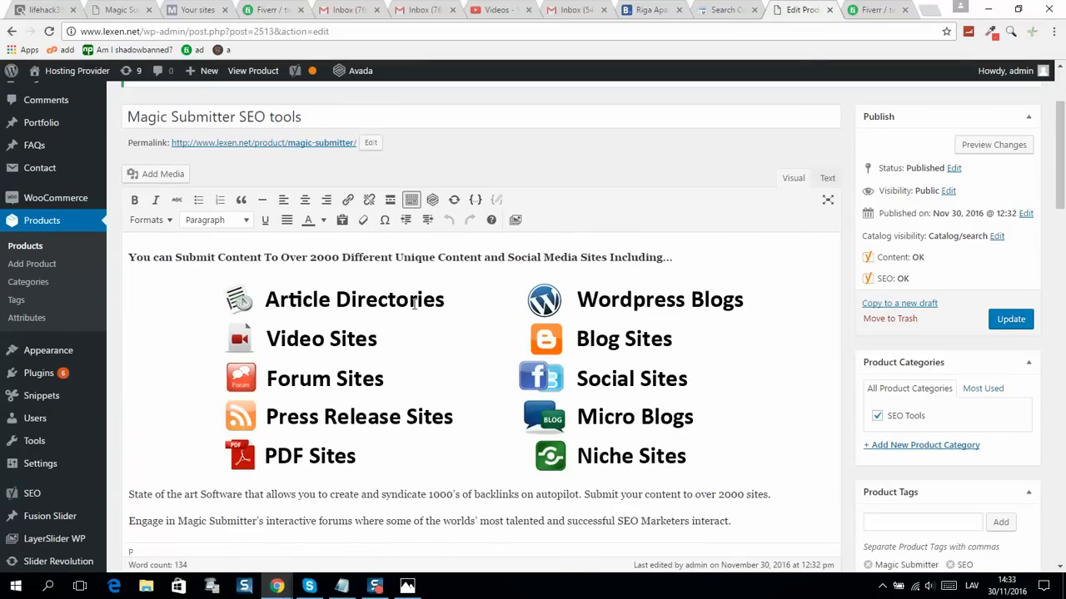
mouse_move(569, 419)
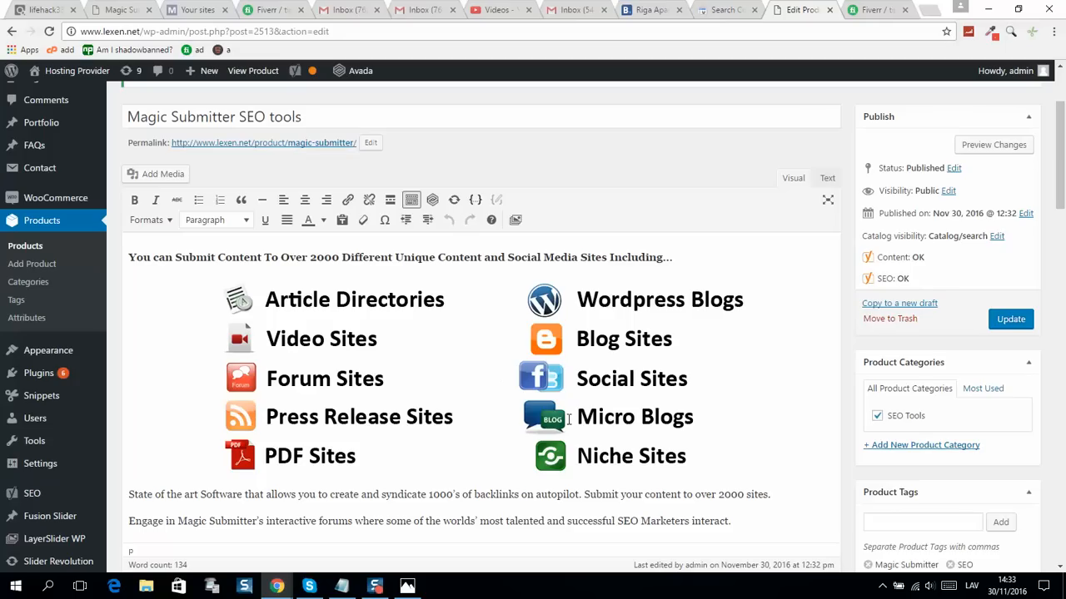
mouse_move(476, 356)
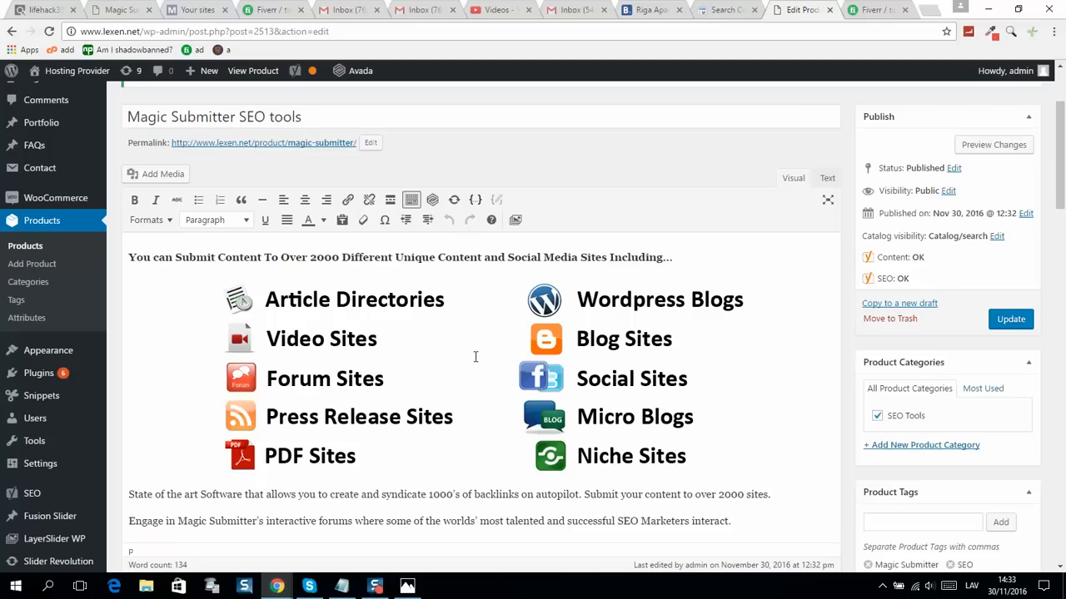
mouse_move(419, 430)
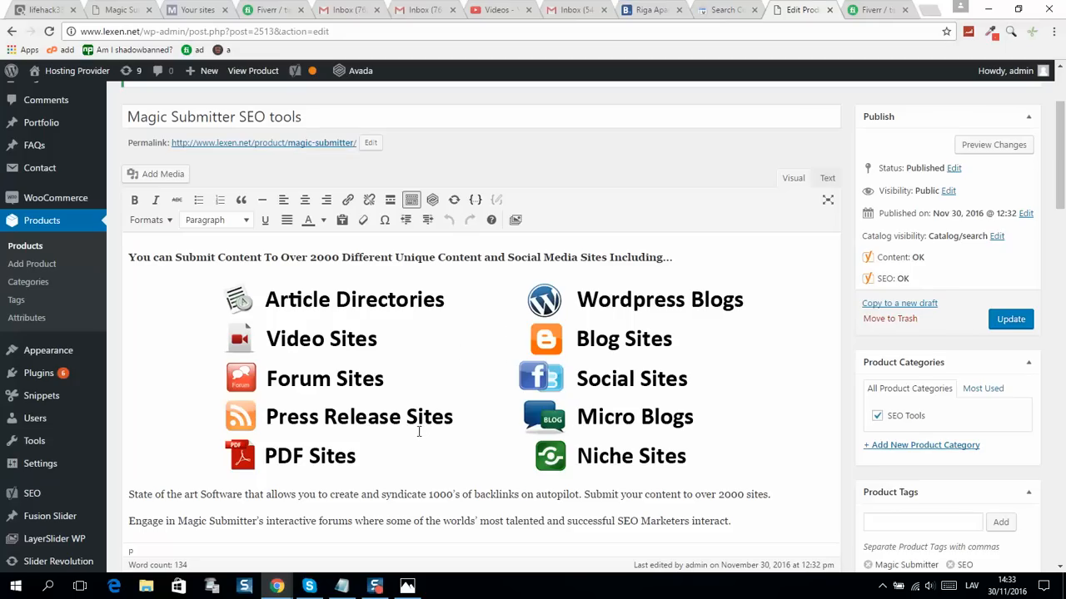